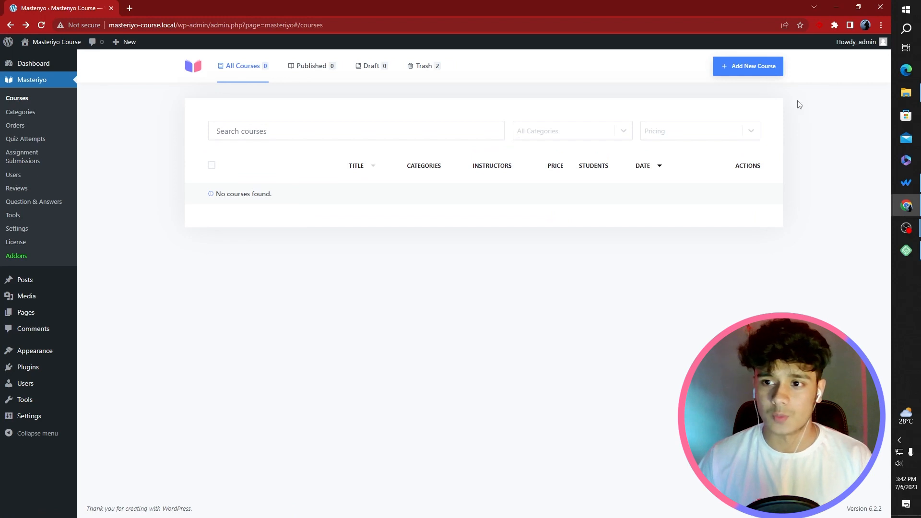
# Begin a new course 'PC building: The Ultimate Masterclass' with its description and highlights
pyautogui.click(747, 66)
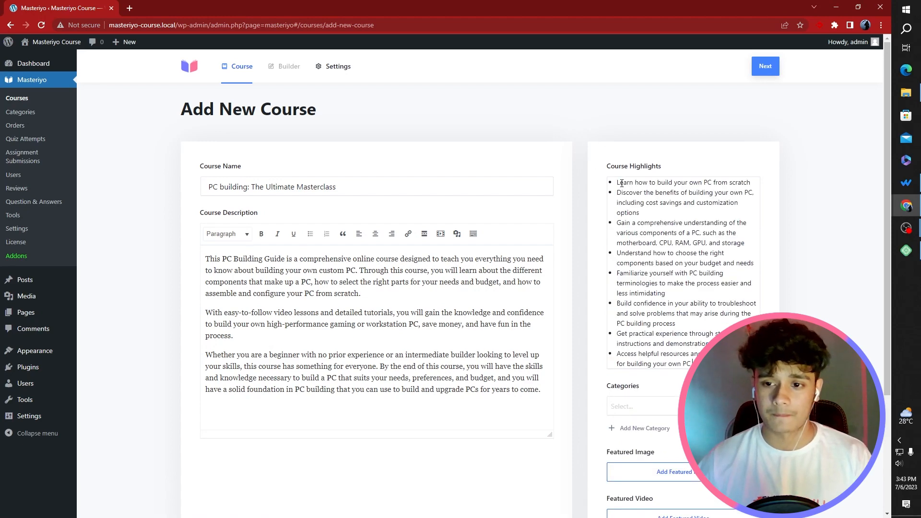
pyautogui.moveTo(778, 301)
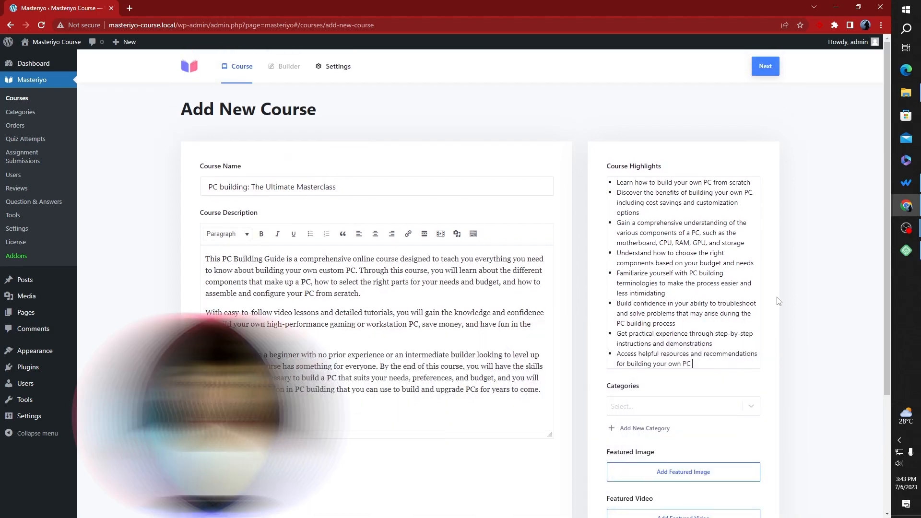
pyautogui.scroll(-3)
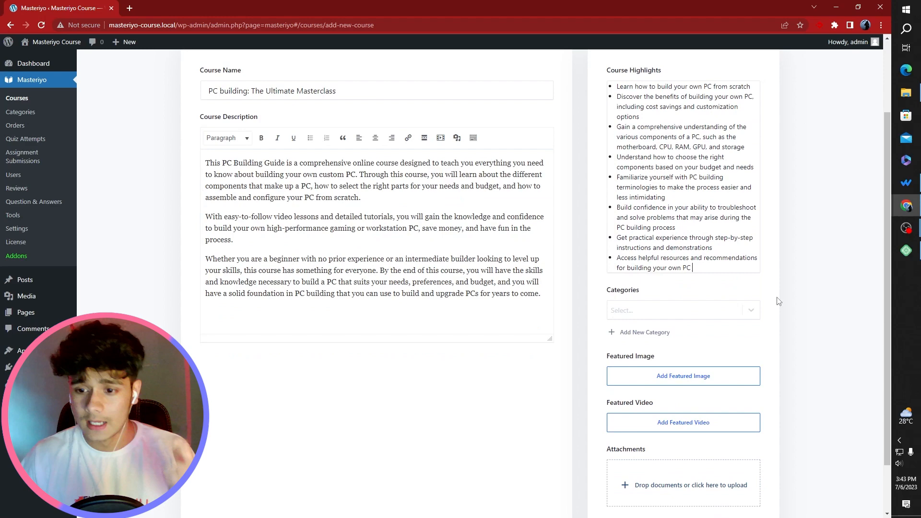
pyautogui.moveTo(739, 304)
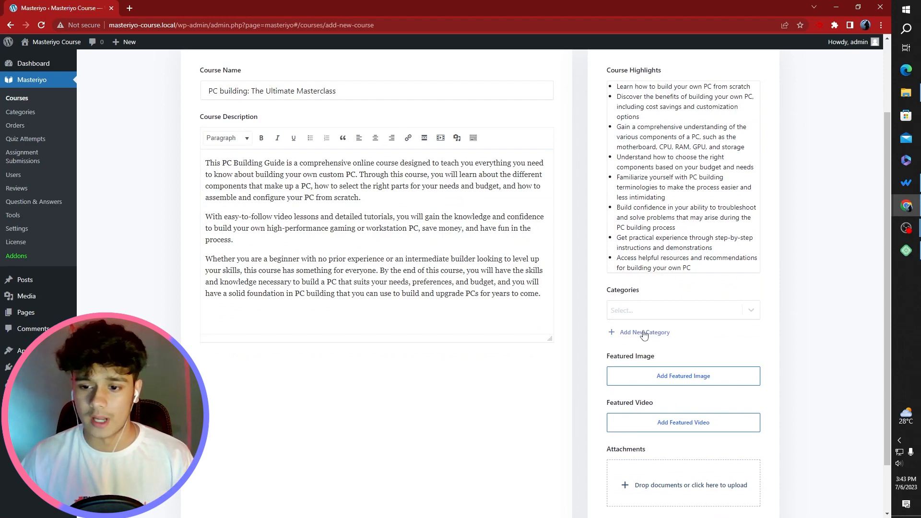
# Create a 'Builds course' category and assign it to the course
pyautogui.click(642, 332)
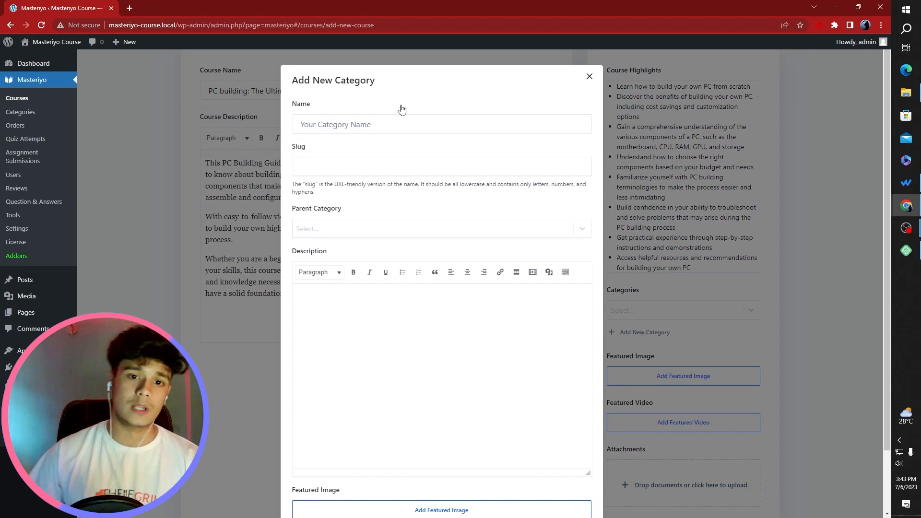
pyautogui.write('Builds')
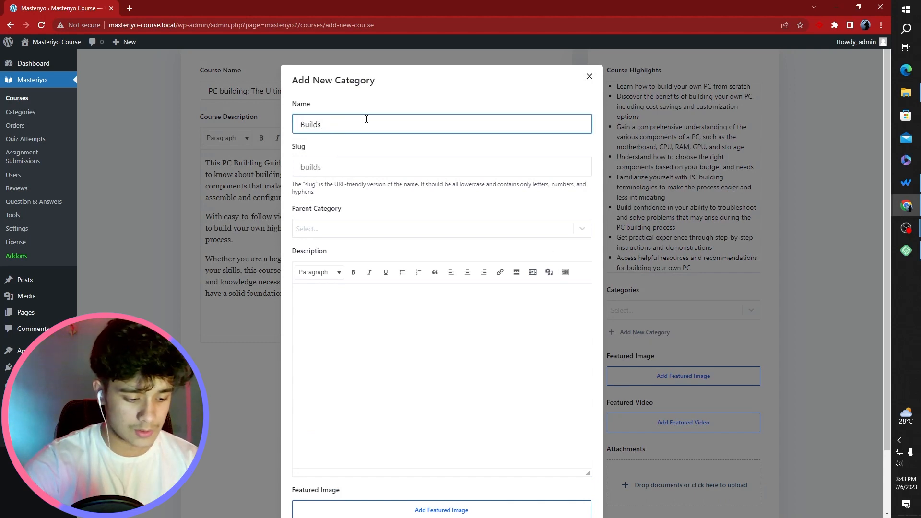
pyautogui.write('course')
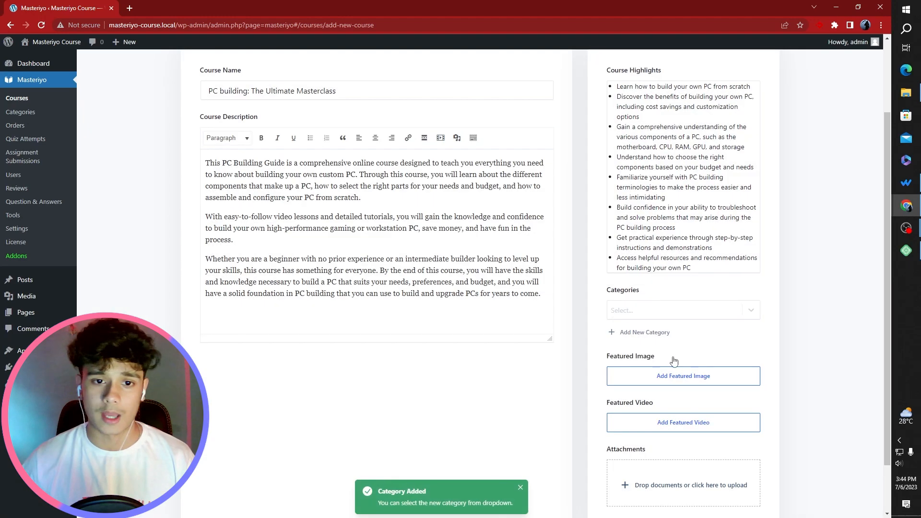
pyautogui.click(676, 310)
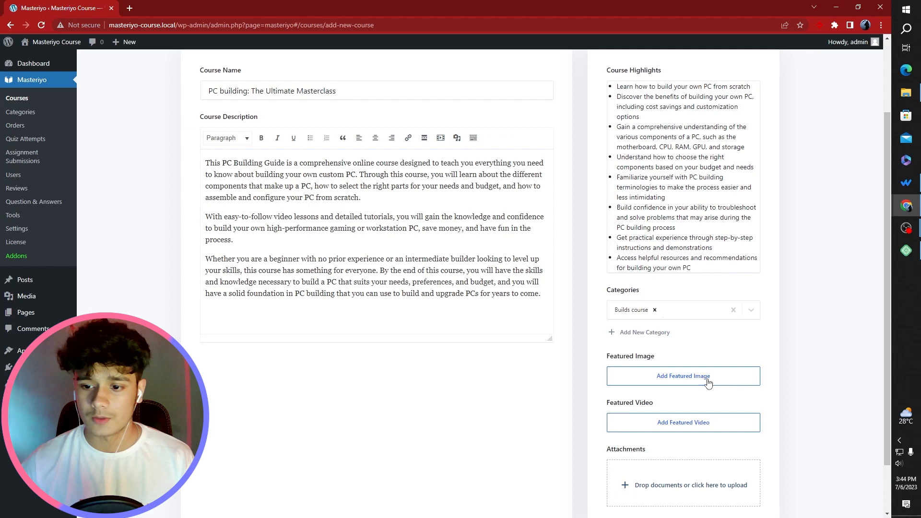
# Set the PC photo with orange-lit fans as the course's featured image
pyautogui.click(682, 376)
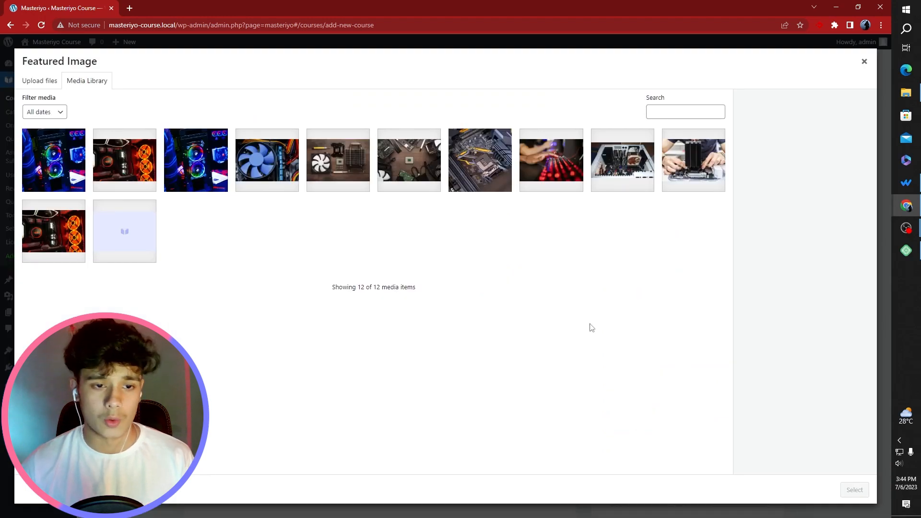
pyautogui.click(124, 160)
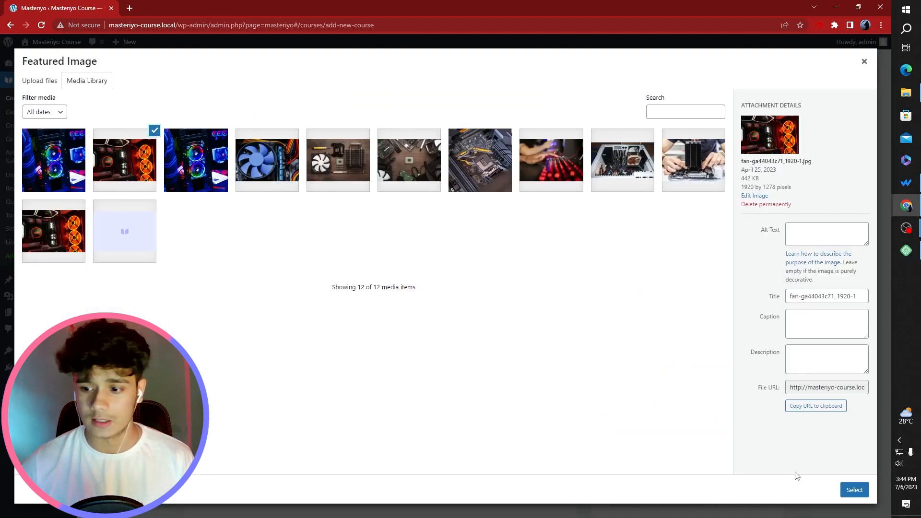
pyautogui.click(854, 489)
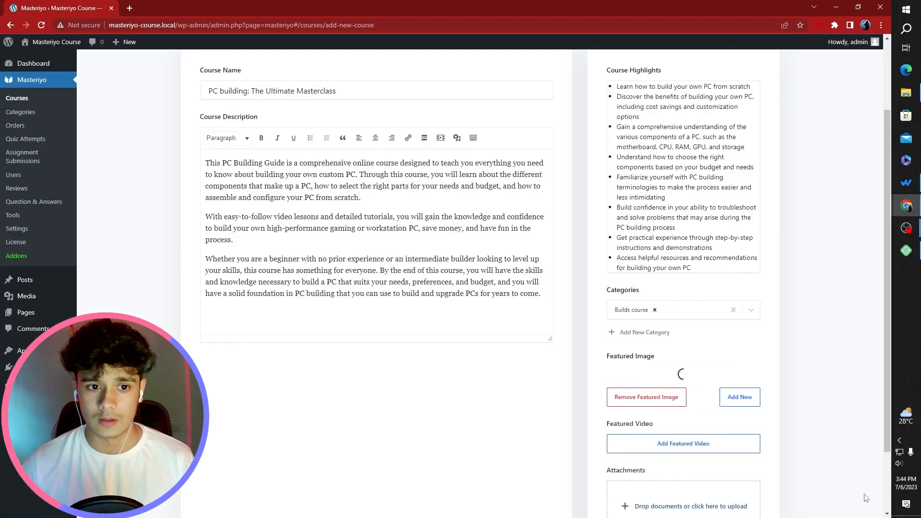
pyautogui.scroll(-3)
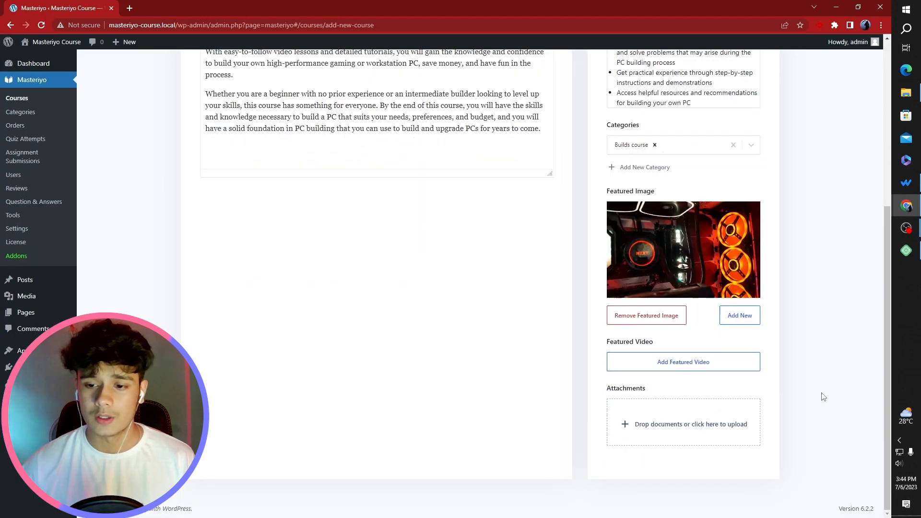
# Skip the featured video and move on to the empty curriculum builder
pyautogui.click(683, 361)
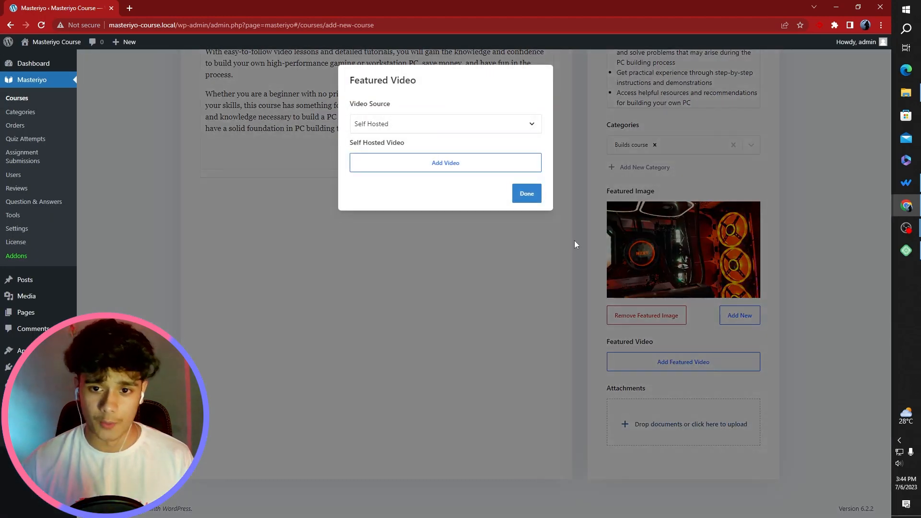
pyautogui.click(444, 163)
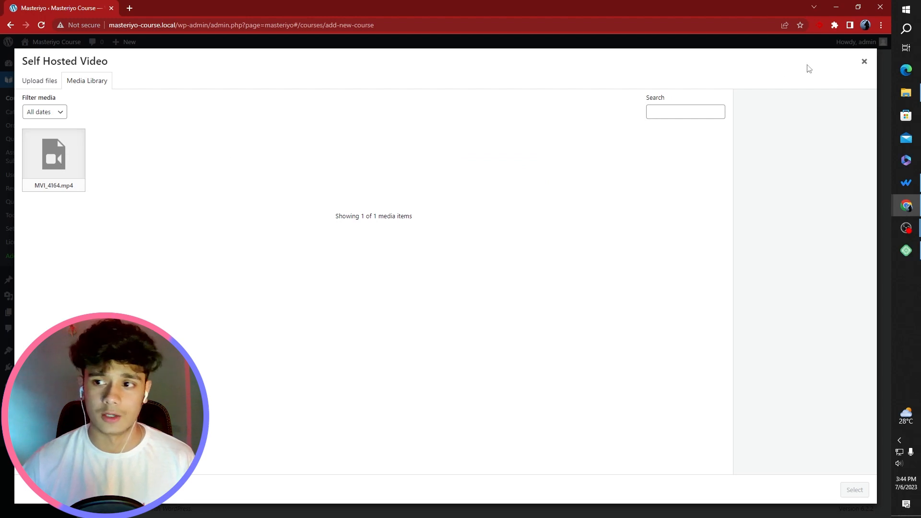
pyautogui.click(863, 61)
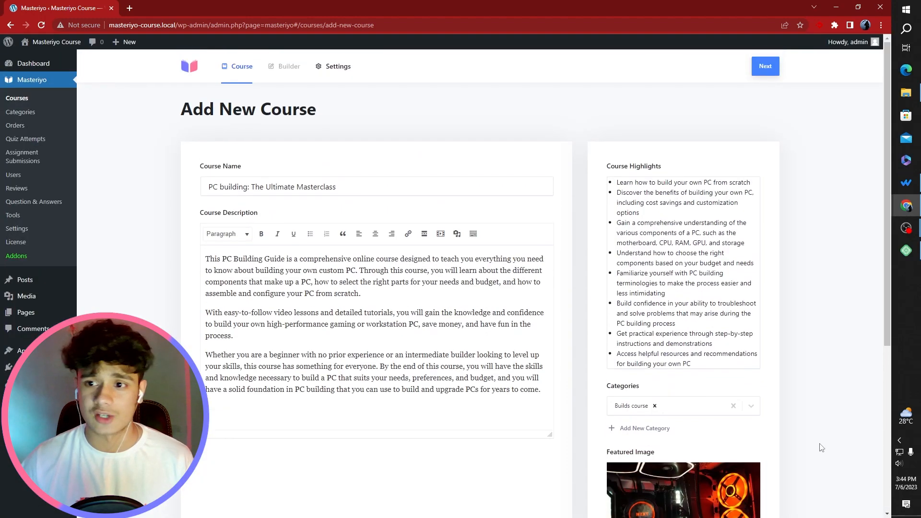
pyautogui.click(764, 66)
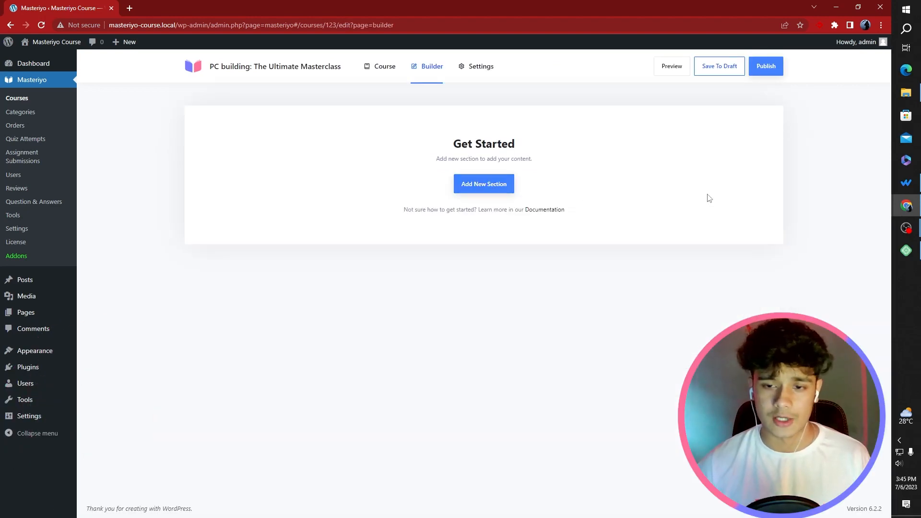
pyautogui.moveTo(692, 202)
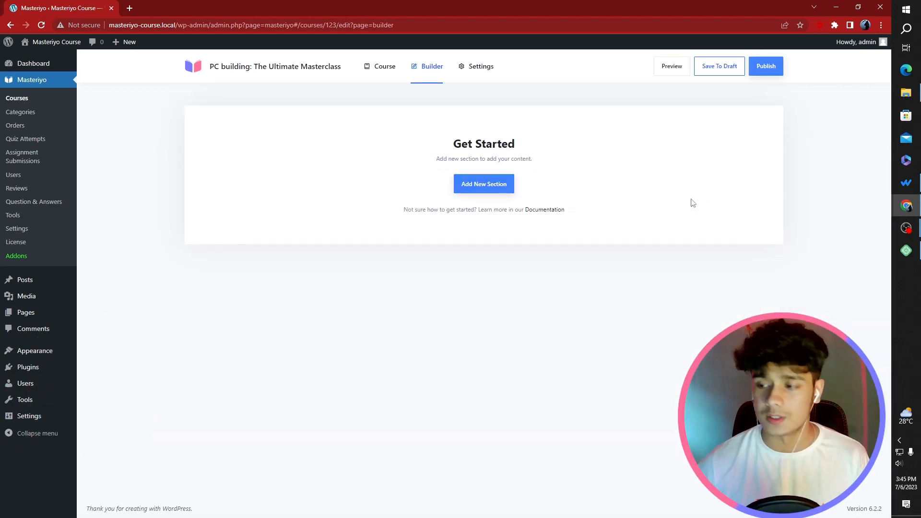
# Add sections Introduction to PC building, Selecting Components, Building the PC, Operating system and Trouble Shooting
pyautogui.click(483, 184)
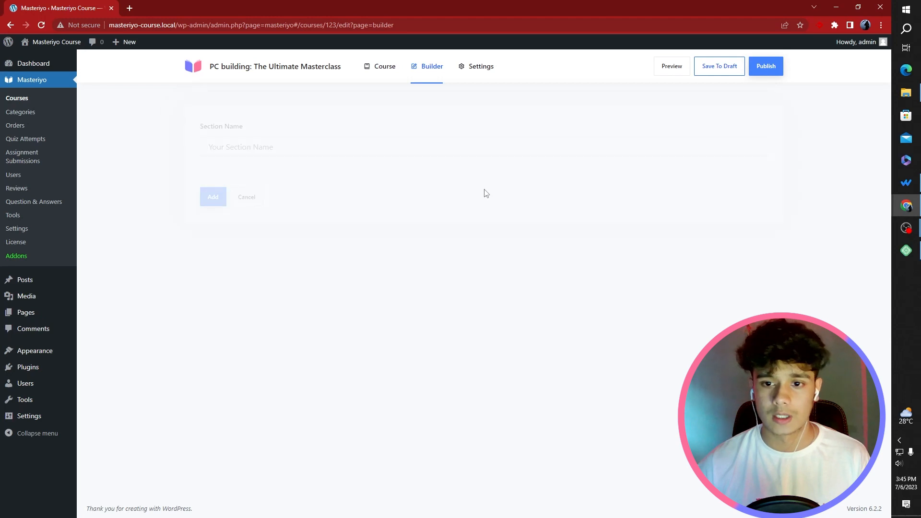
pyautogui.write('Introduction to PC building')
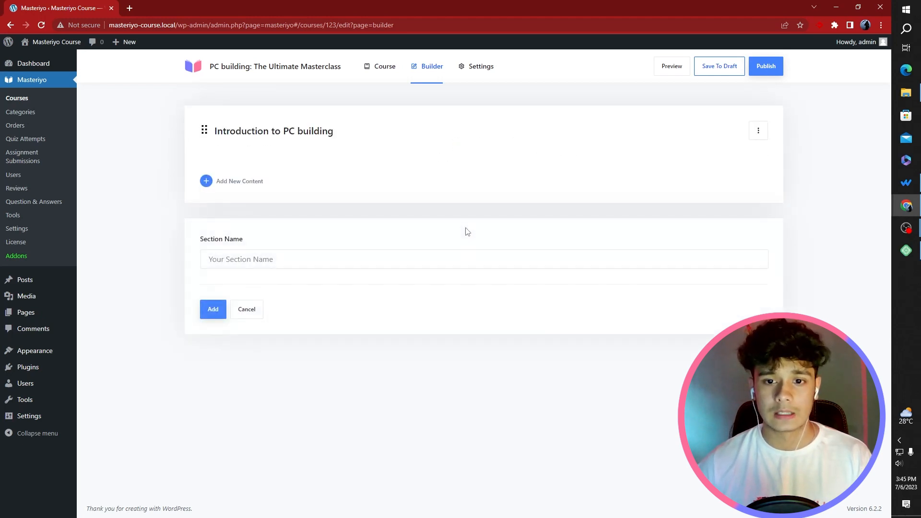
pyautogui.write('Selecting Components')
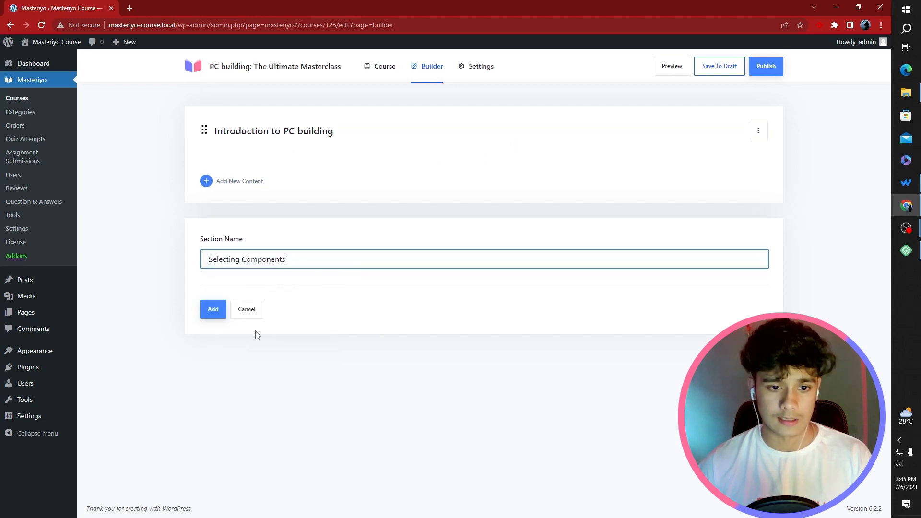
pyautogui.click(213, 309)
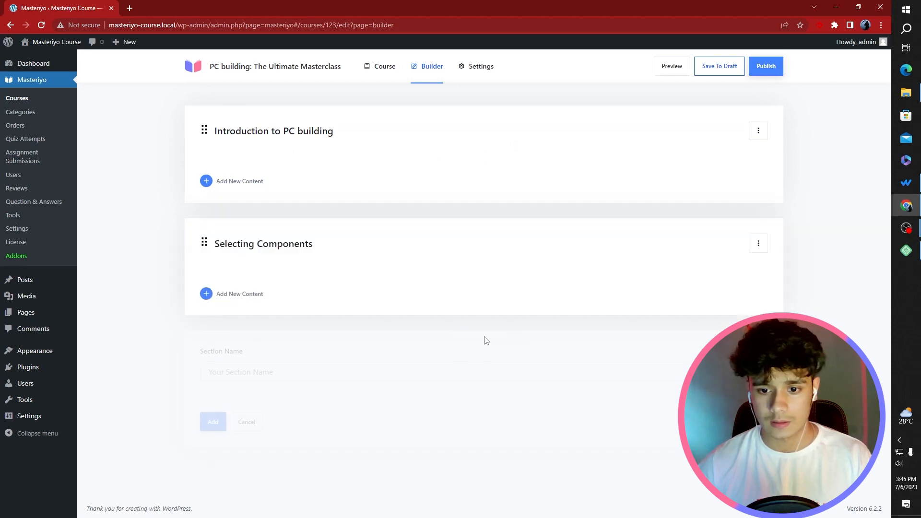
pyautogui.write('Building the PC')
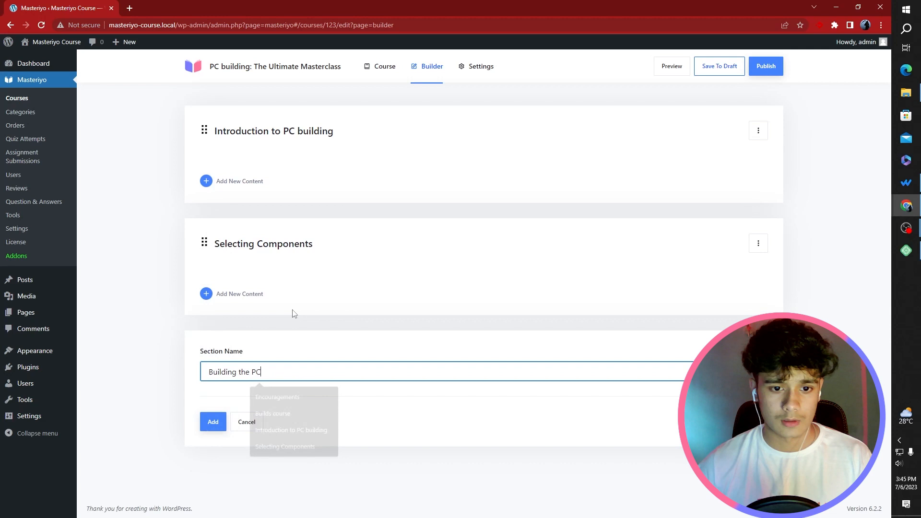
pyautogui.click(213, 422)
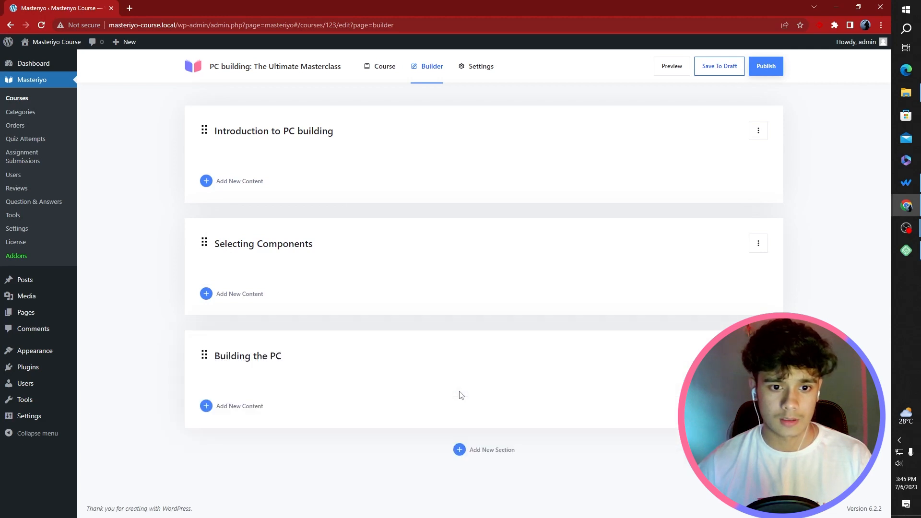
pyautogui.write('Operating system and Trouble Shooting')
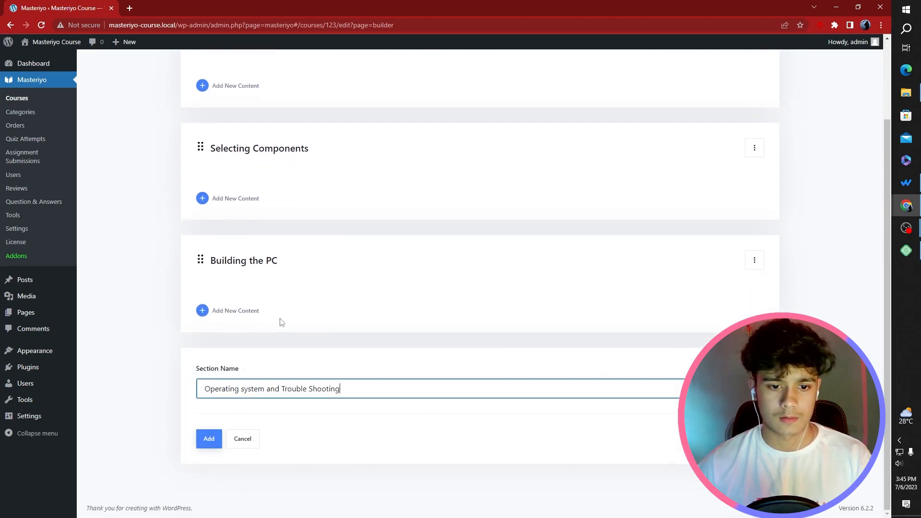
pyautogui.click(208, 438)
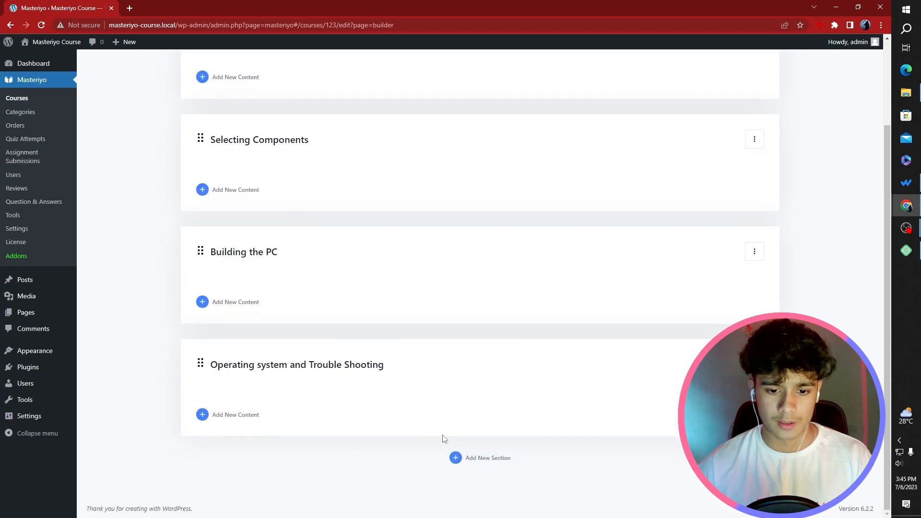
# Add the Quiz: PC Master Trials and Assessing your build sections
pyautogui.click(479, 457)
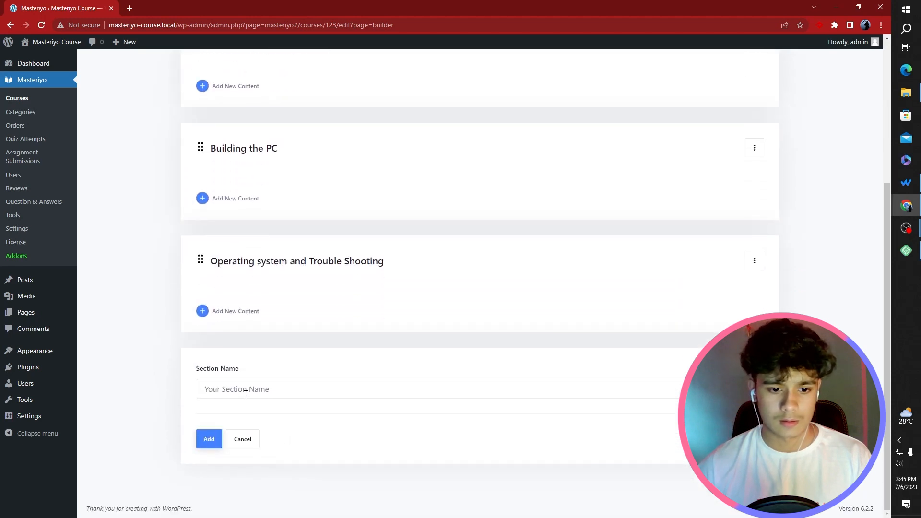
pyautogui.write('Quiz: PC Master Trials')
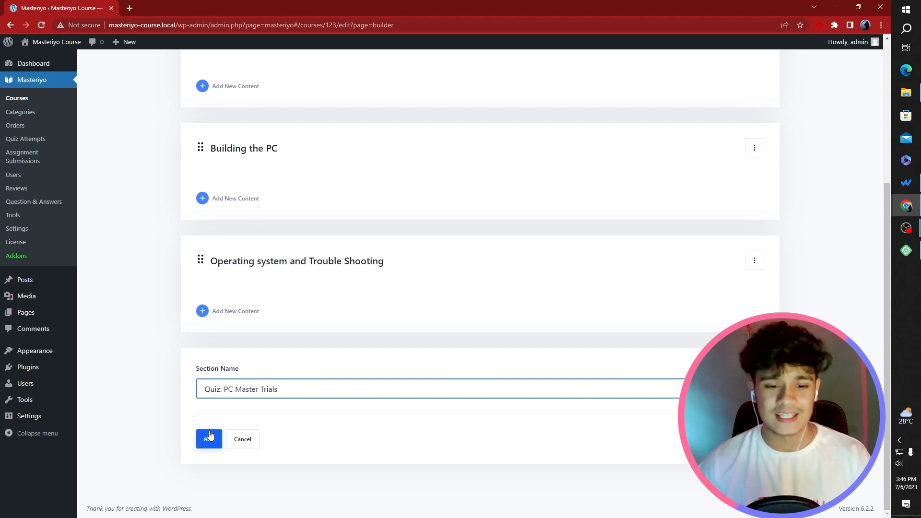
pyautogui.click(209, 438)
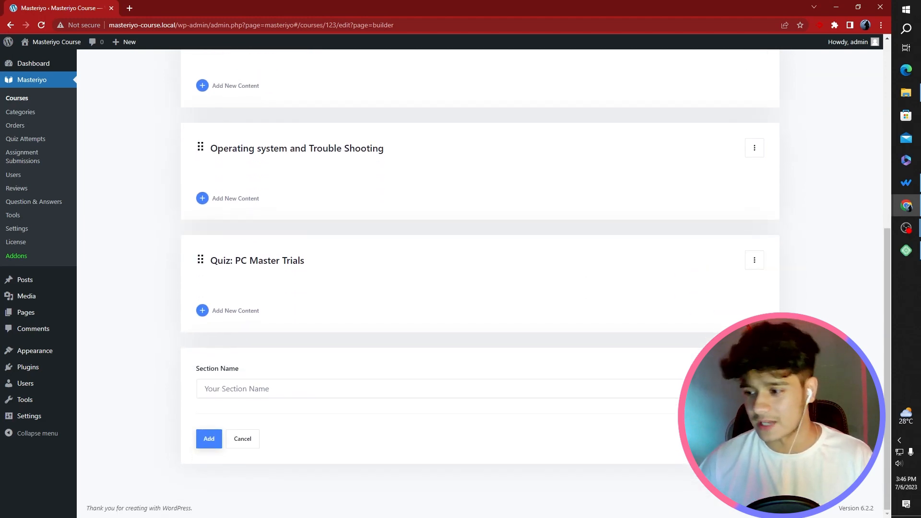
pyautogui.write('Assessing your build')
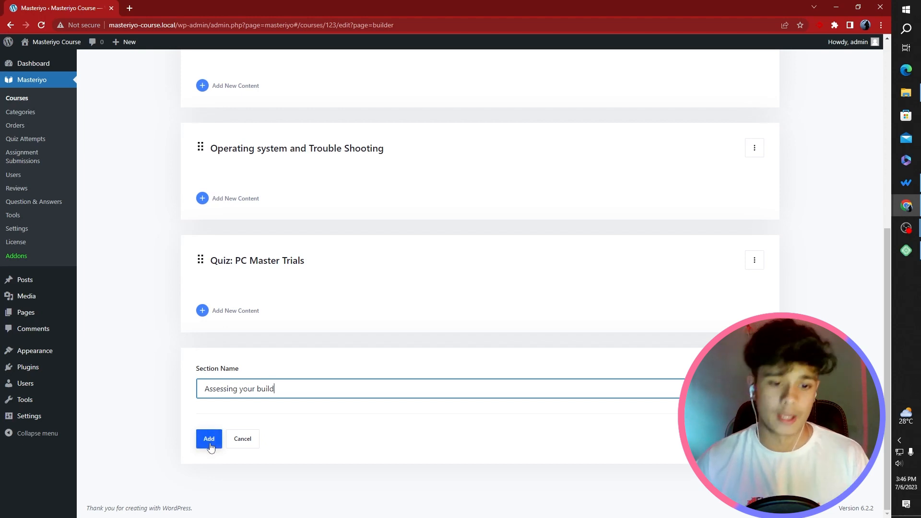
pyautogui.click(208, 438)
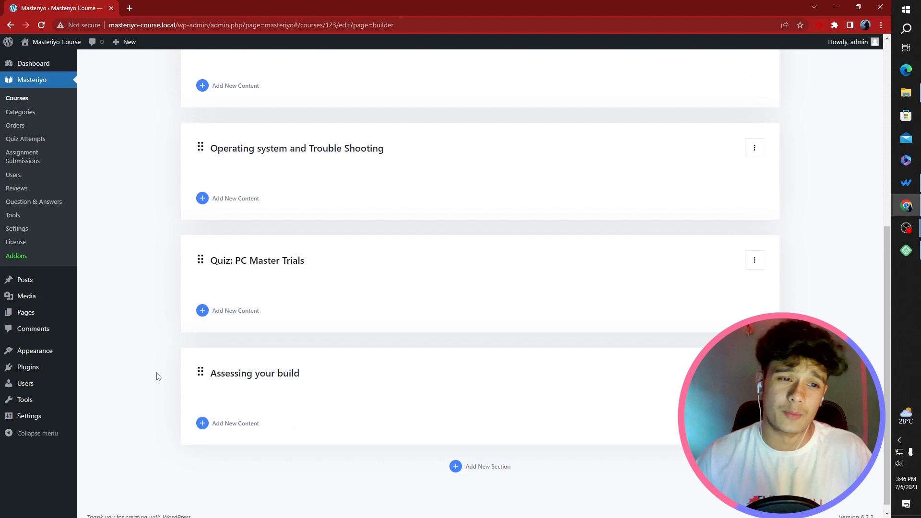
pyautogui.scroll(3)
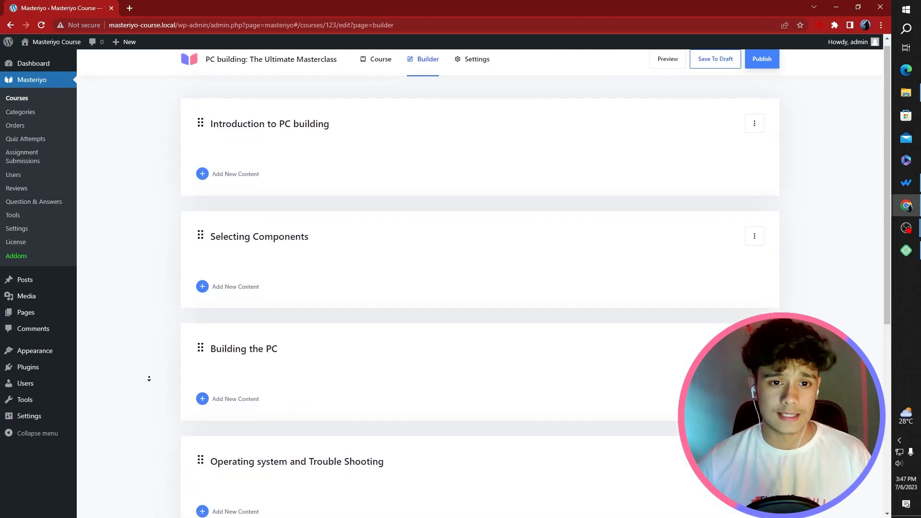
# Publish the What is PC Building lesson with its basics description and self-hosted video
pyautogui.scroll(-3)
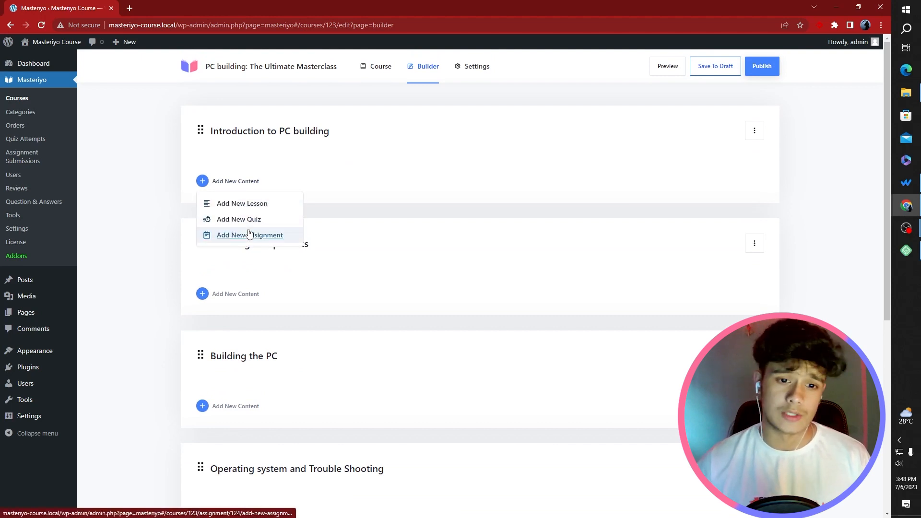
pyautogui.moveTo(243, 204)
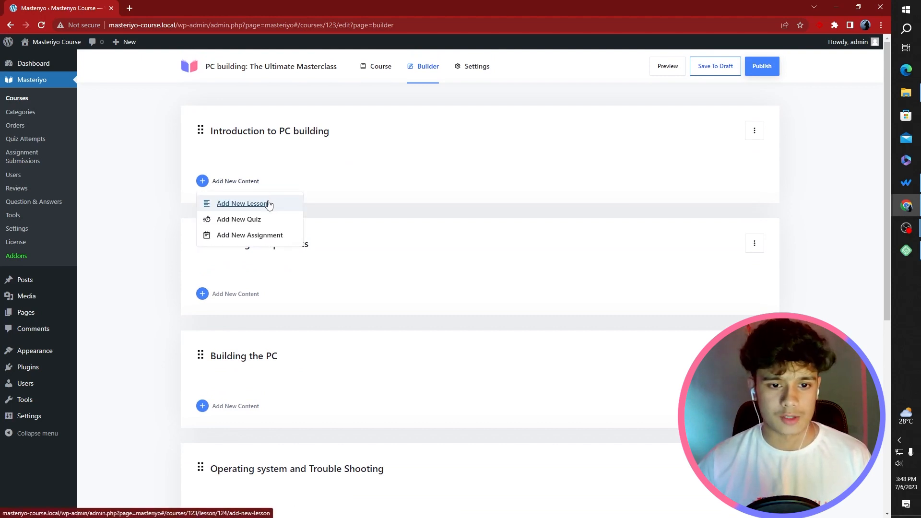
pyautogui.click(245, 203)
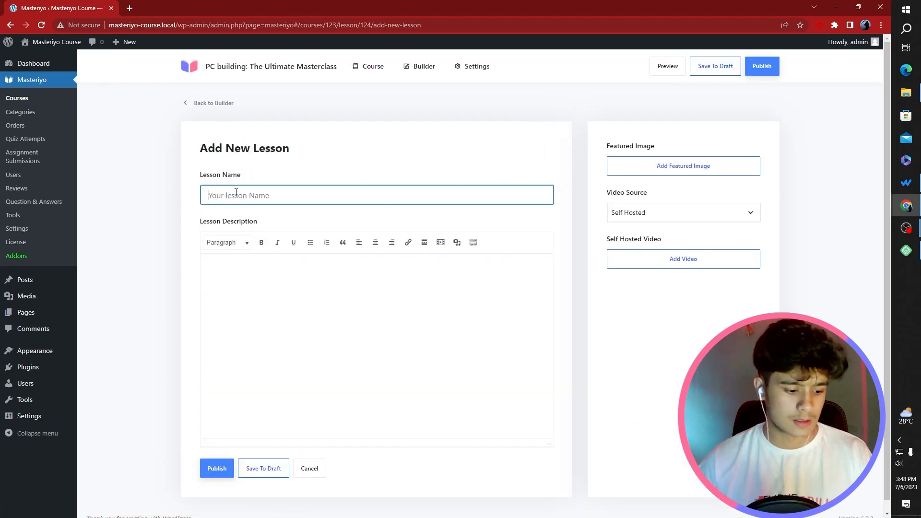
pyautogui.write('What is PC Building')
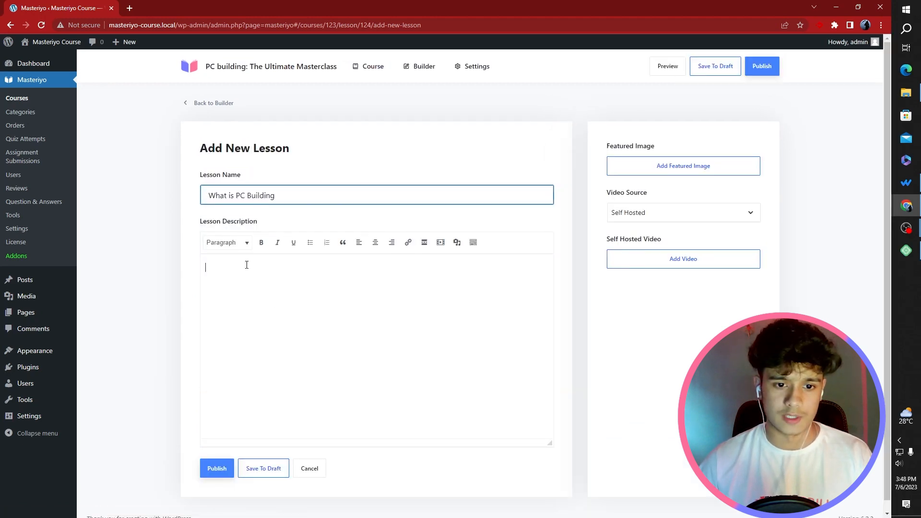
pyautogui.write('This video lesson will cover the basics of PC building, including what a PC is, how it works, and what are the different components of a PC.')
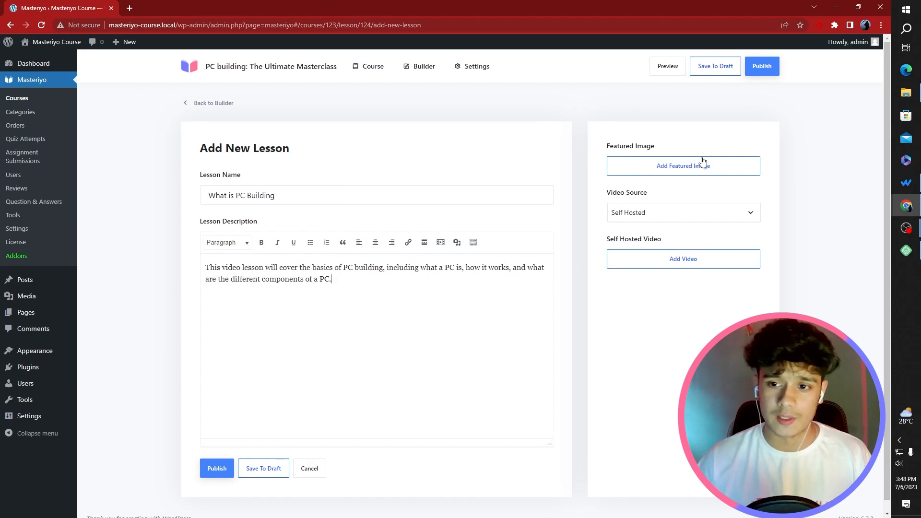
pyautogui.moveTo(576, 274)
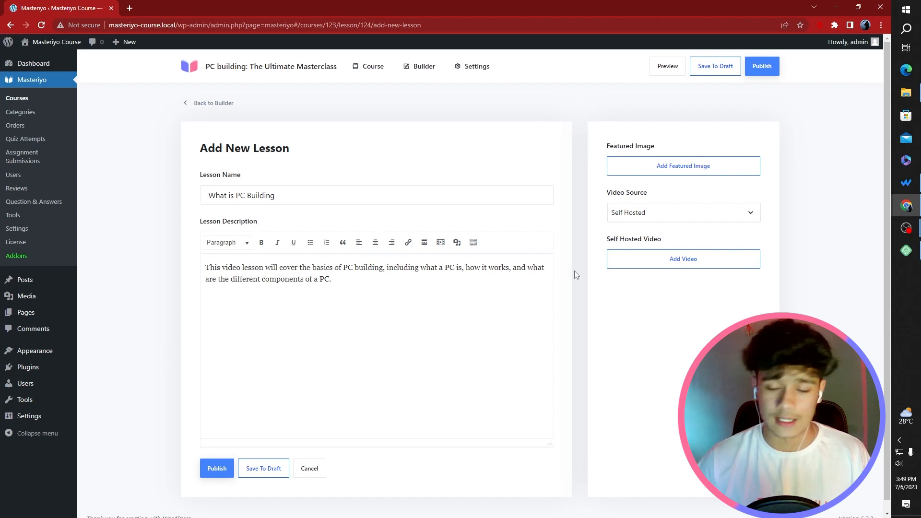
pyautogui.click(682, 258)
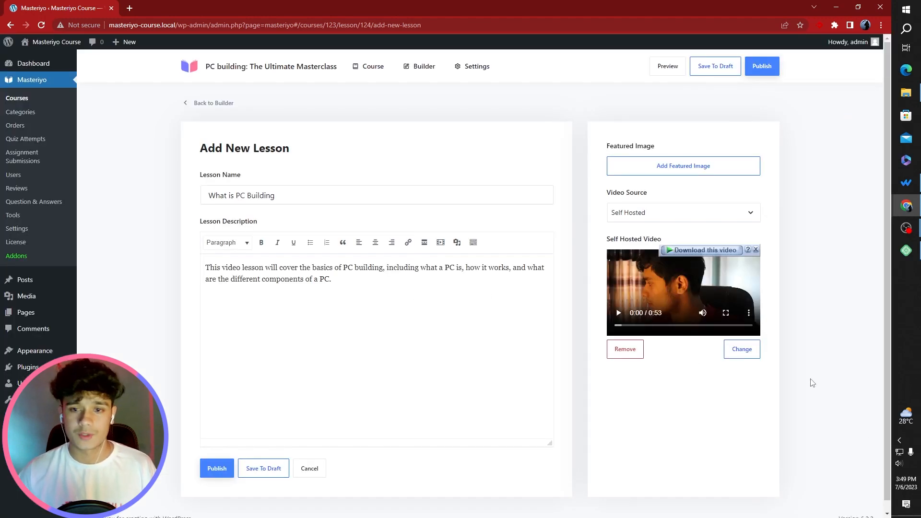
pyautogui.click(217, 468)
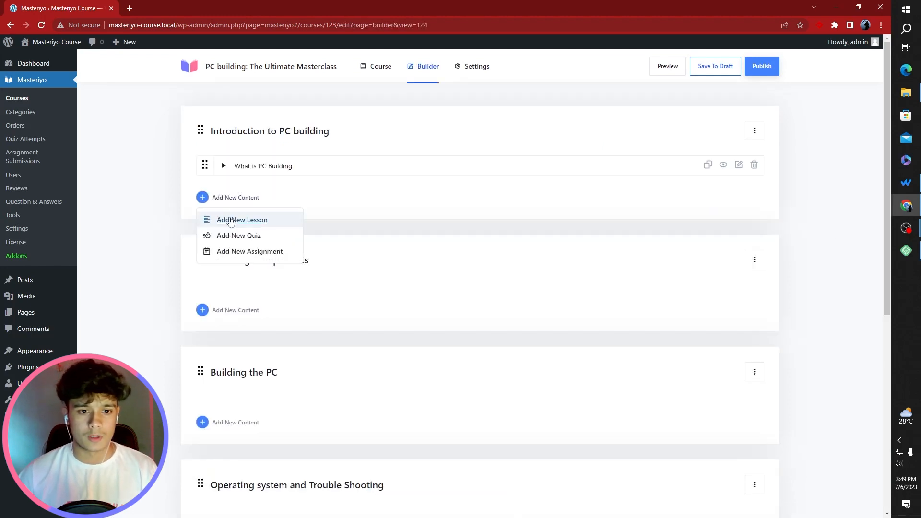
# Publish The Components of a PC lesson with its description and the MVI_4164 video
pyautogui.click(241, 219)
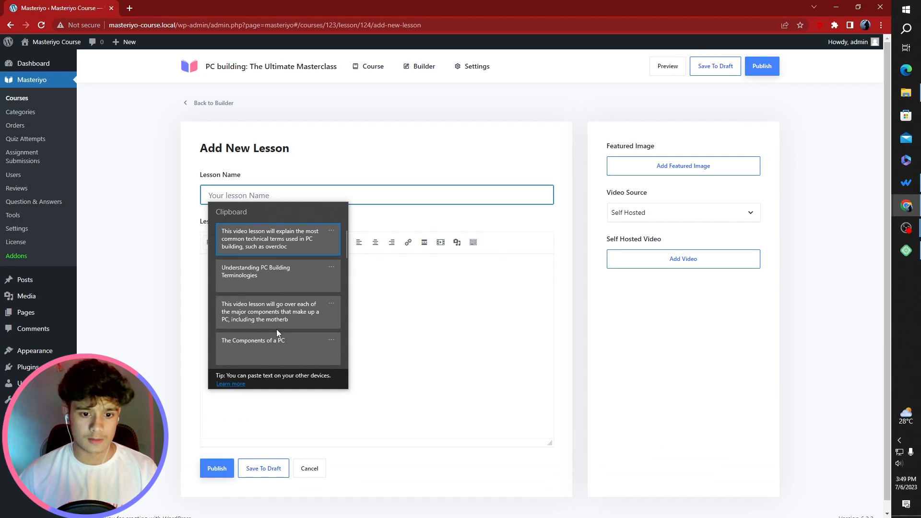
pyautogui.click(252, 340)
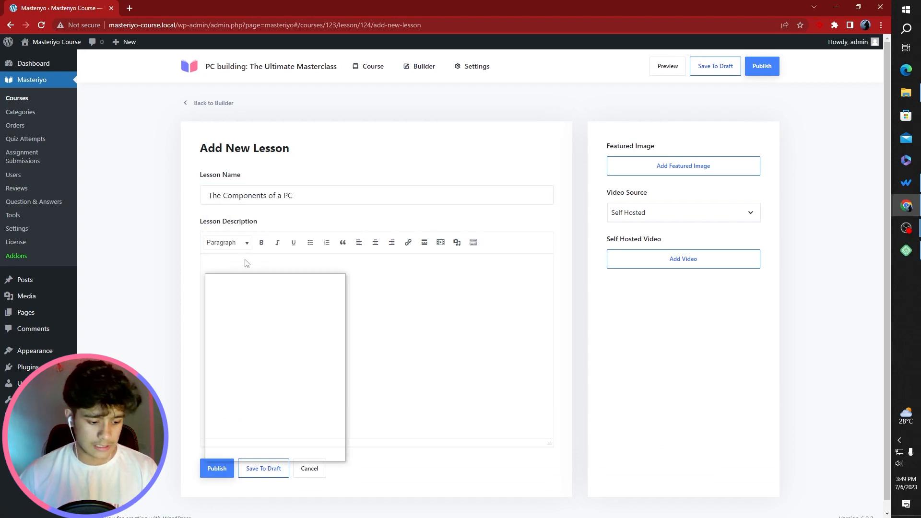
pyautogui.write('This video lesson will go over each of the major components that make up a PC, including the motherboard, CPU, RAM, GPU, storage, PSU, and cooling.')
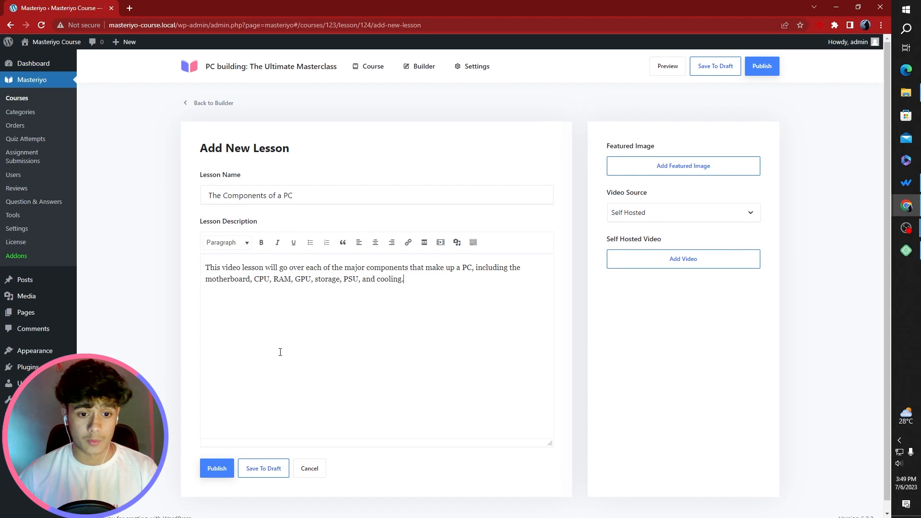
pyautogui.moveTo(703, 263)
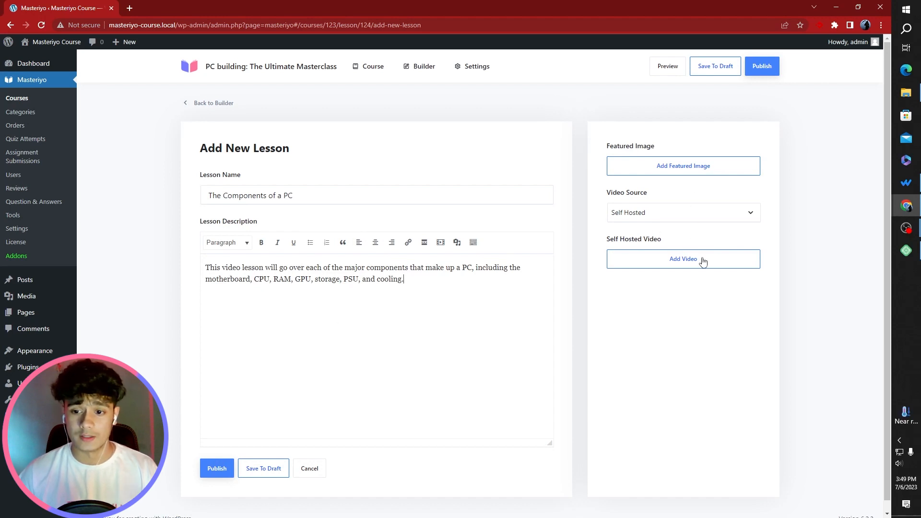
pyautogui.click(682, 259)
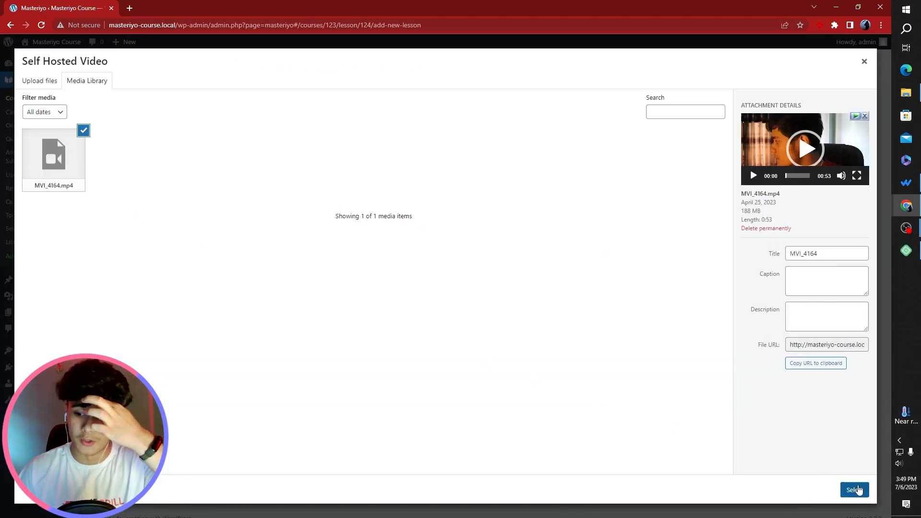
pyautogui.click(854, 490)
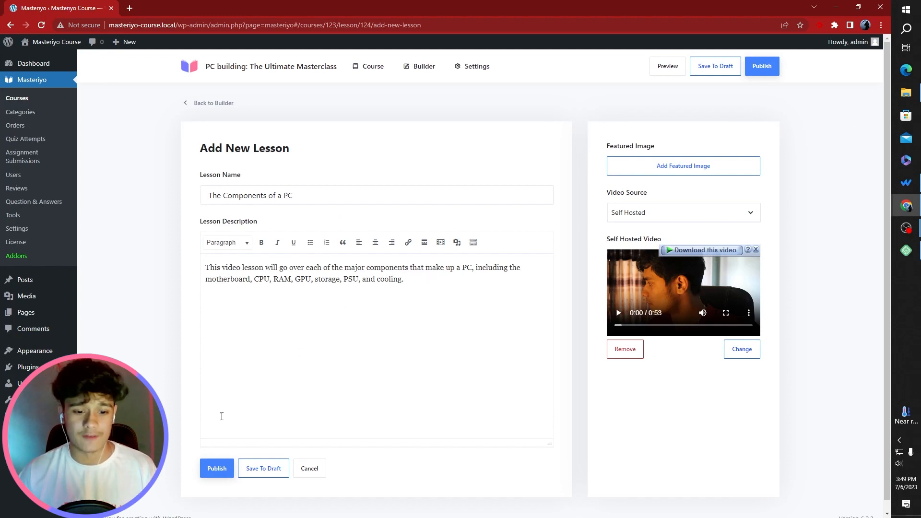
pyautogui.click(217, 468)
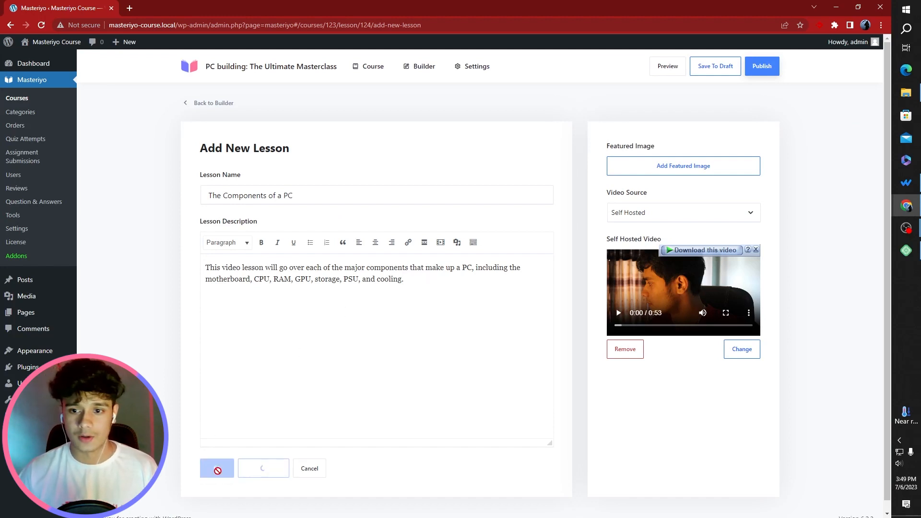
# Publish the Understanding PC Building Terminologies lesson with description and MVI_4164 video
pyautogui.click(216, 468)
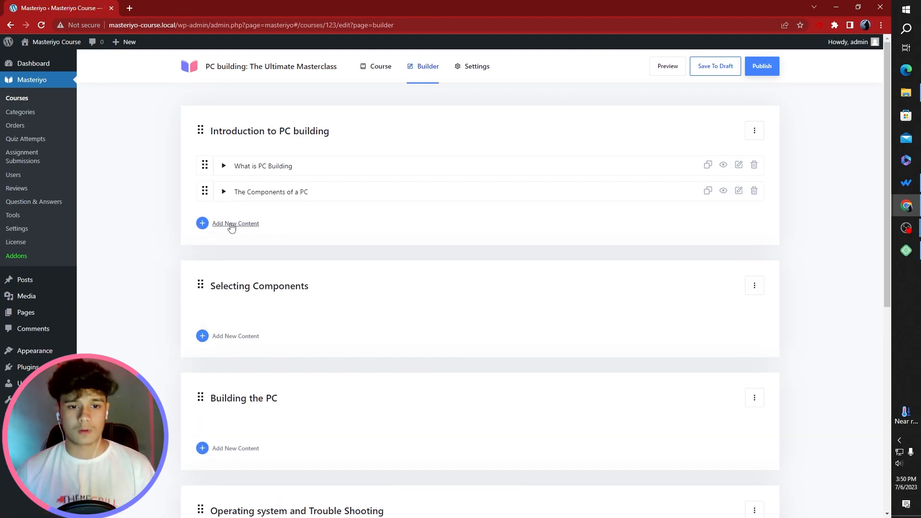
pyautogui.click(236, 224)
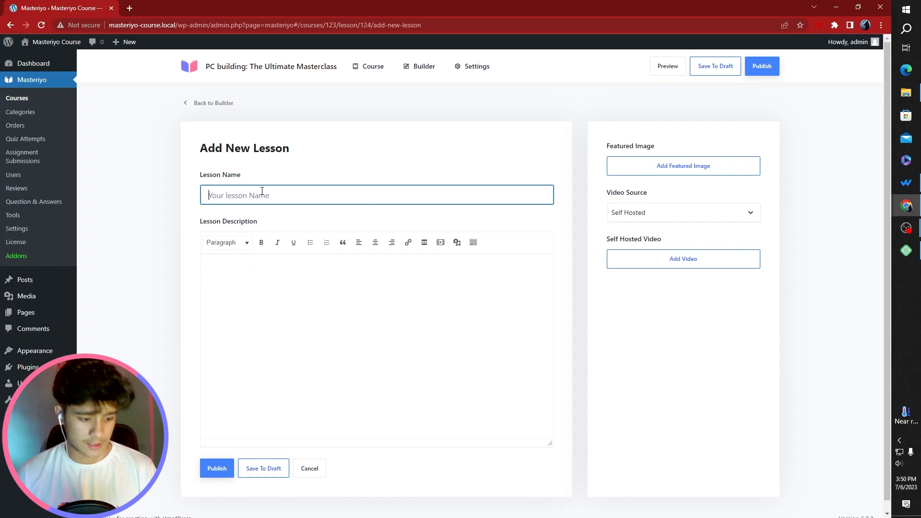
pyautogui.write('Understanding PC Building Terminologies')
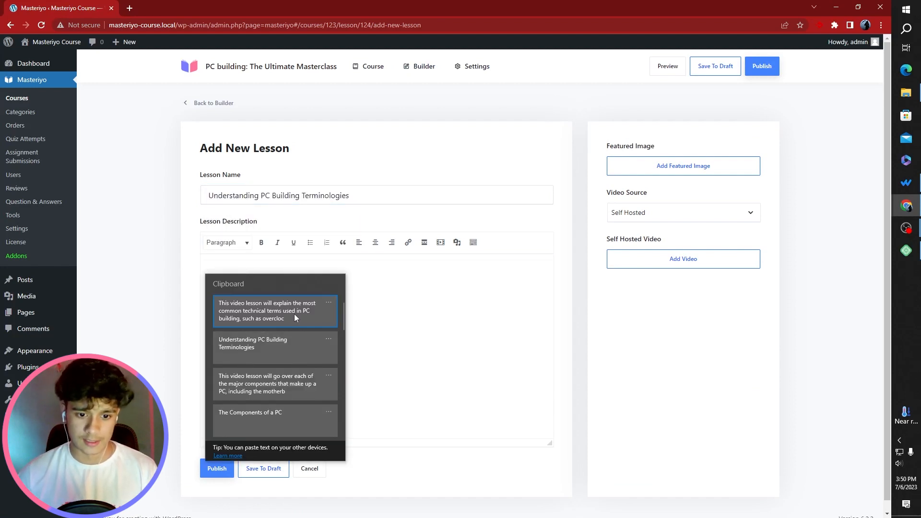
pyautogui.click(682, 259)
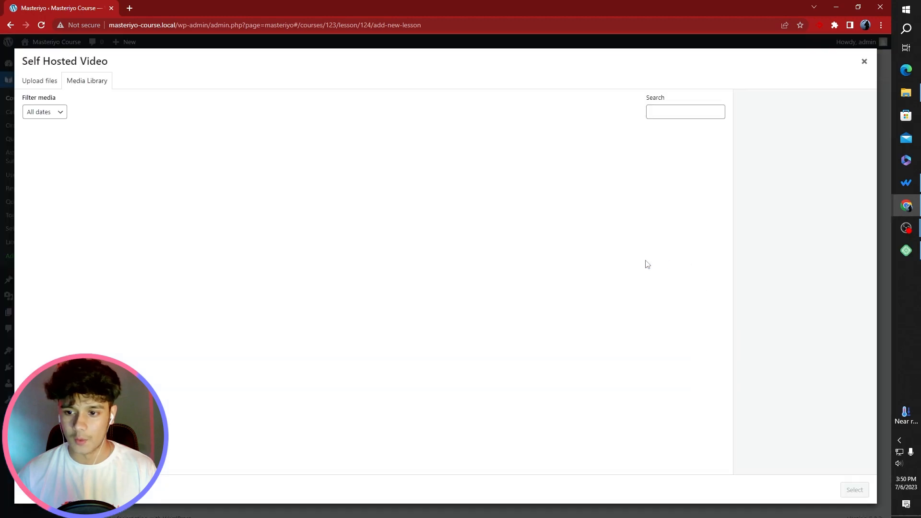
pyautogui.click(54, 155)
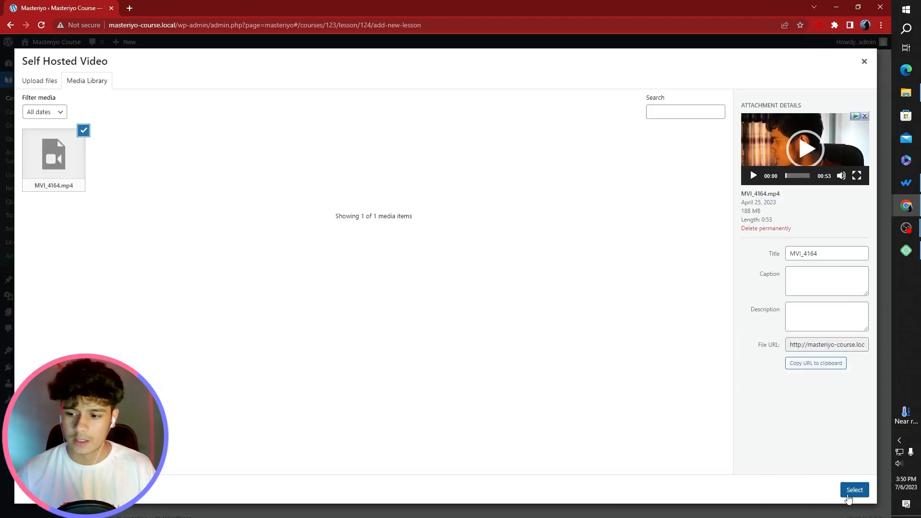
pyautogui.click(853, 490)
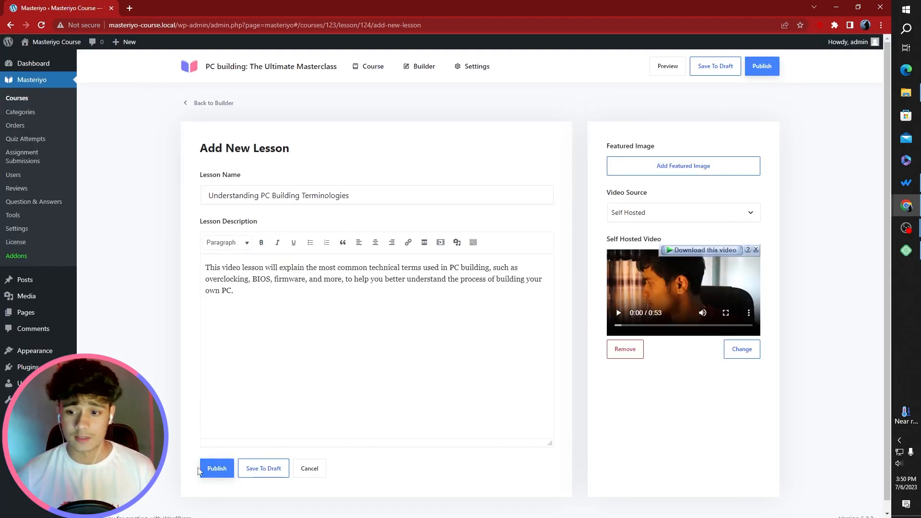
pyautogui.click(217, 468)
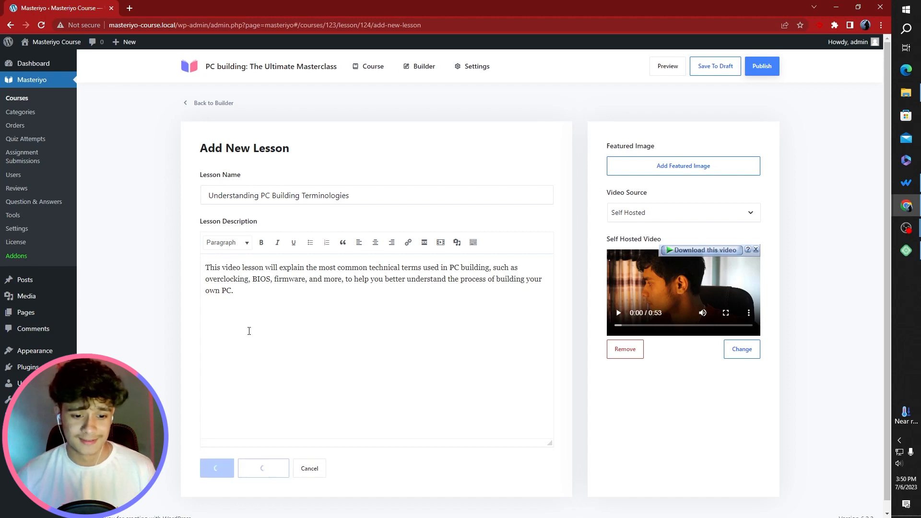
pyautogui.click(217, 468)
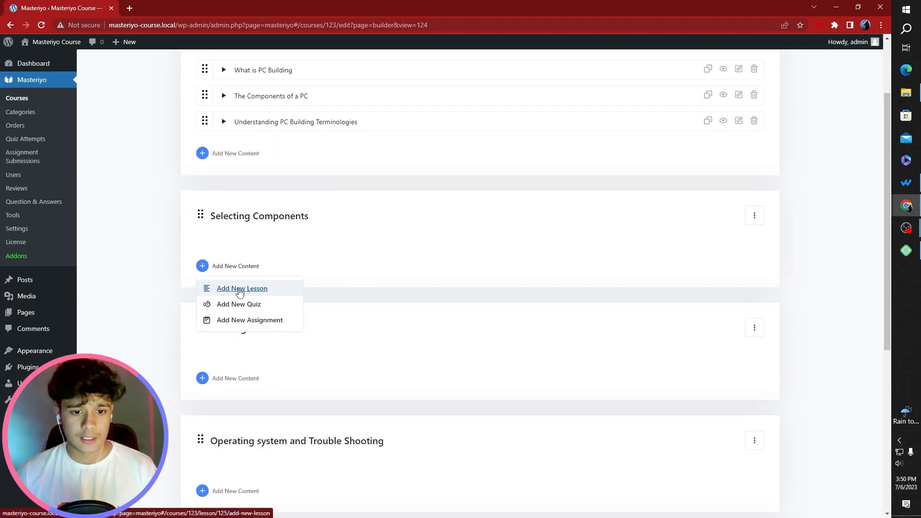
# Publish the Selecting the Main Components lesson with its description and video
pyautogui.click(241, 288)
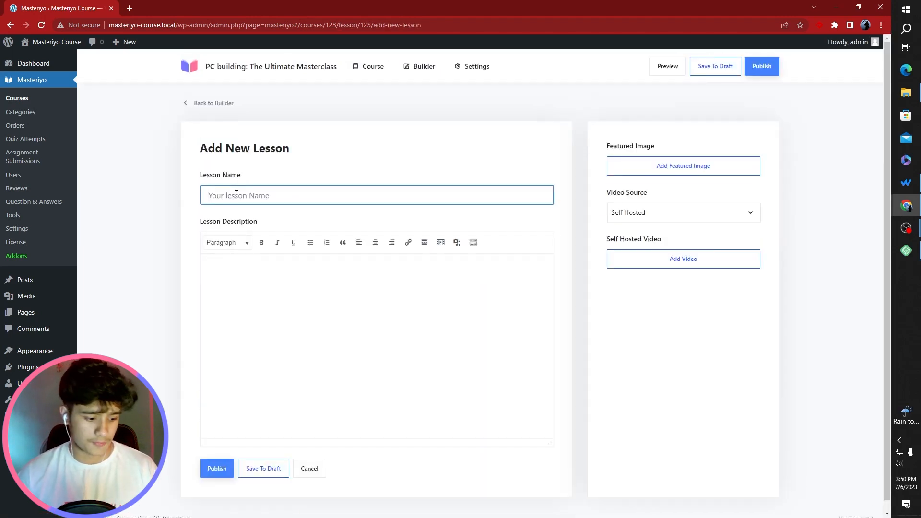
pyautogui.click(376, 194)
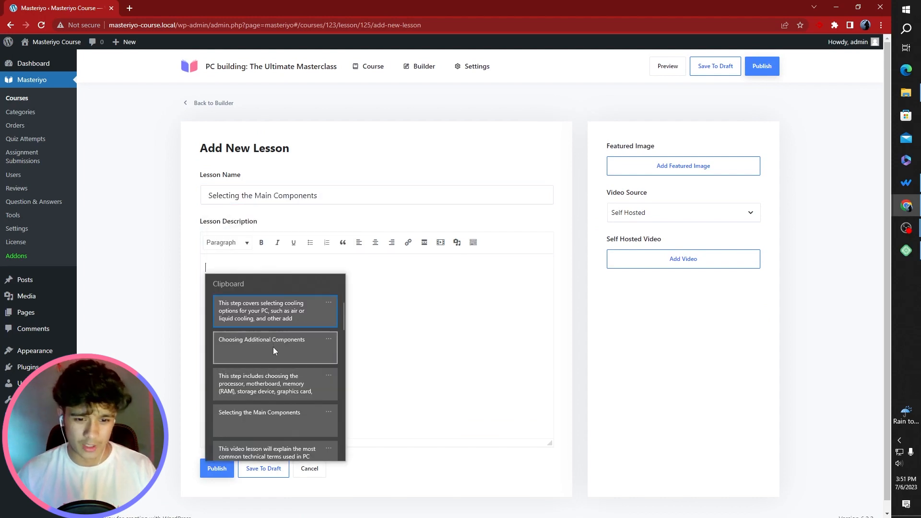
pyautogui.click(274, 384)
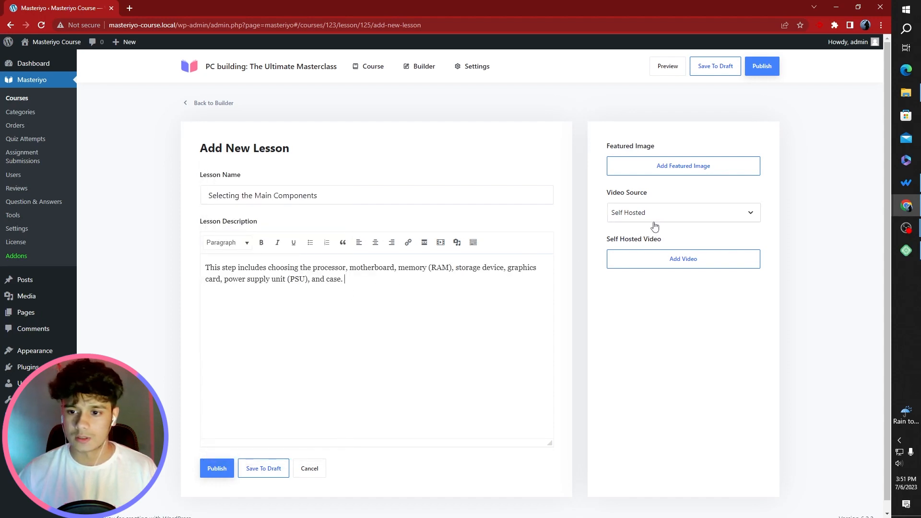
pyautogui.click(682, 258)
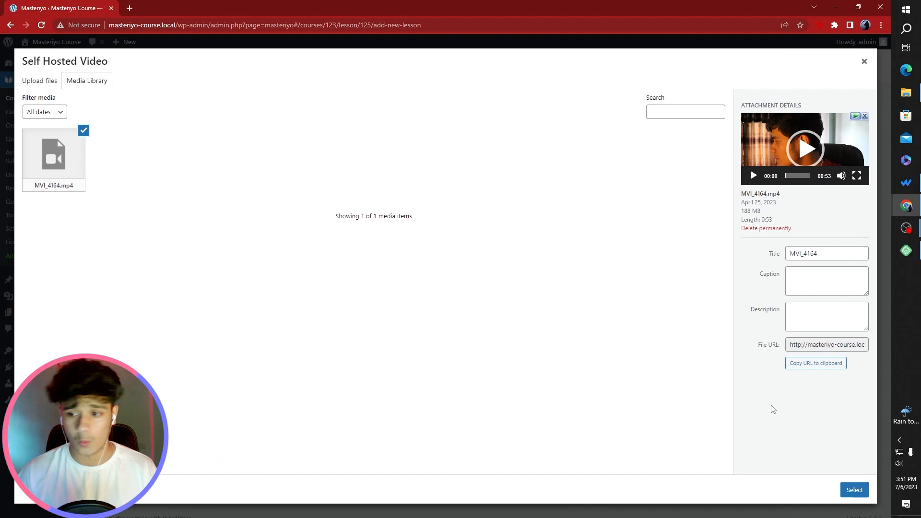
pyautogui.click(853, 490)
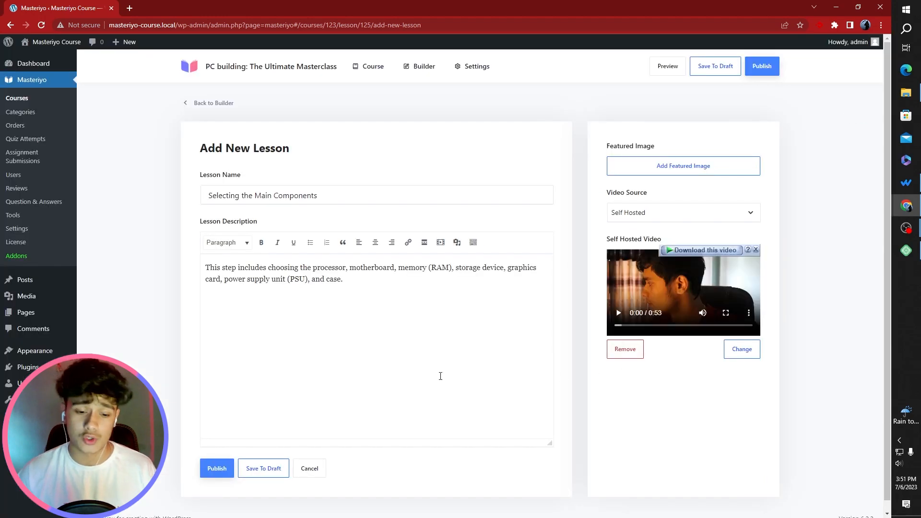
pyautogui.click(216, 468)
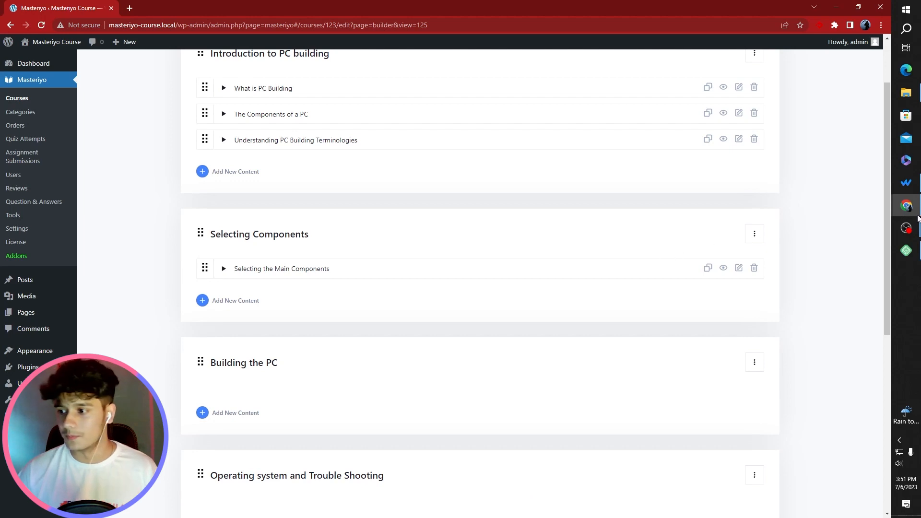
# Publish the Choosing Additional Components lesson with its description and video
pyautogui.click(202, 300)
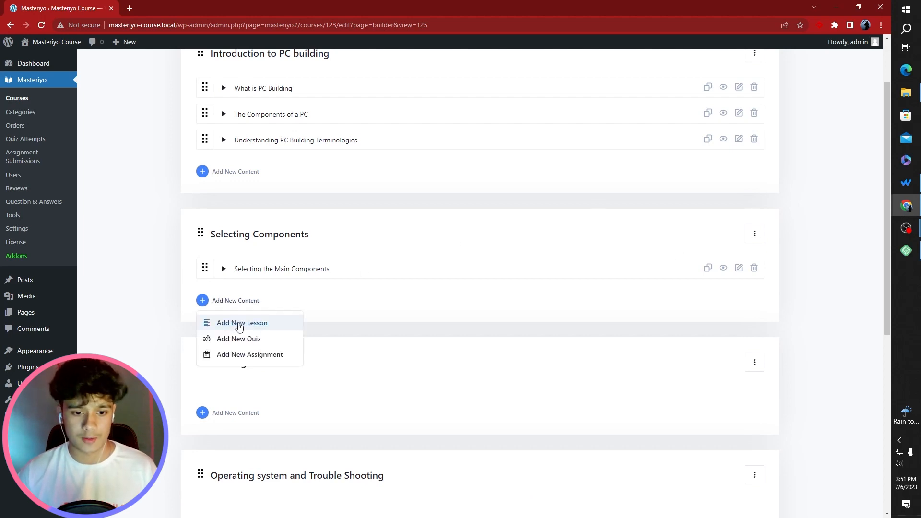
pyautogui.click(242, 322)
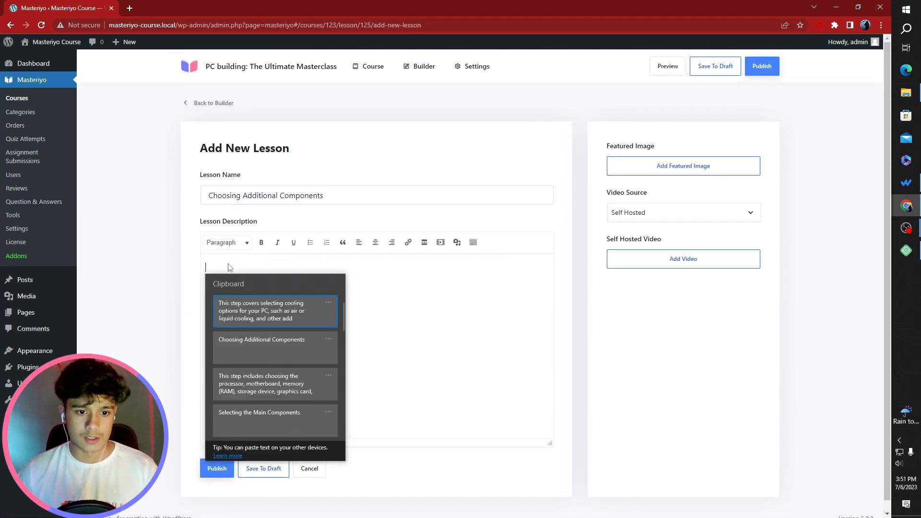
pyautogui.click(682, 259)
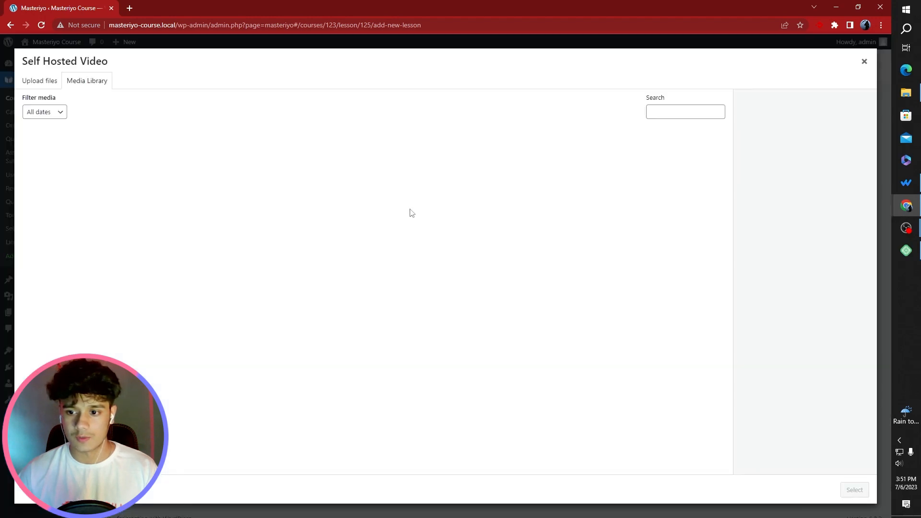
pyautogui.click(863, 62)
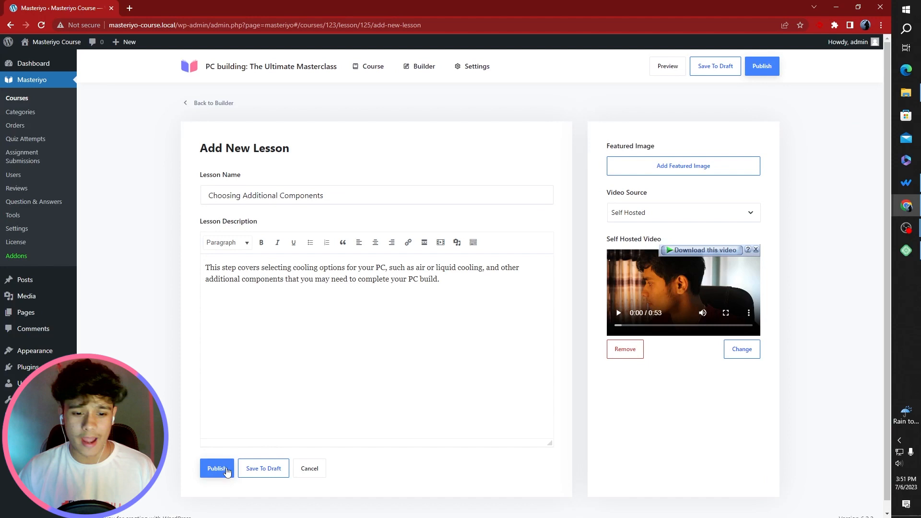
pyautogui.click(216, 468)
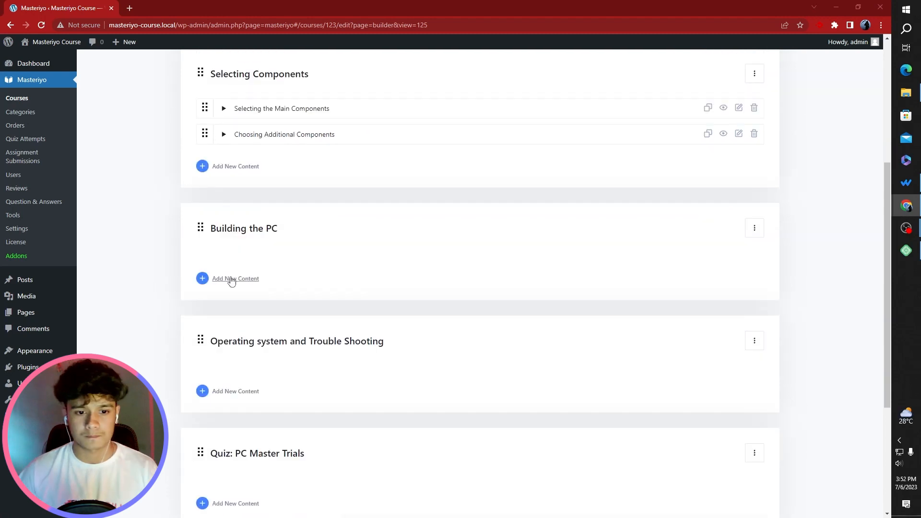
# Publish the Case preparation lesson with its description and video in Building the PC
pyautogui.click(235, 278)
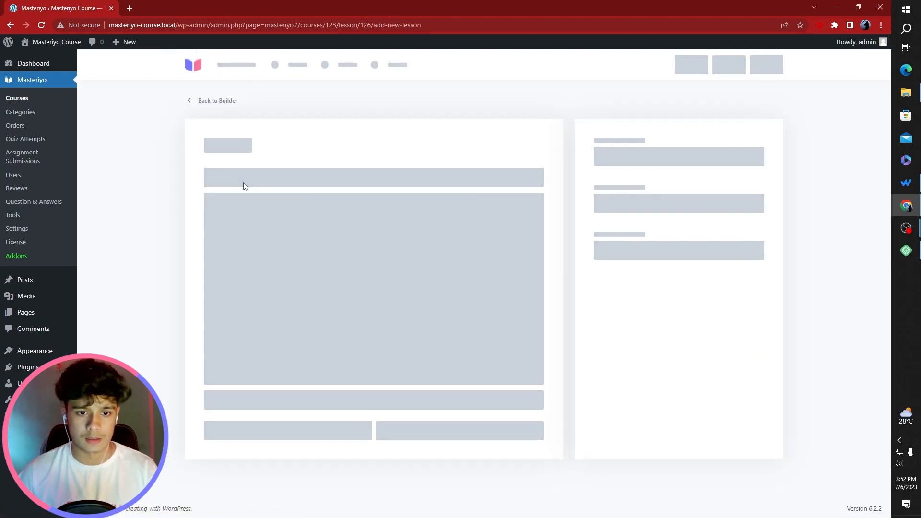
pyautogui.click(376, 194)
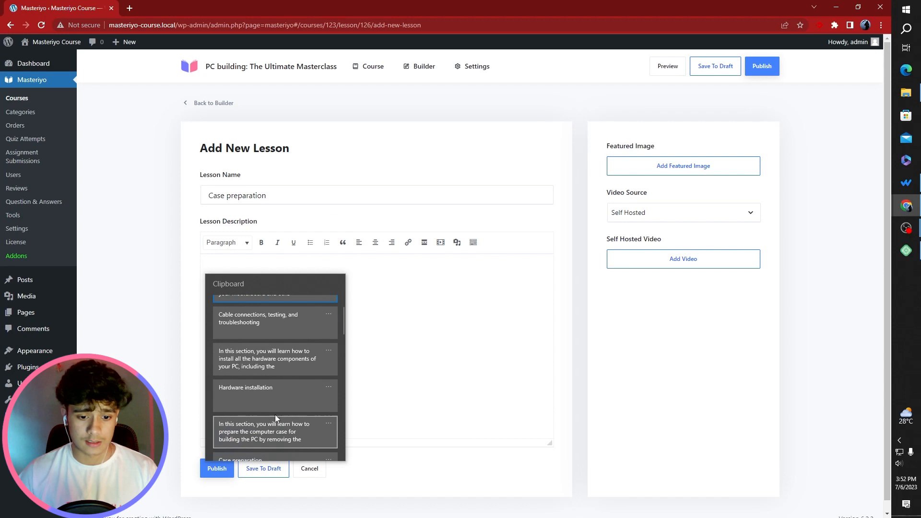
pyautogui.click(265, 431)
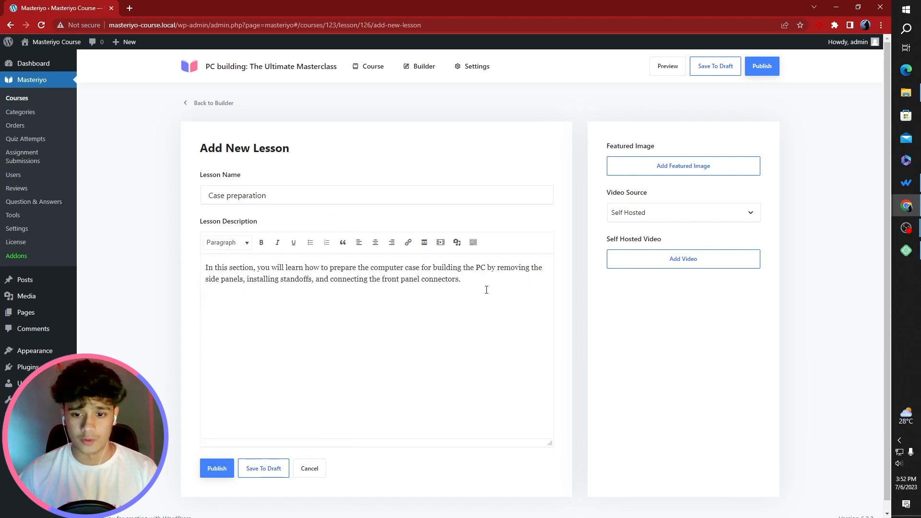
pyautogui.click(681, 258)
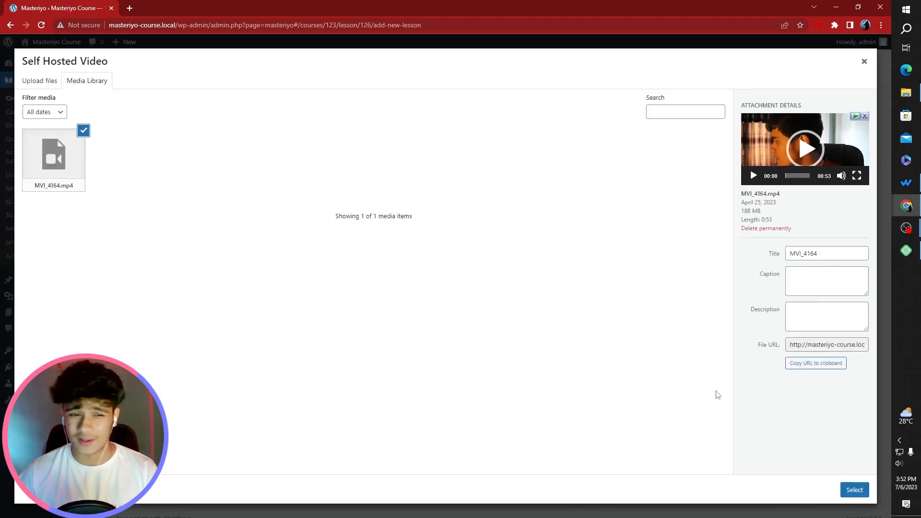
pyautogui.click(853, 489)
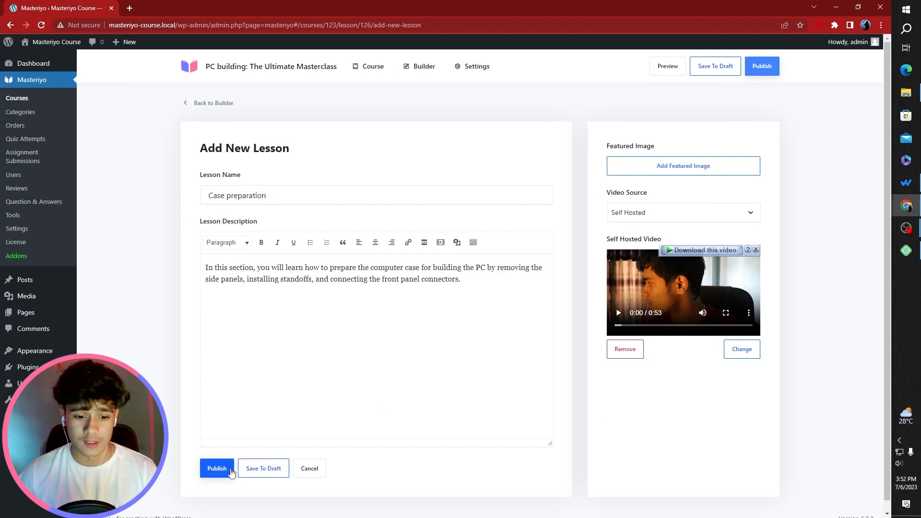
pyautogui.click(217, 468)
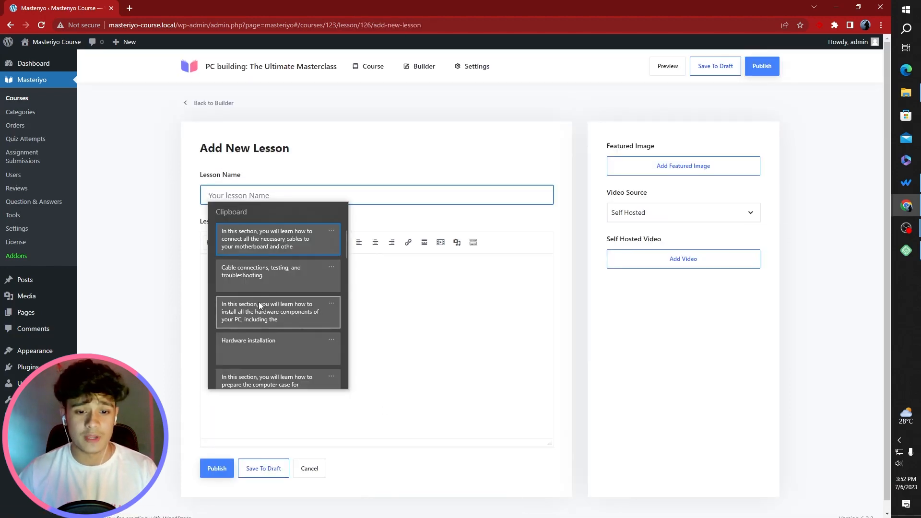
# Publish the Hardware installation lesson with its installation description and video
pyautogui.click(248, 349)
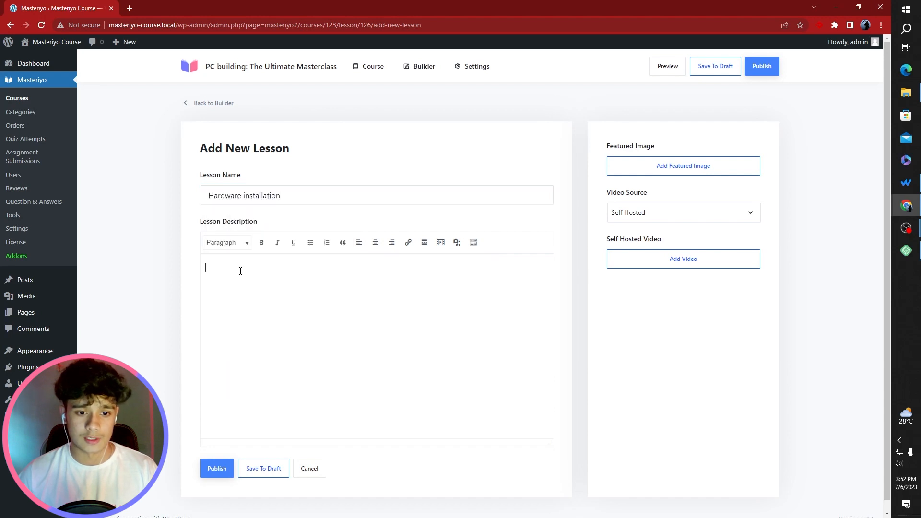
pyautogui.write('In this section, you will learn how to install all the hardware components of your PC, including the power supply unit (PSU), motherboard, processor, memory, storage devices, and graphics card.')
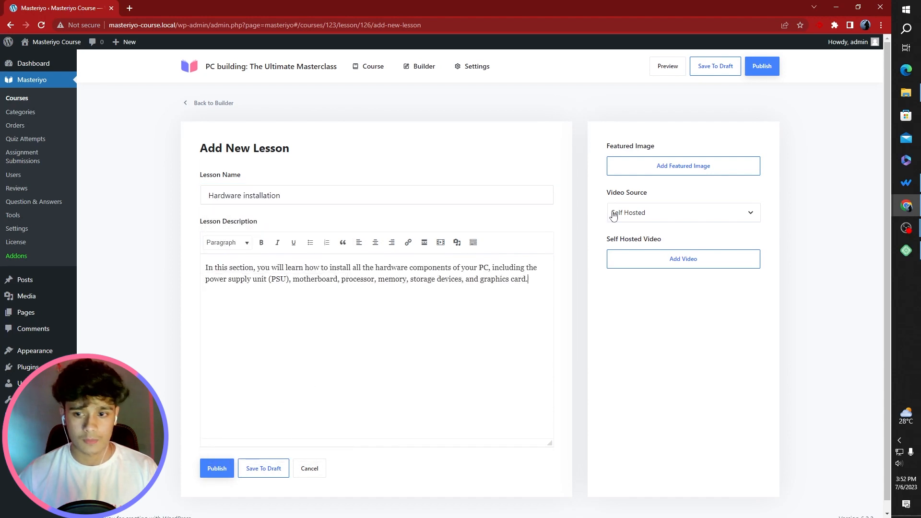
pyautogui.click(682, 258)
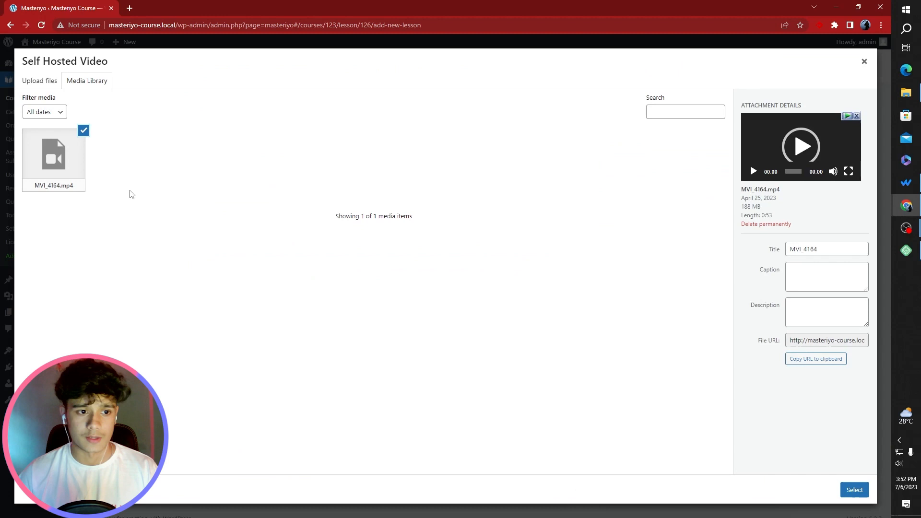
pyautogui.click(854, 489)
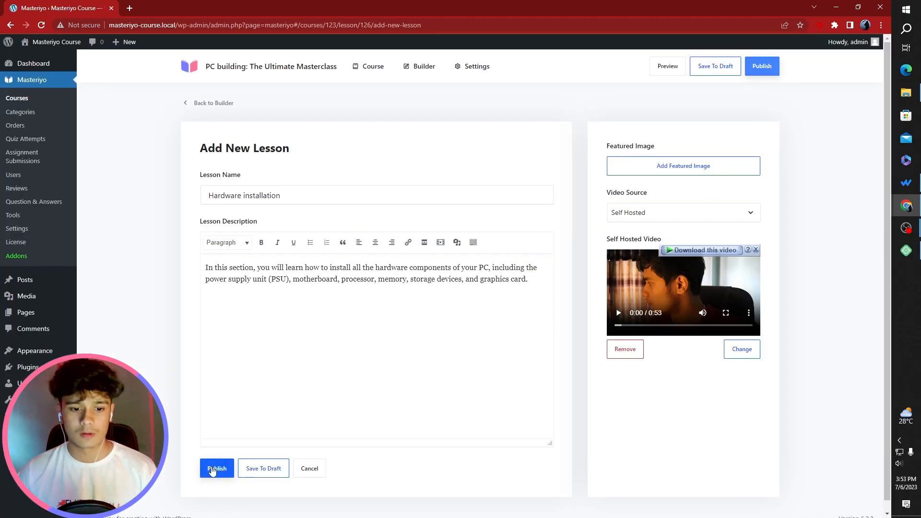
pyautogui.click(216, 468)
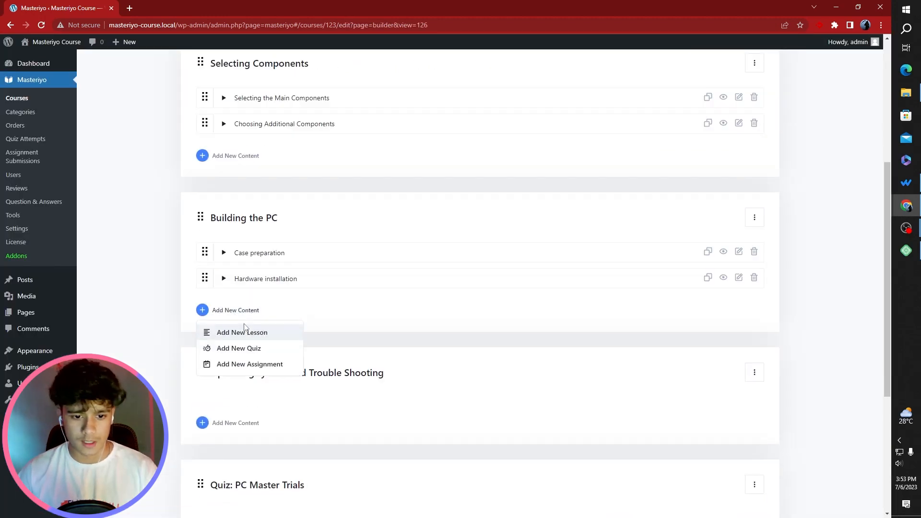
# Publish the Cable connections, testing, and troubleshooting lesson with description and video
pyautogui.click(241, 332)
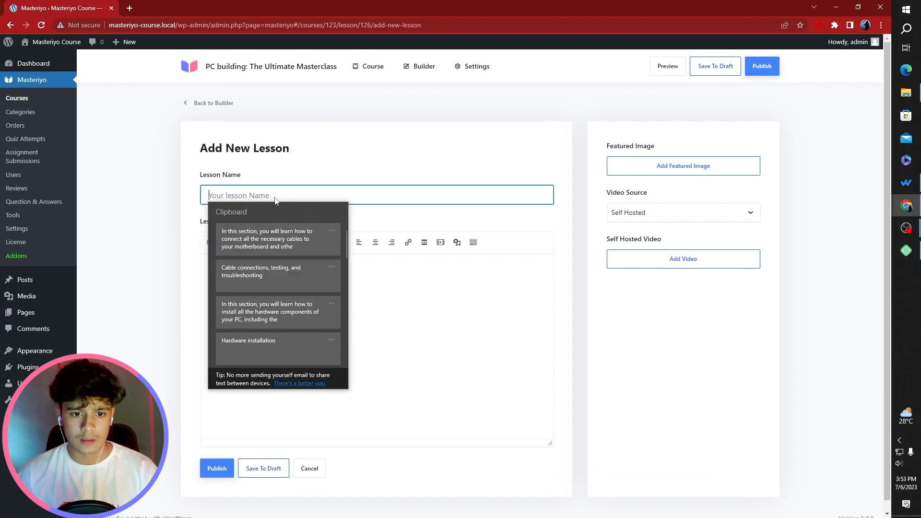
pyautogui.click(261, 270)
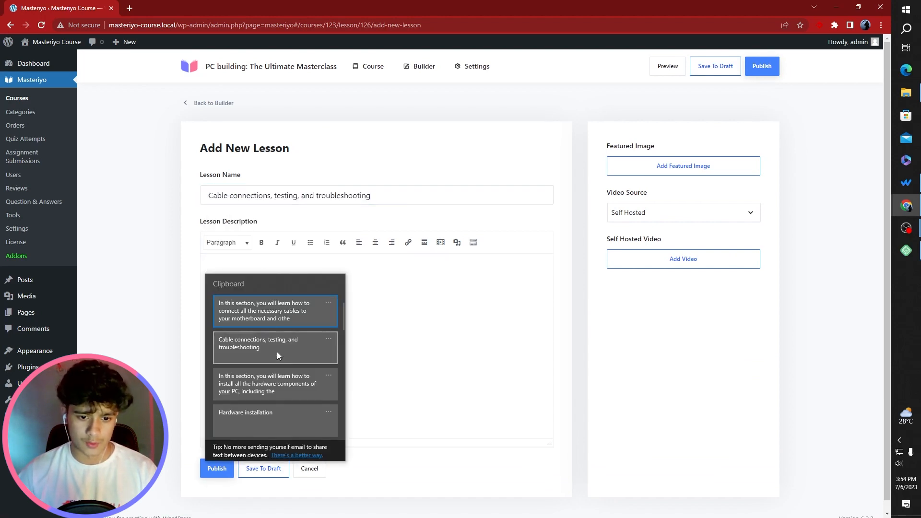
pyautogui.click(275, 311)
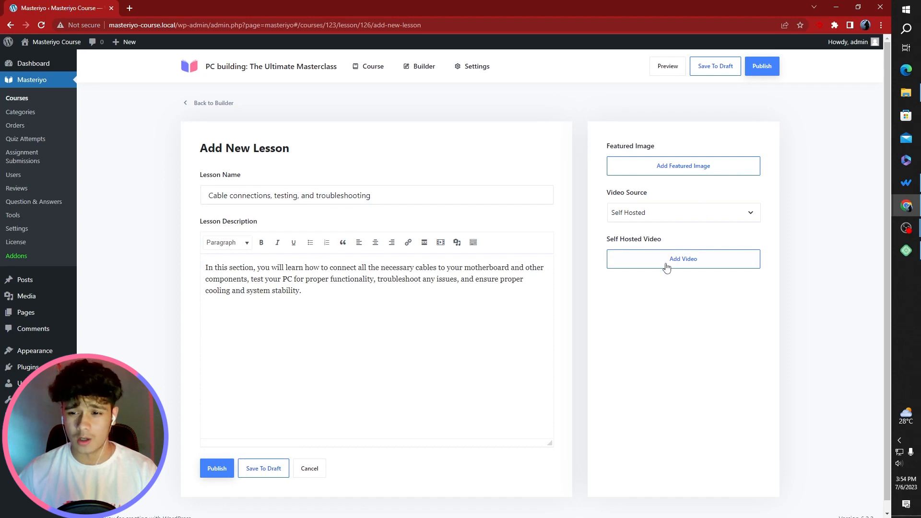
pyautogui.click(683, 258)
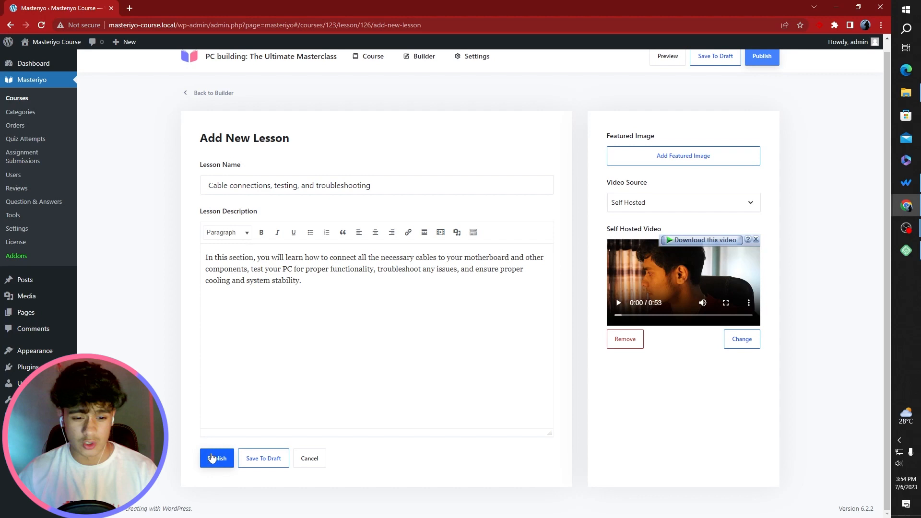
pyautogui.click(216, 459)
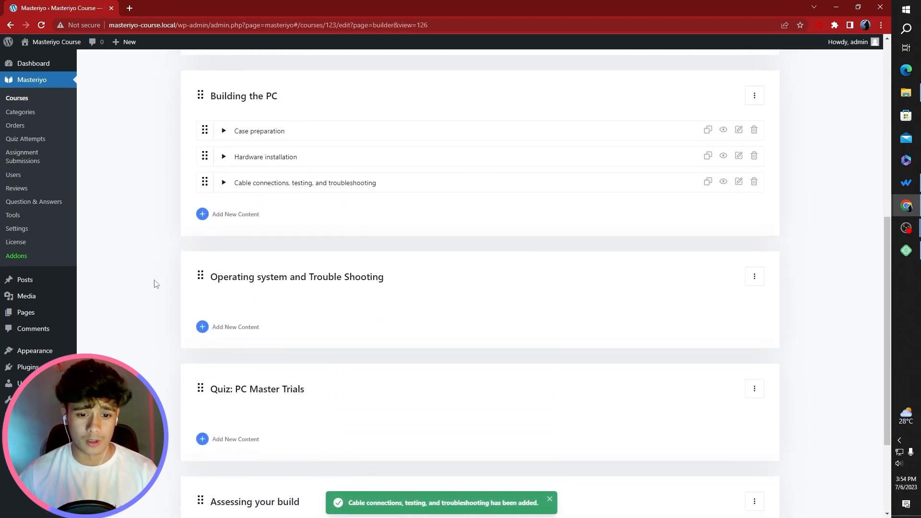
# Give the Installing your Operating System lesson its description and the MVI_4164.mp4 video
pyautogui.scroll(-3)
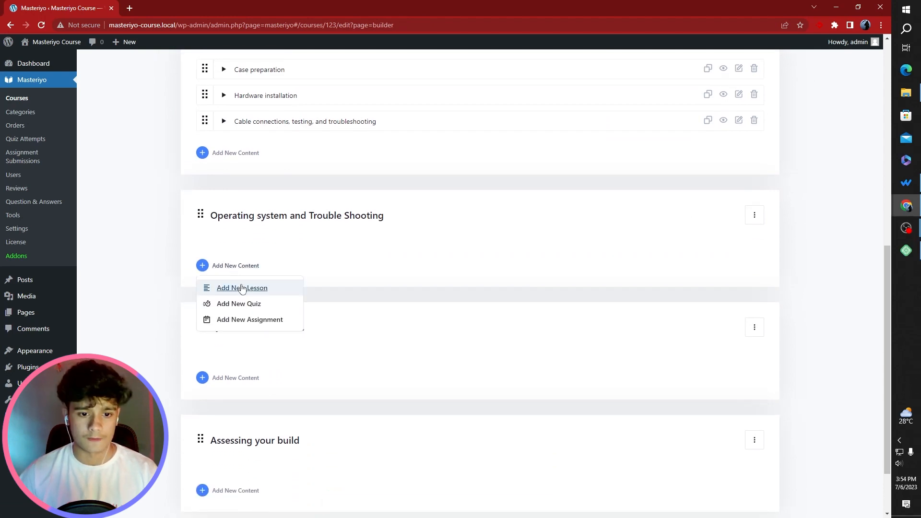
pyautogui.click(241, 287)
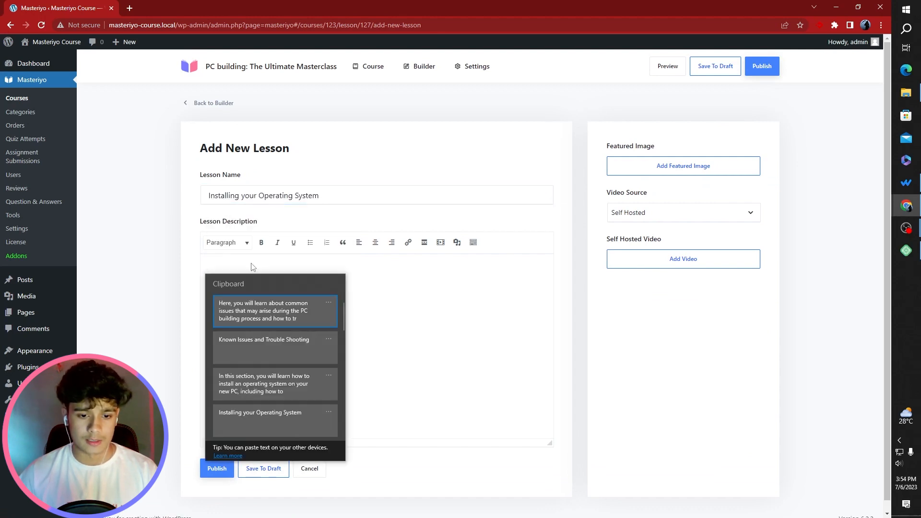
pyautogui.click(274, 384)
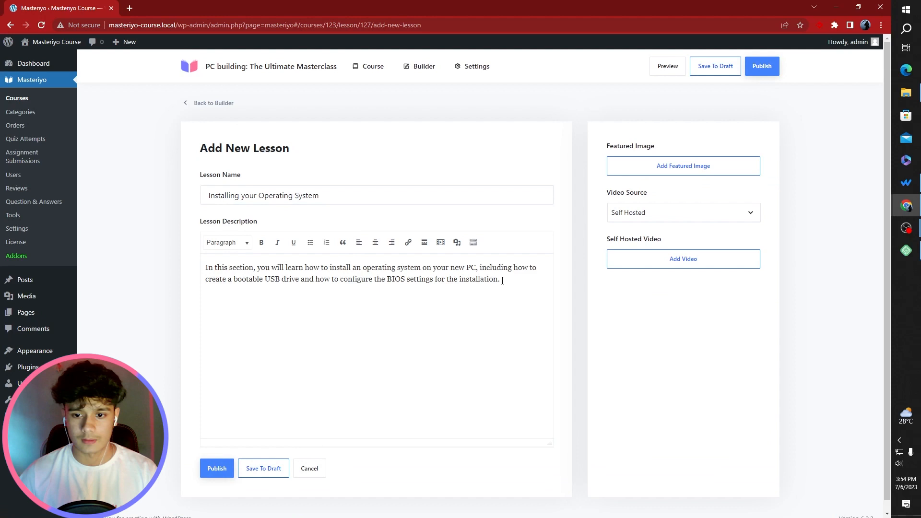
pyautogui.click(681, 258)
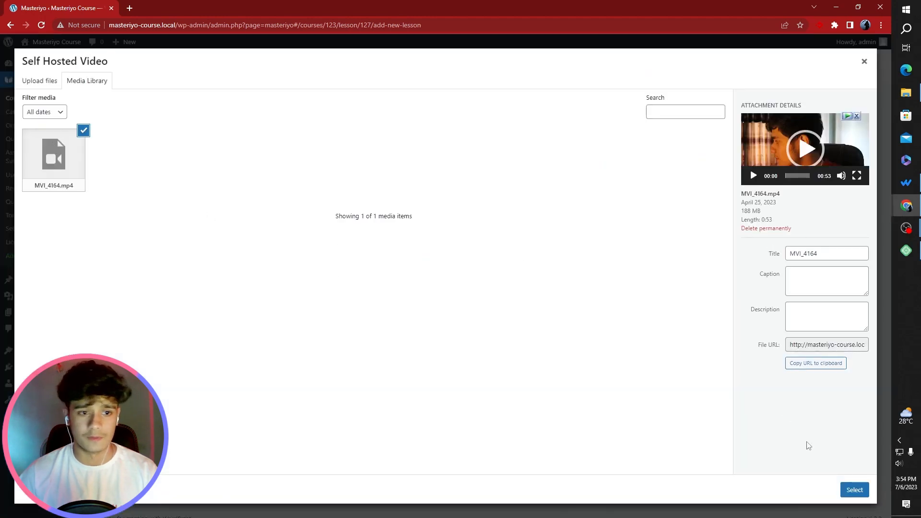
pyautogui.click(853, 489)
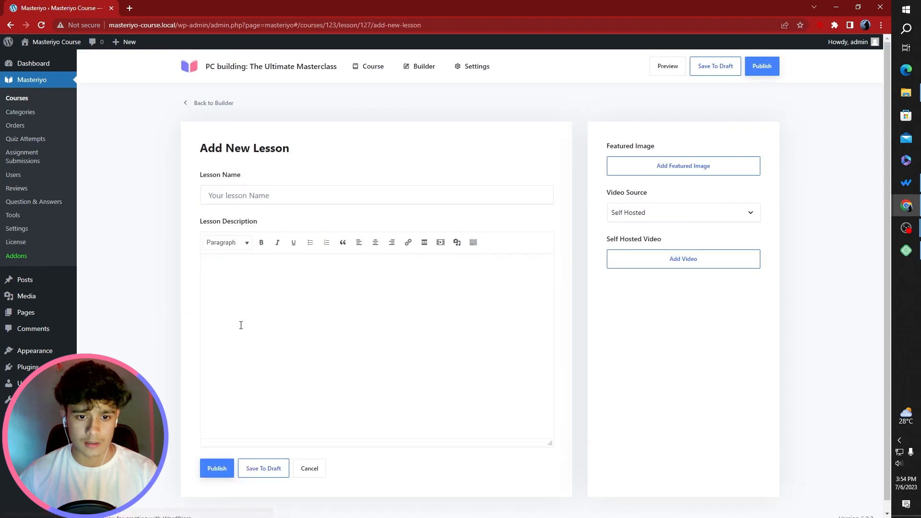
# Publish the Known Issues and Trouble Shooting lesson with its description and MVI_4164.mp4 video
pyautogui.click(376, 195)
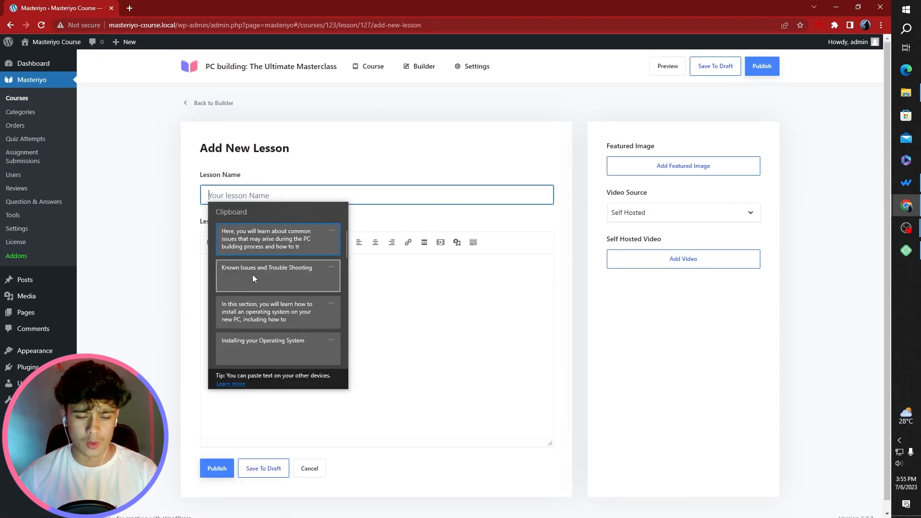
pyautogui.click(266, 267)
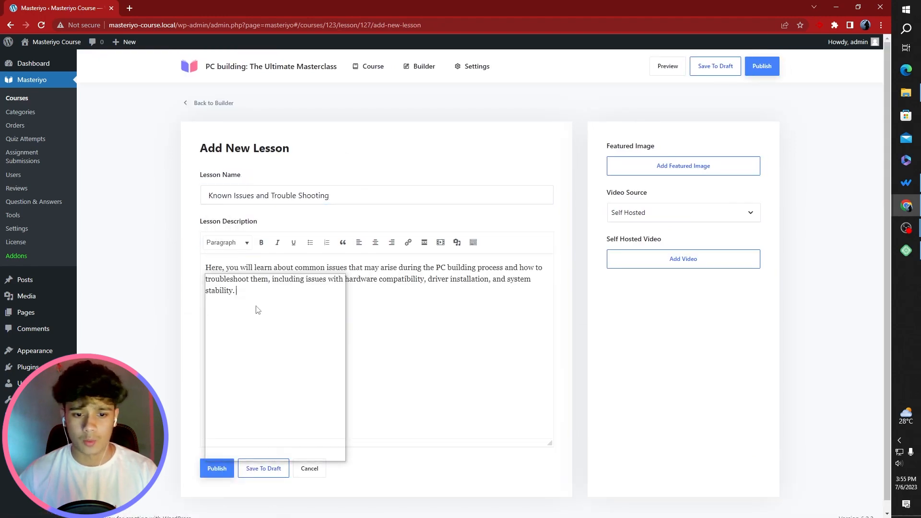
pyautogui.click(682, 258)
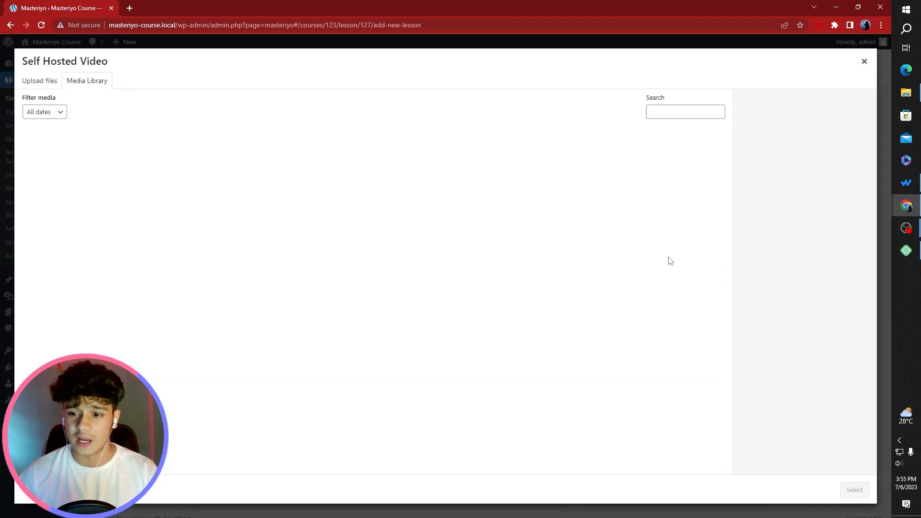
pyautogui.click(54, 155)
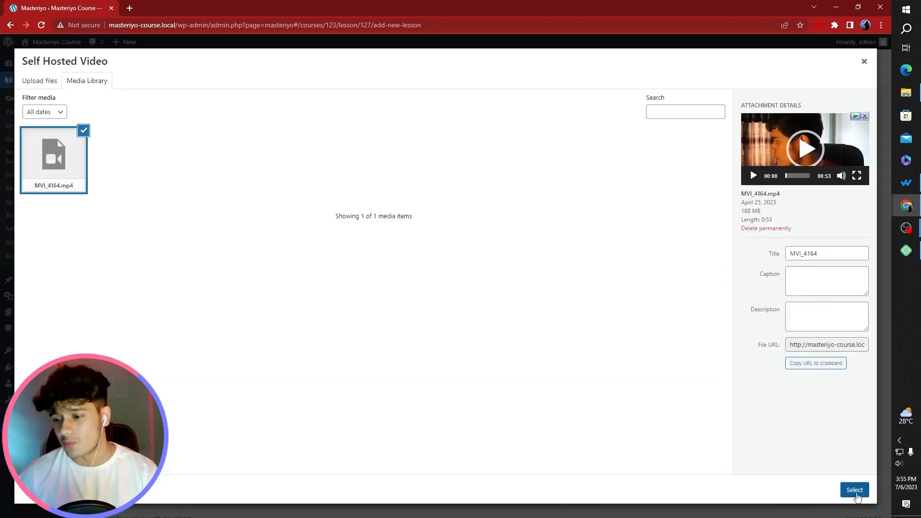
pyautogui.click(853, 490)
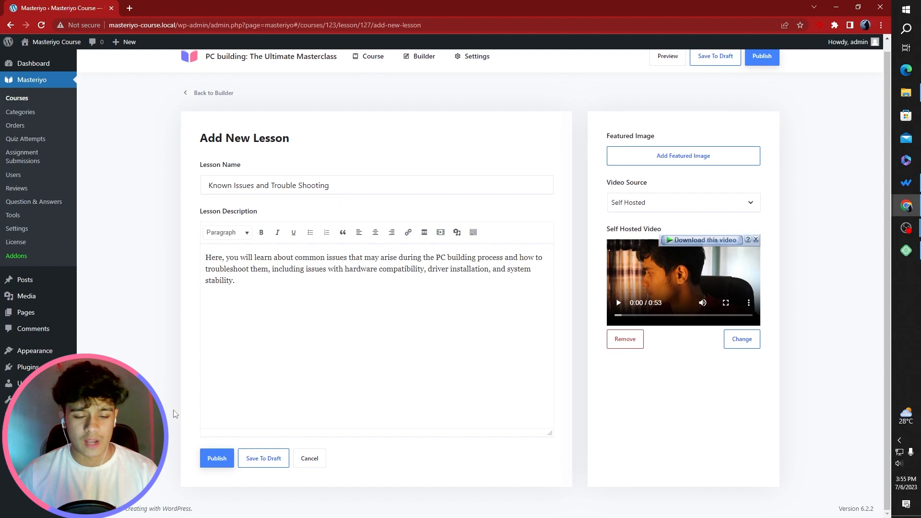
pyautogui.click(217, 459)
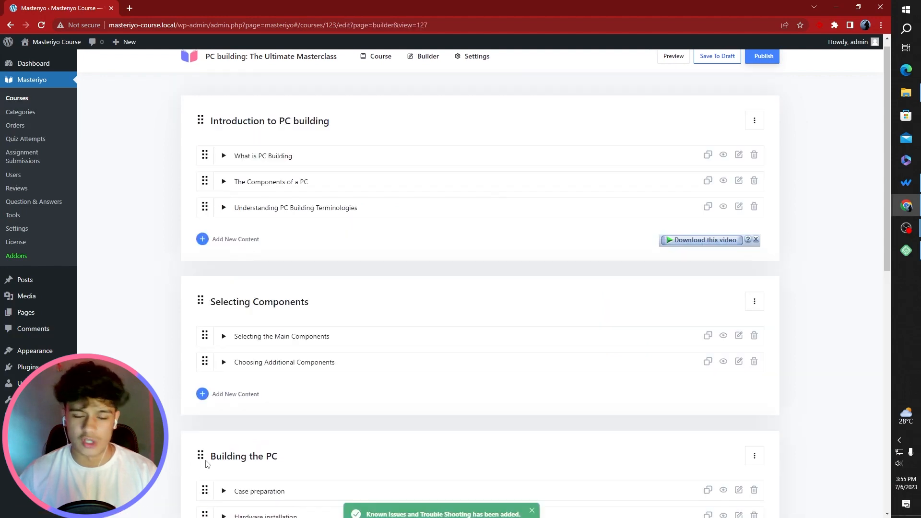
pyautogui.scroll(-3)
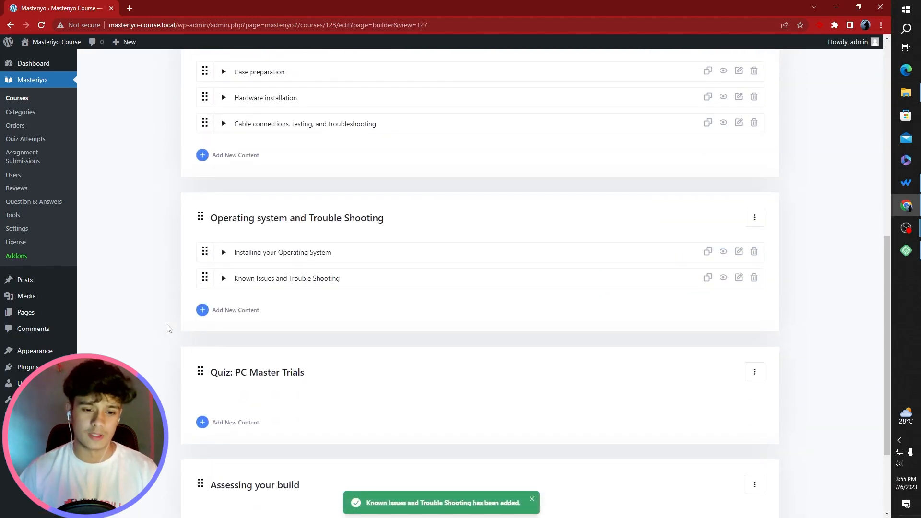
pyautogui.scroll(-3)
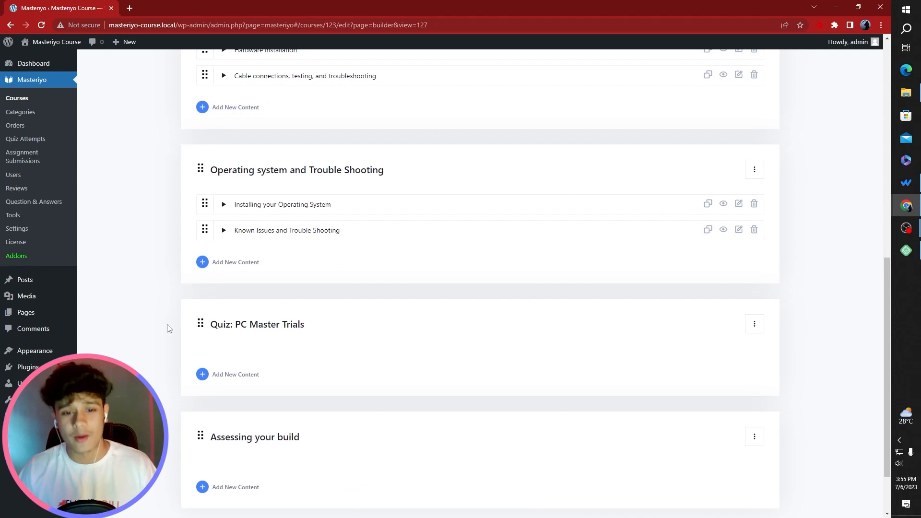
pyautogui.scroll(-3)
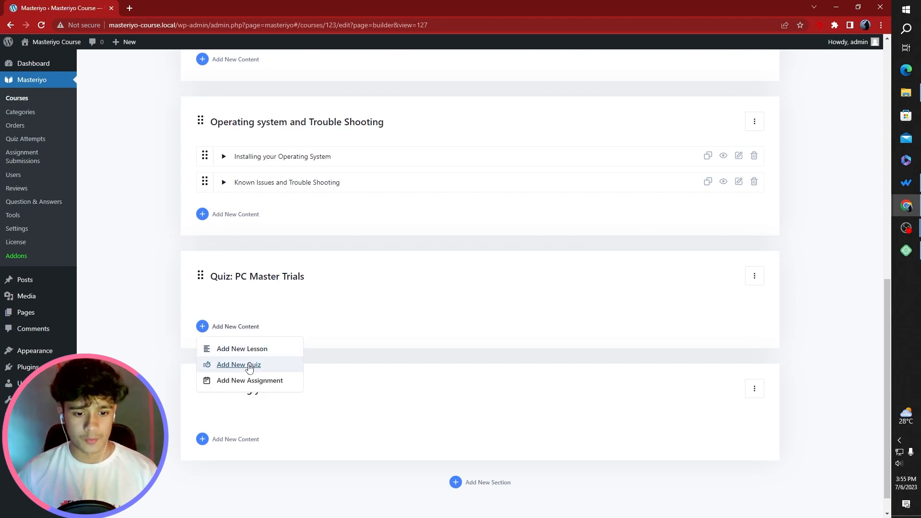
# Add a new quiz named 'PC Master Trials' to the course and go to its Questions tab
pyautogui.click(239, 365)
pyautogui.write('PC Master Trial')
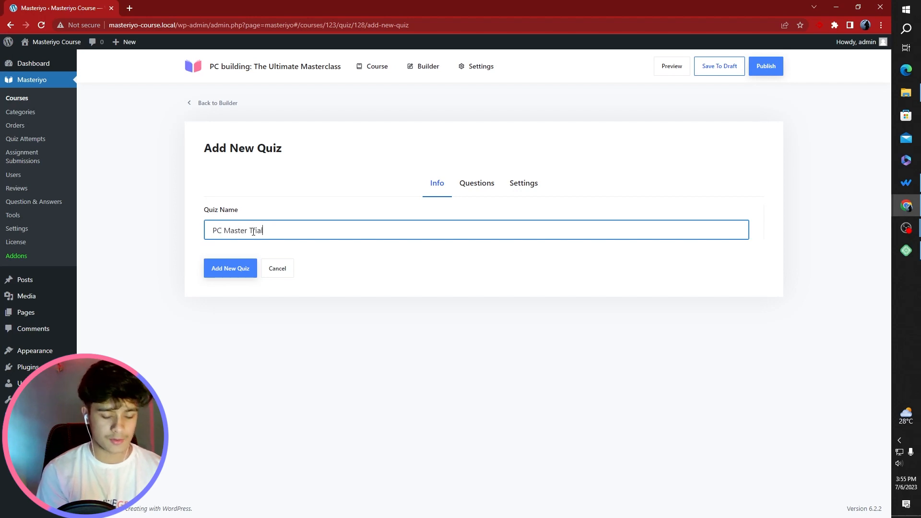
pyautogui.click(229, 268)
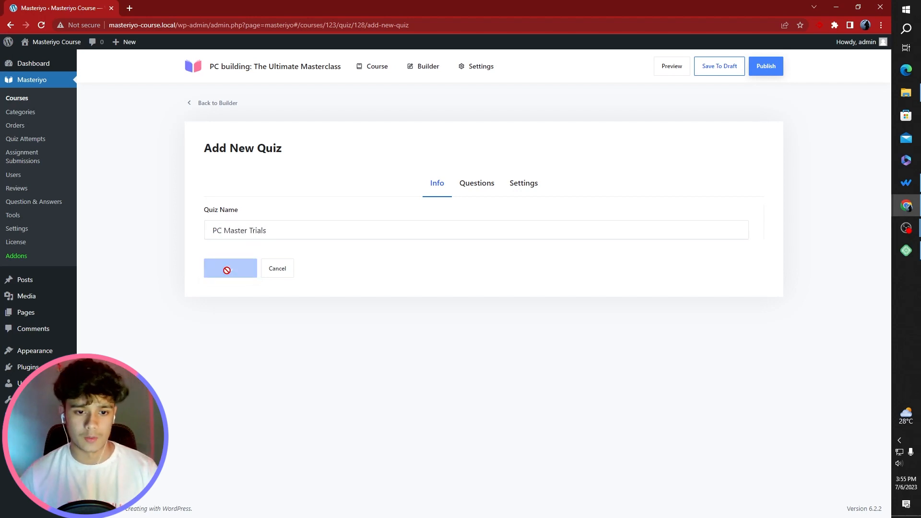
pyautogui.click(229, 269)
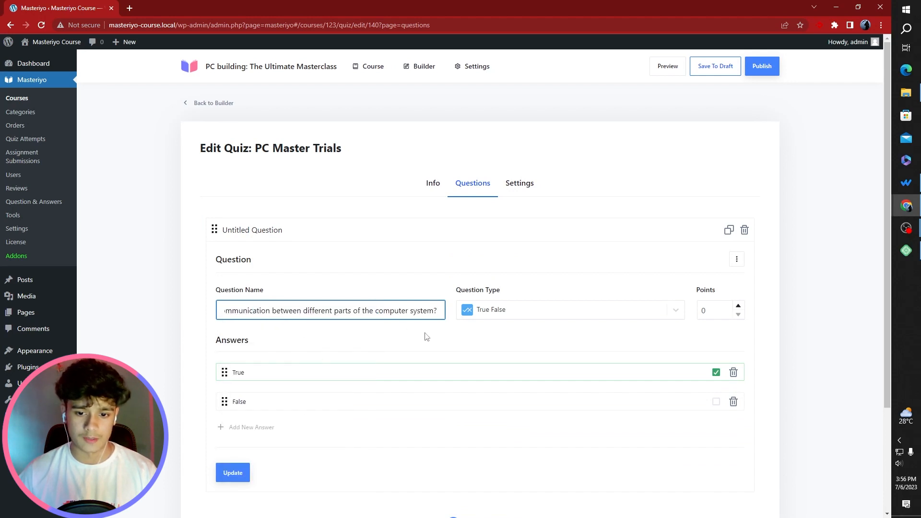
# Make the first question single choice with four answers (including Processor), worth 10 points
pyautogui.click(566, 310)
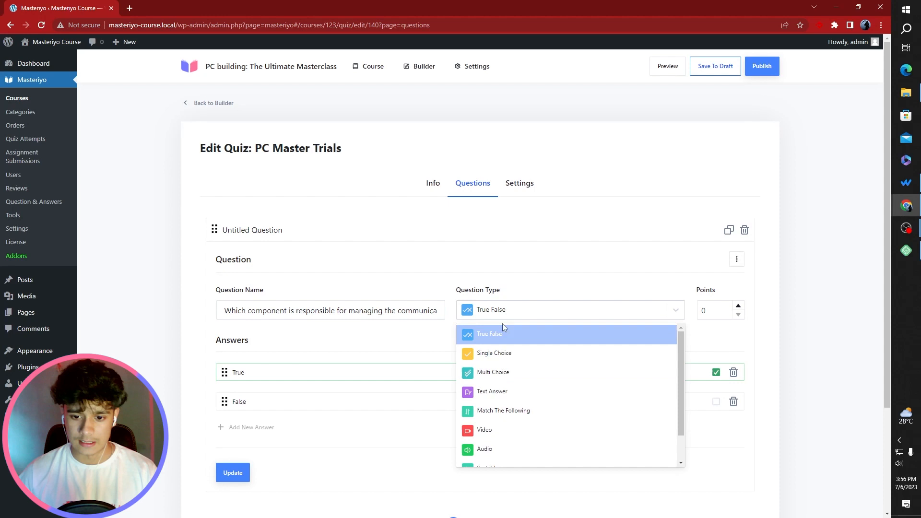
pyautogui.click(494, 352)
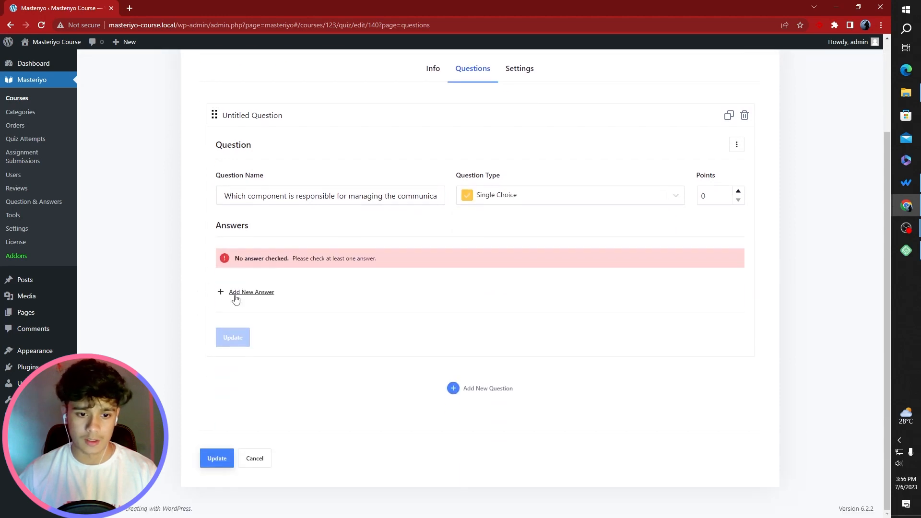
pyautogui.click(251, 292)
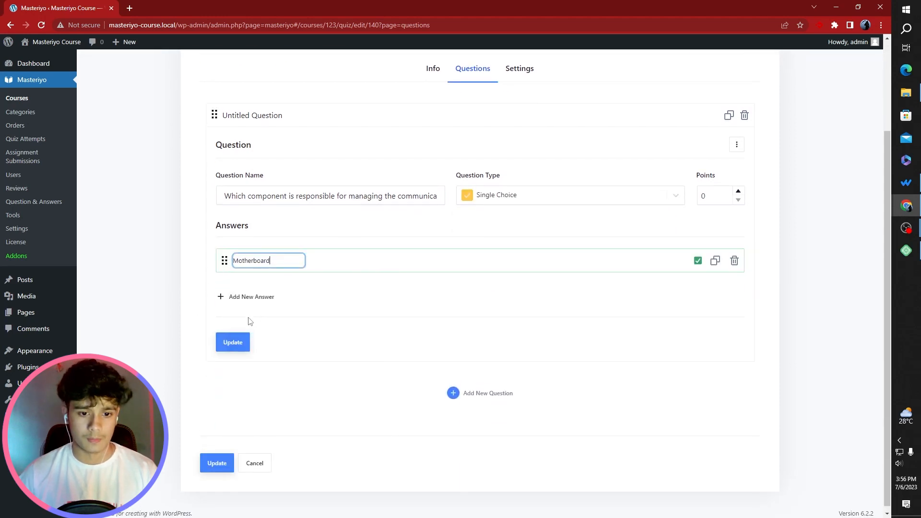
pyautogui.click(251, 296)
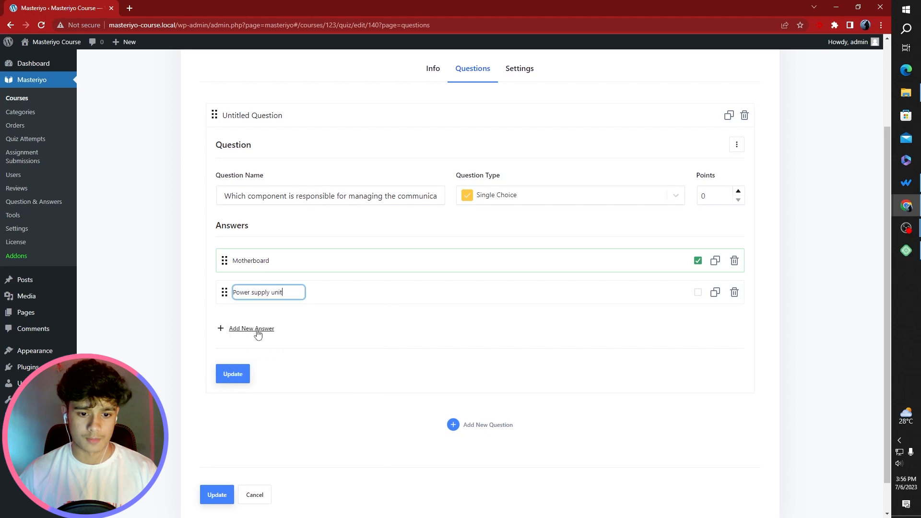
pyautogui.click(251, 328)
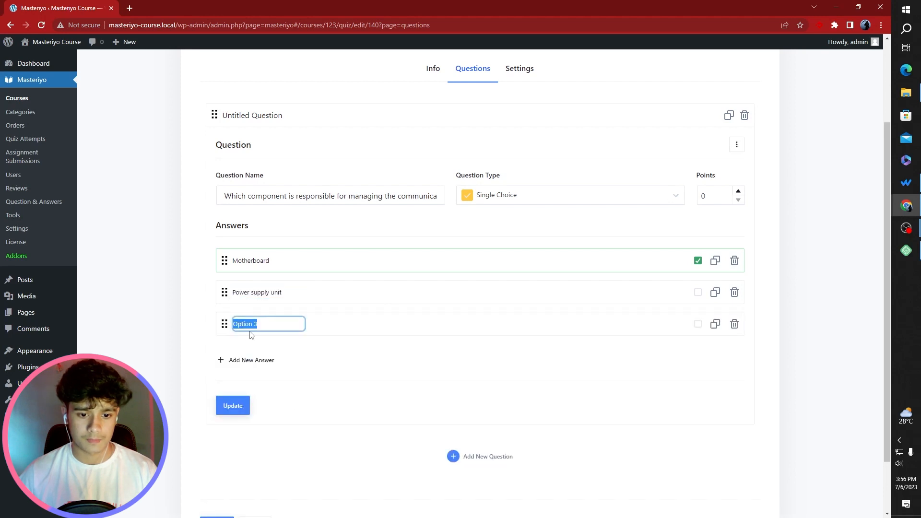
pyautogui.write('Processor')
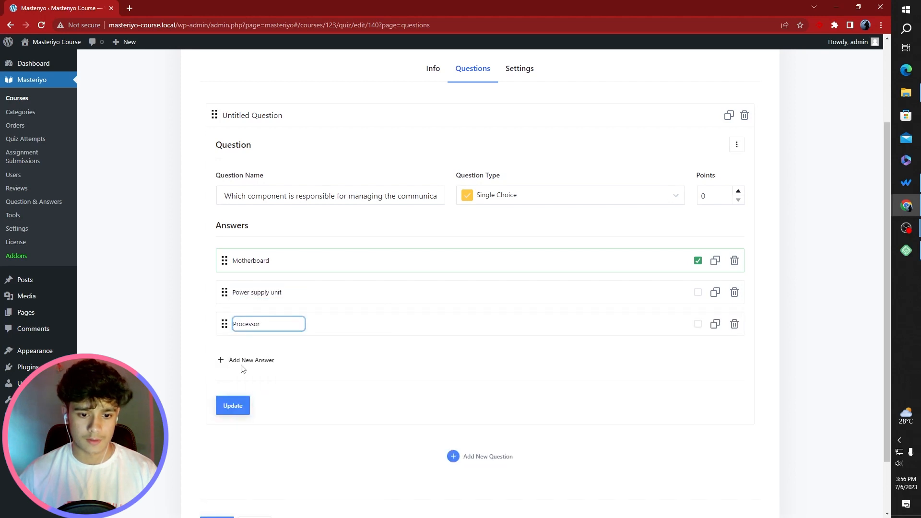
pyautogui.click(250, 360)
pyautogui.write('Graphics card (GPU)')
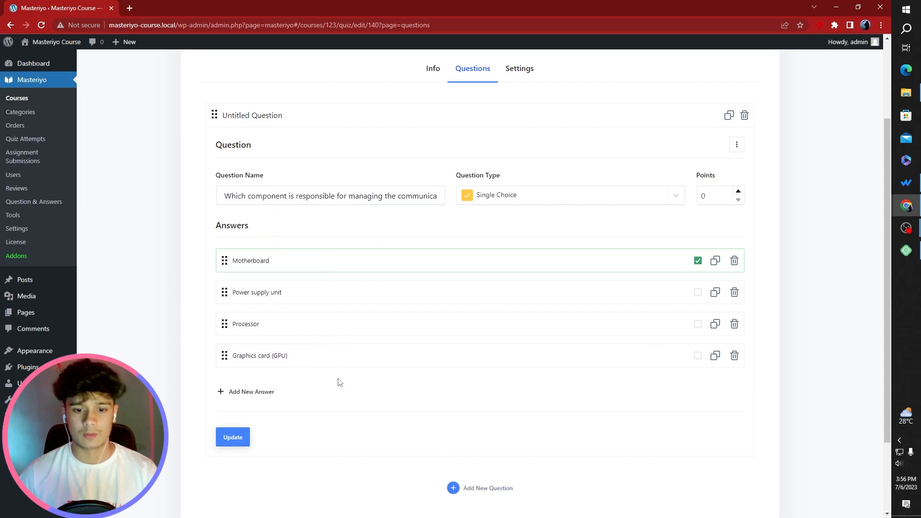
pyautogui.click(714, 195)
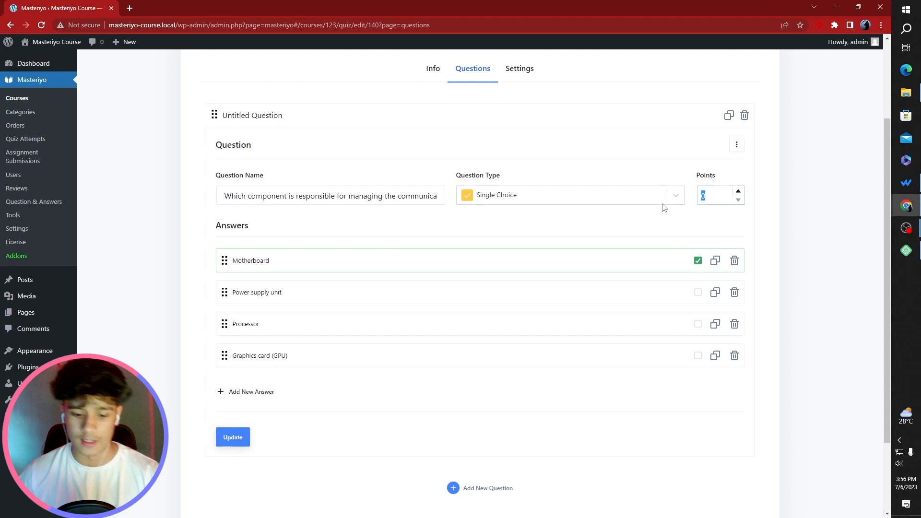
pyautogui.write('10')
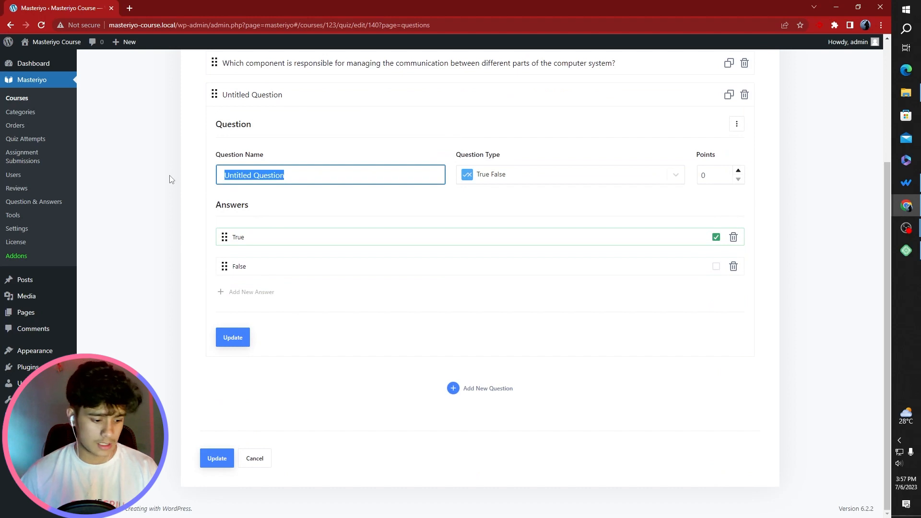
# Start the second question as multiple choice and fill its first two answers, Motherboard and Power supply unit
pyautogui.click(330, 174)
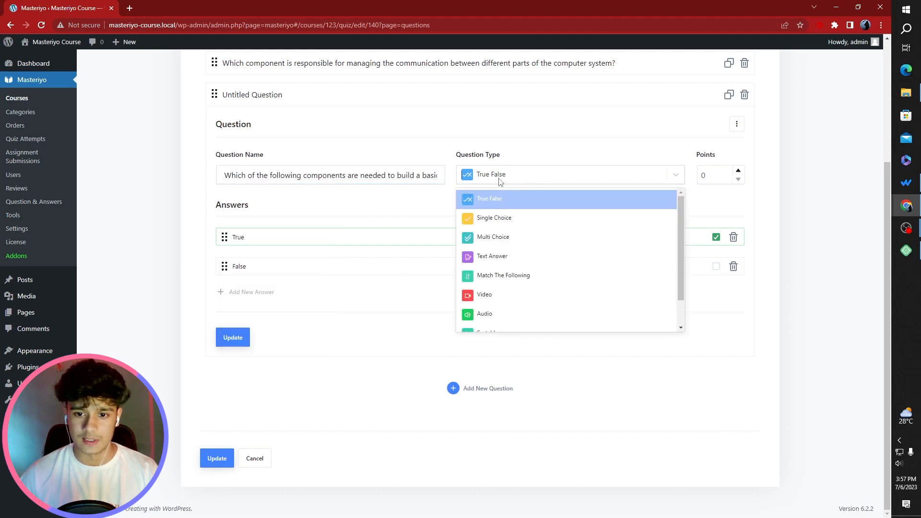
pyautogui.click(494, 237)
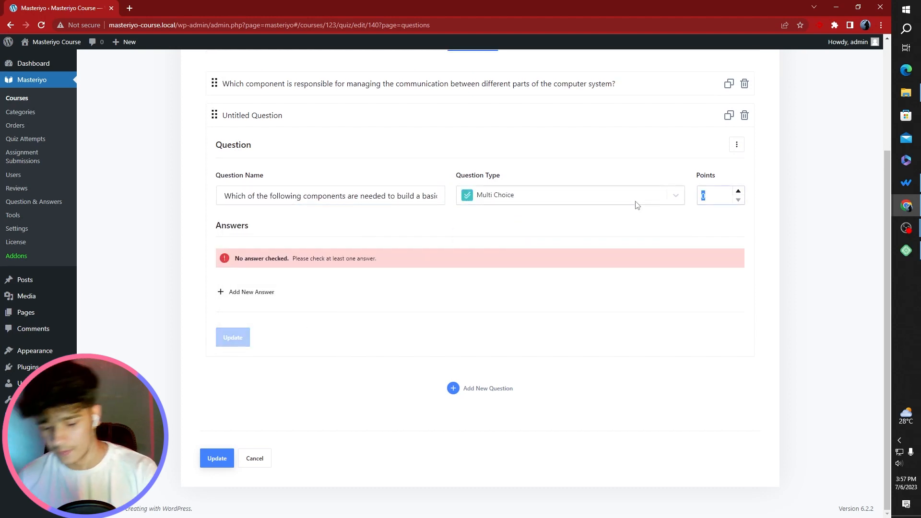
pyautogui.click(245, 291)
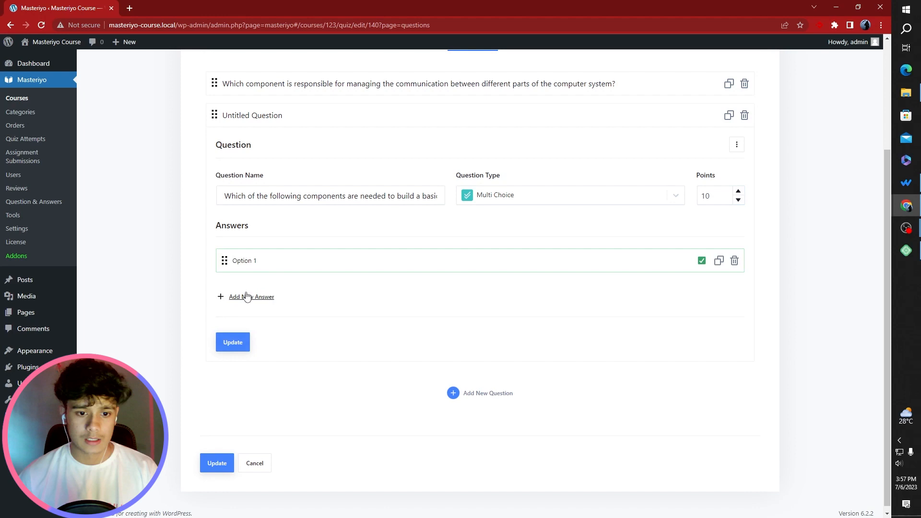
pyautogui.click(267, 260)
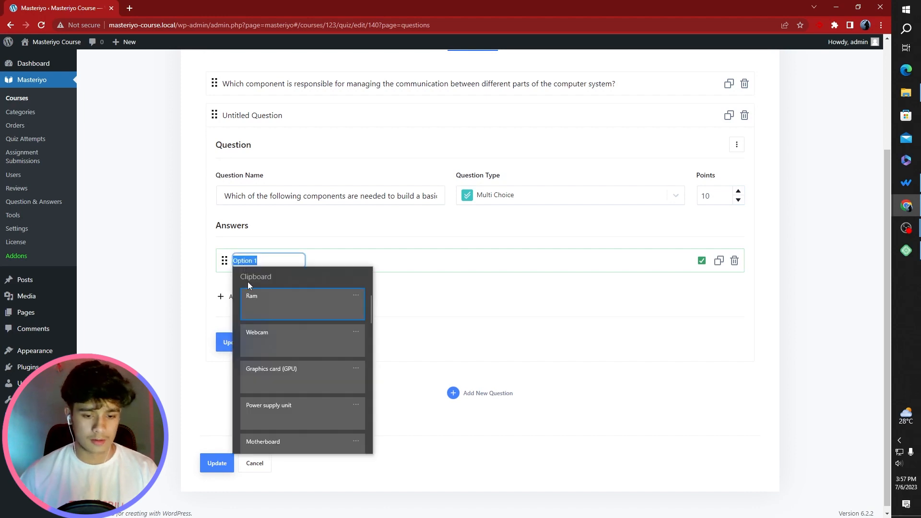
pyautogui.click(263, 441)
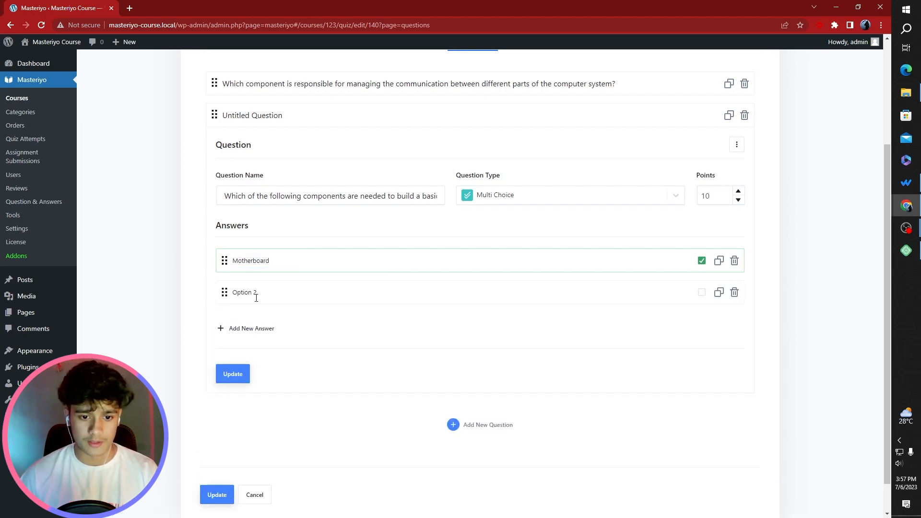
pyautogui.click(268, 292)
pyautogui.write('Power supply unit')
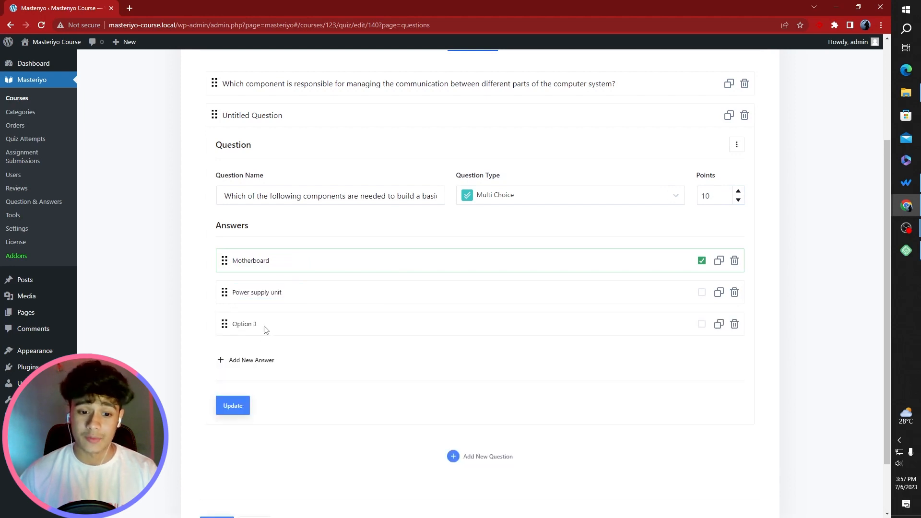
# Add the remaining answers Graphics card (GPU), Webcam and Ram
pyautogui.click(245, 323)
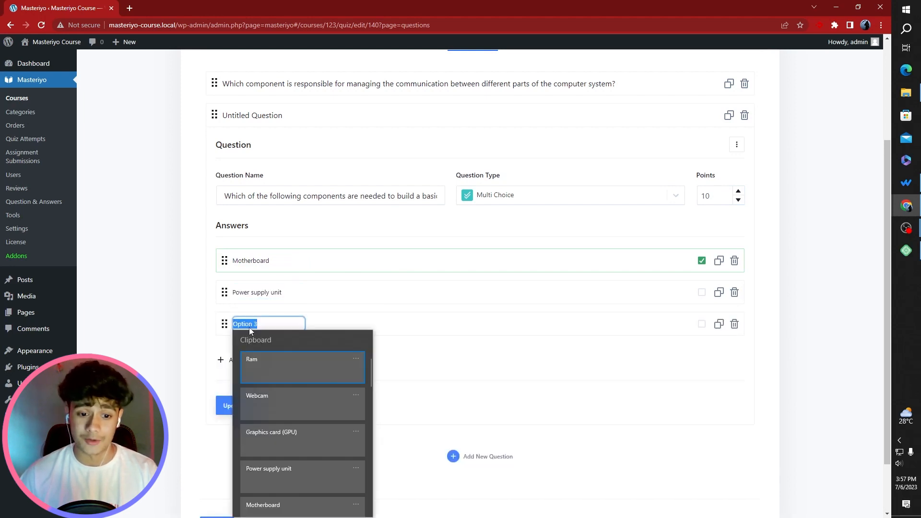
pyautogui.click(271, 437)
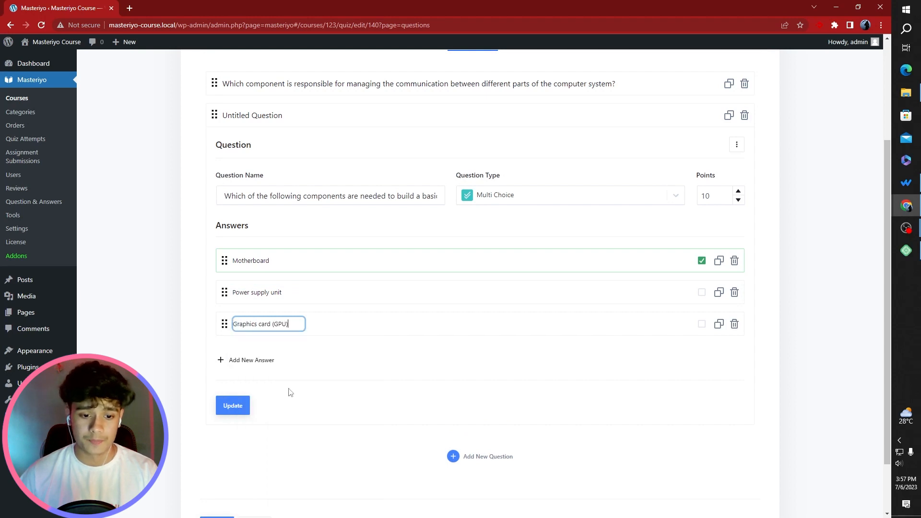
pyautogui.click(249, 360)
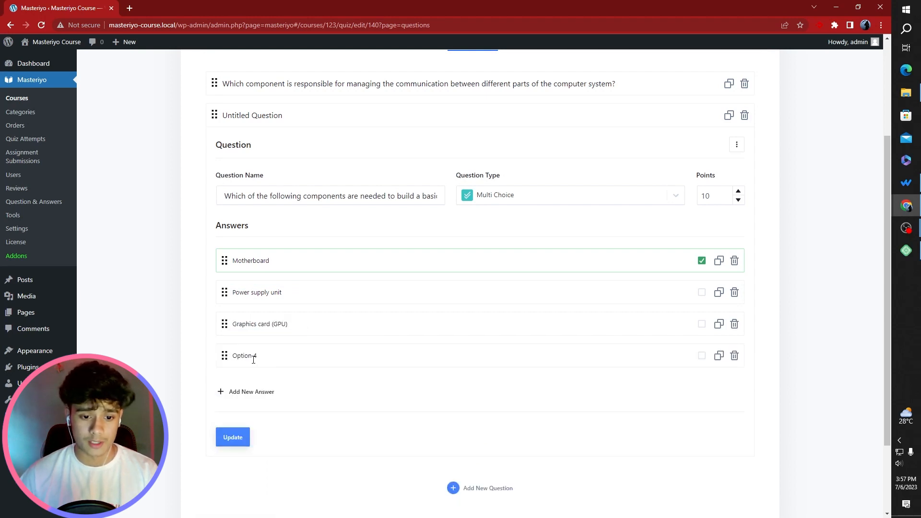
pyautogui.click(268, 355)
pyautogui.write('Webcam')
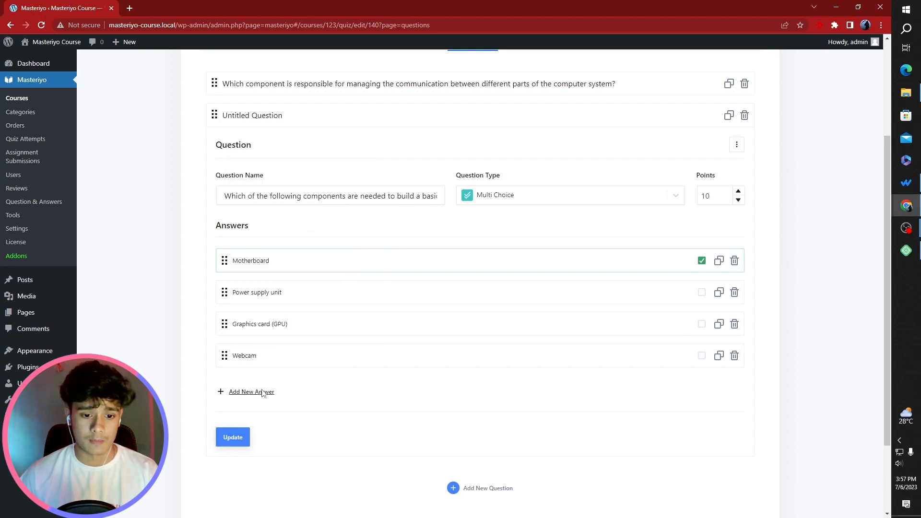
pyautogui.click(252, 391)
pyautogui.write('Ram')
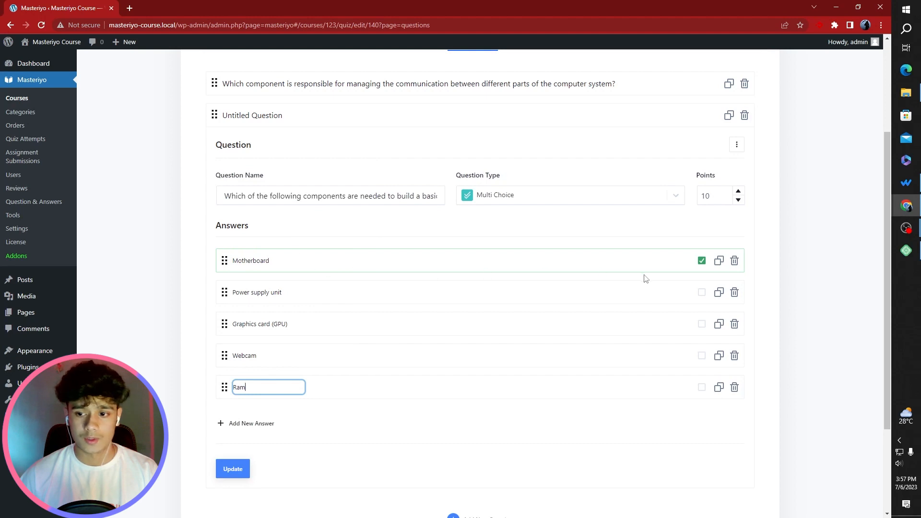
# Mark Power supply unit and Ram as correct alongside Motherboard and save the question
pyautogui.click(700, 292)
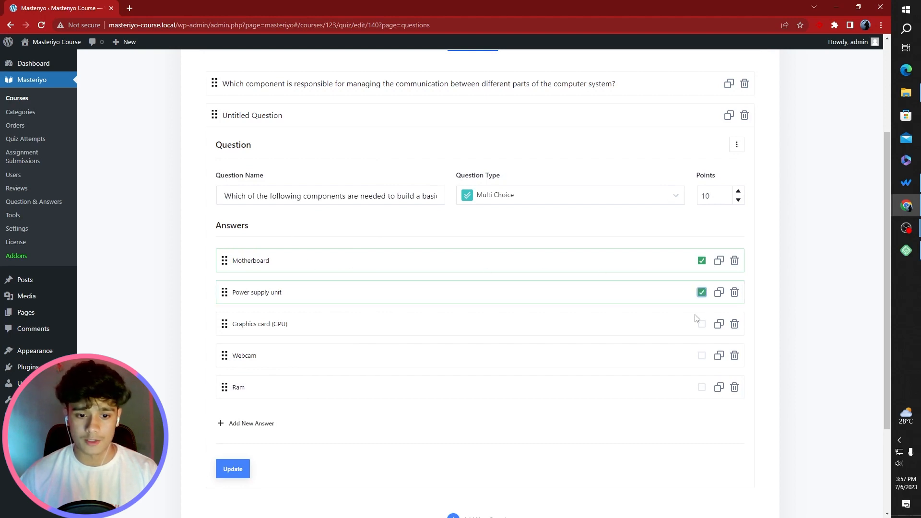
pyautogui.click(701, 387)
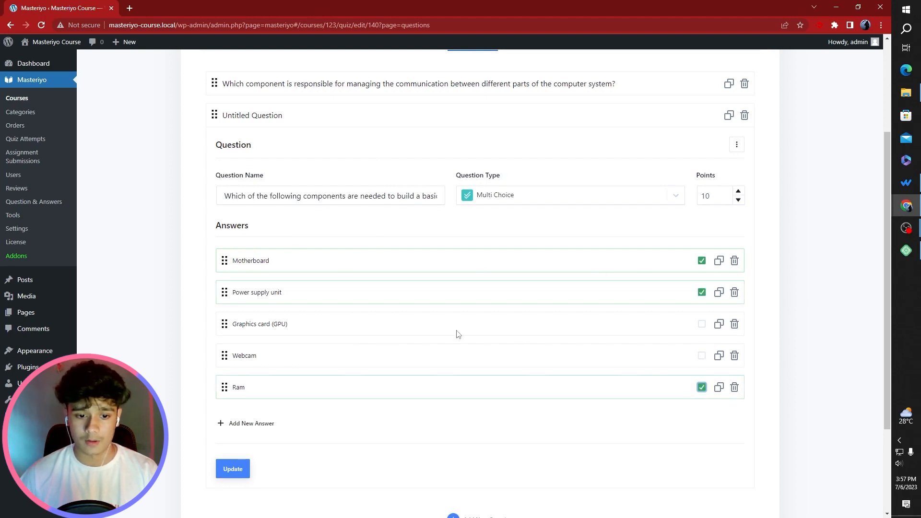
pyautogui.click(232, 468)
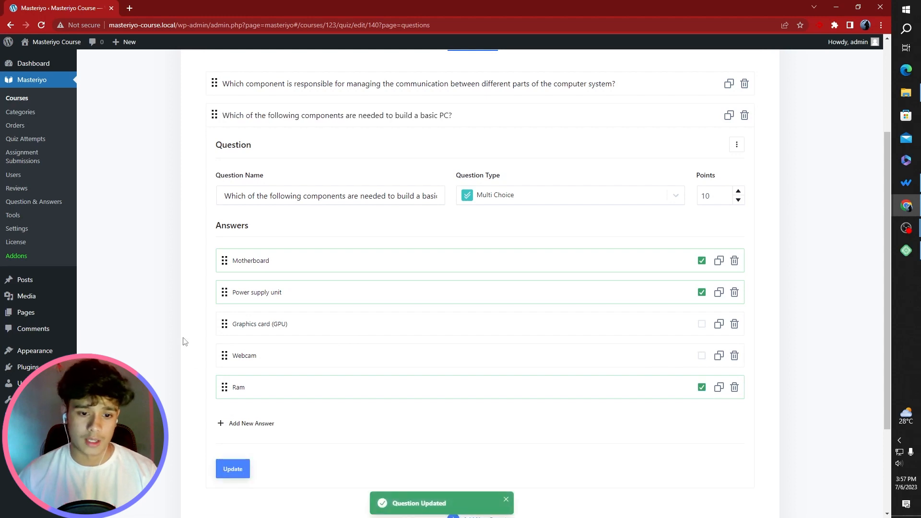
pyautogui.scroll(-3)
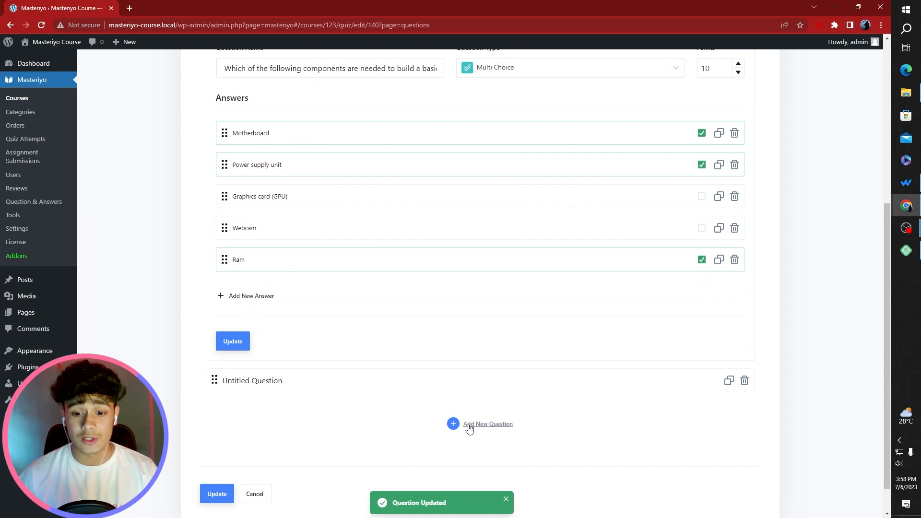
# Name the new question 'Explain in brief about the CPU', make it Text Answer with a 150-character limit
pyautogui.click(252, 379)
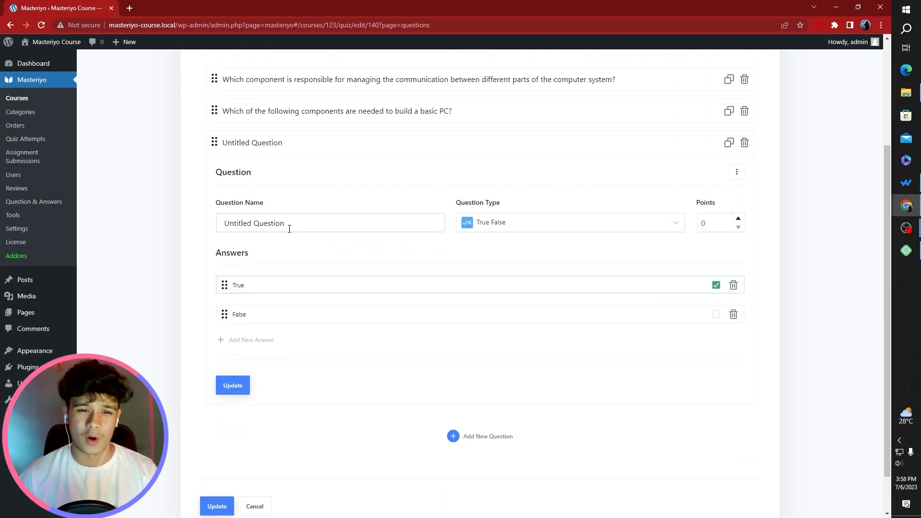
pyautogui.write('Explain in brief about the CPU')
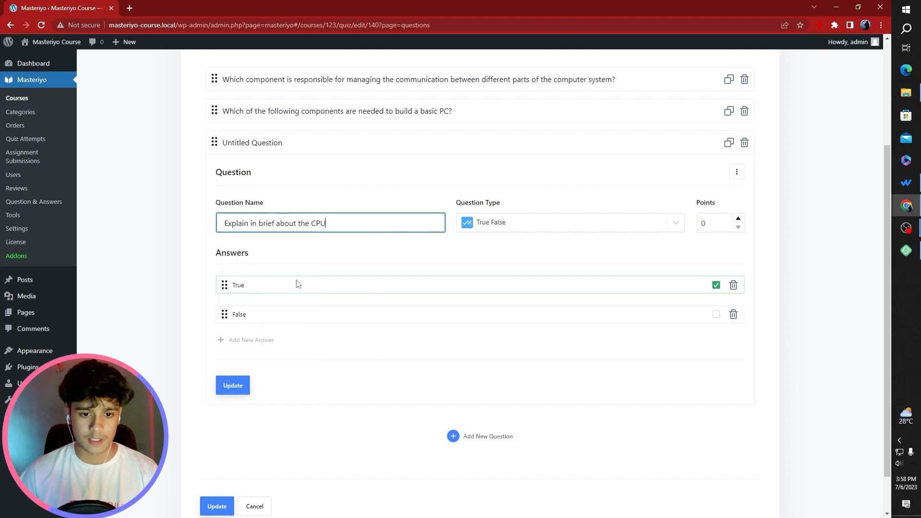
pyautogui.click(567, 222)
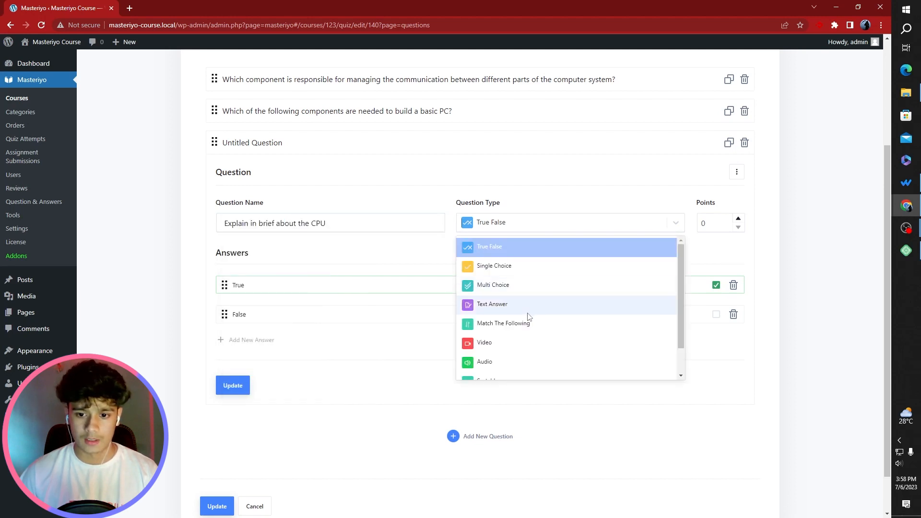
pyautogui.click(492, 304)
pyautogui.write('10')
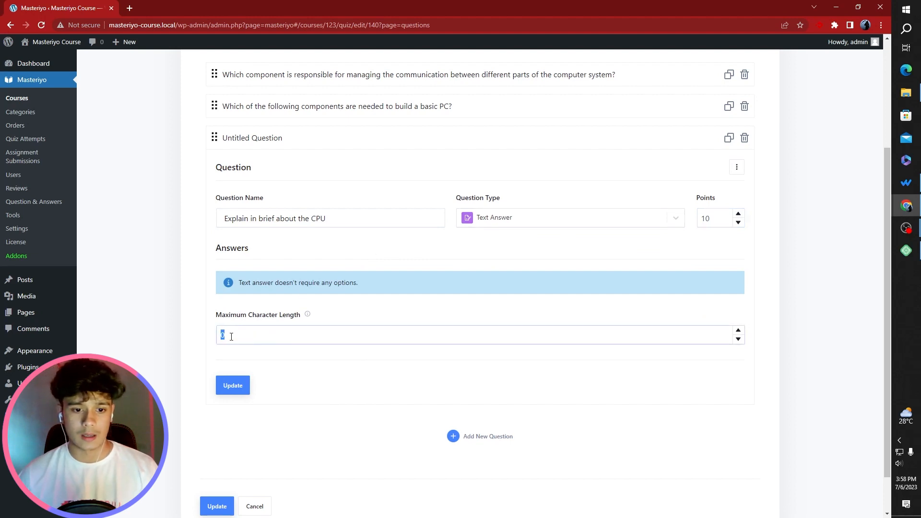
pyautogui.write('150')
pyautogui.write('Match the Following:')
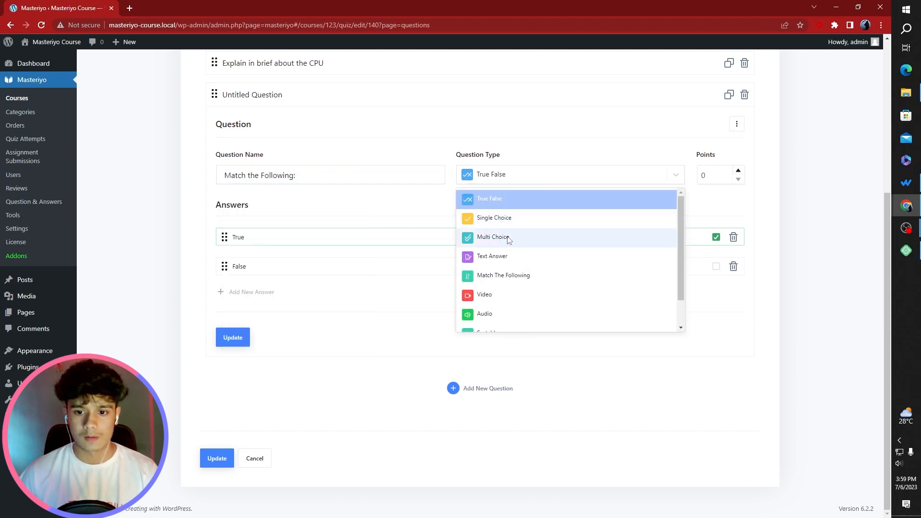
# Make the question Match The Following with prompts CPU, Storage Unit, GPU and RAM
pyautogui.click(503, 275)
pyautogui.write('CPU')
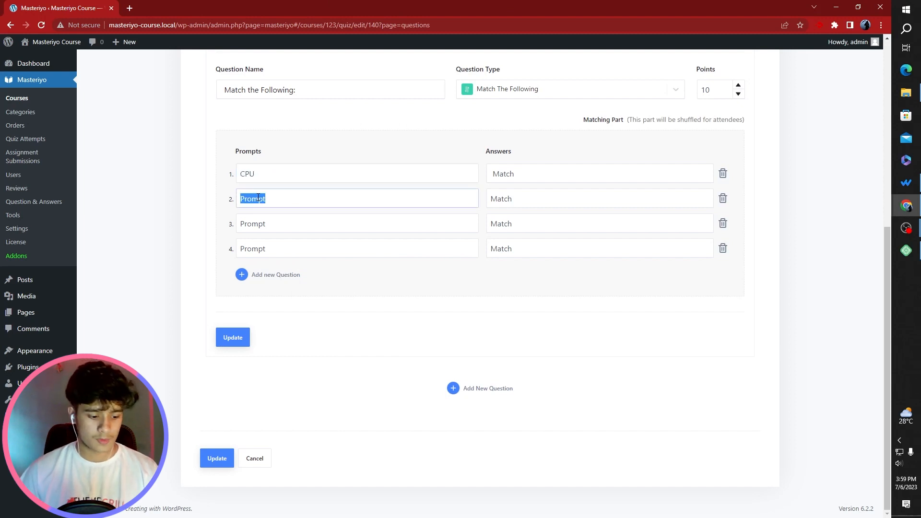
pyautogui.press('Win+v')
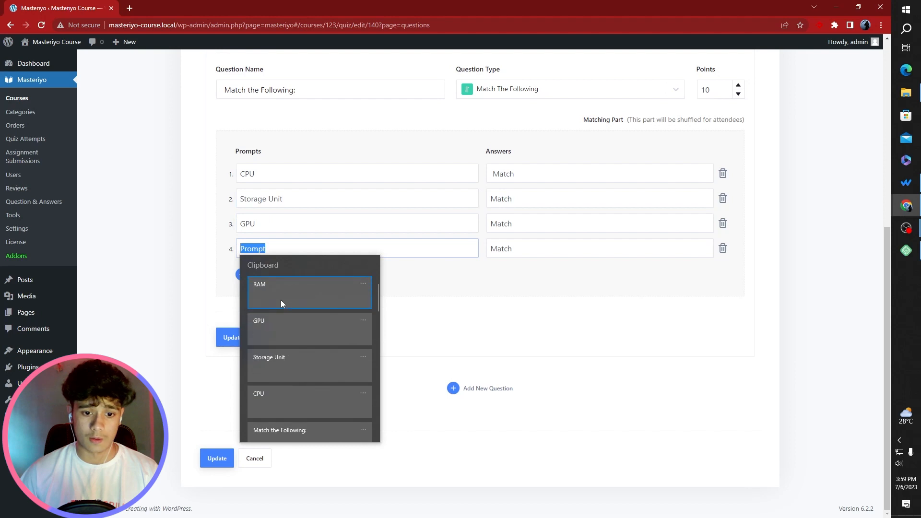
pyautogui.click(259, 284)
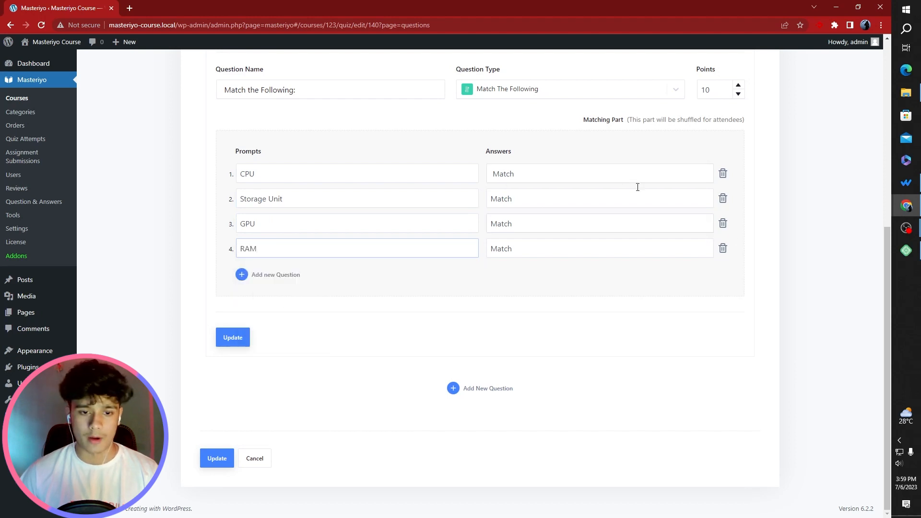
# Fill the matching answers: Heart of the computer, Hard Disk and Graphics unit
pyautogui.click(598, 173)
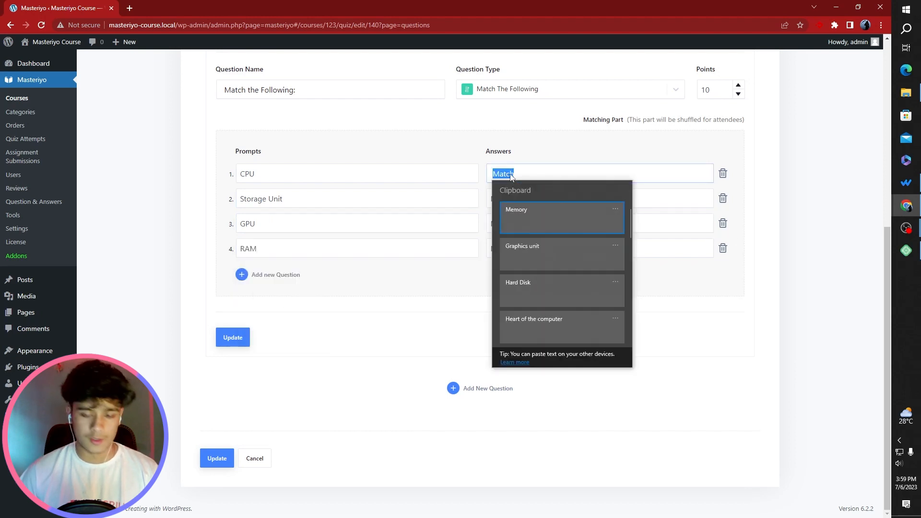
pyautogui.click(533, 327)
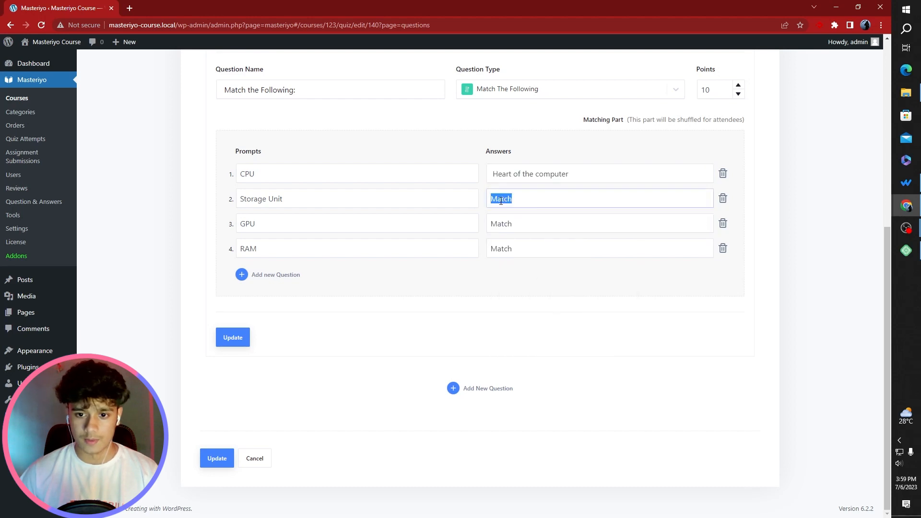
pyautogui.write('Hard Disk')
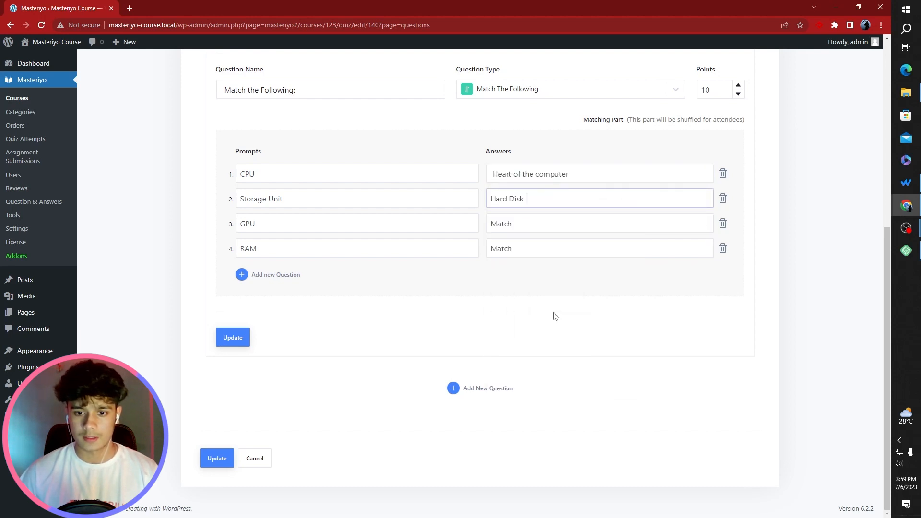
pyautogui.click(599, 224)
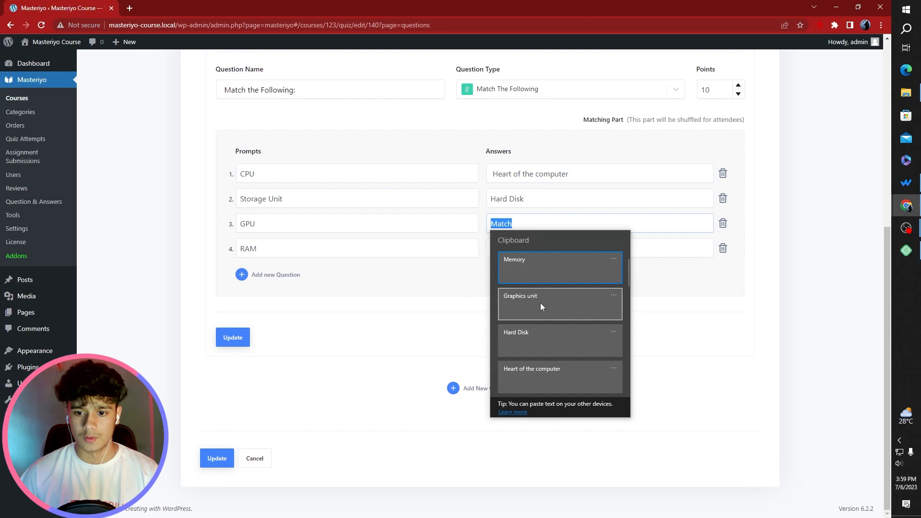
pyautogui.click(520, 296)
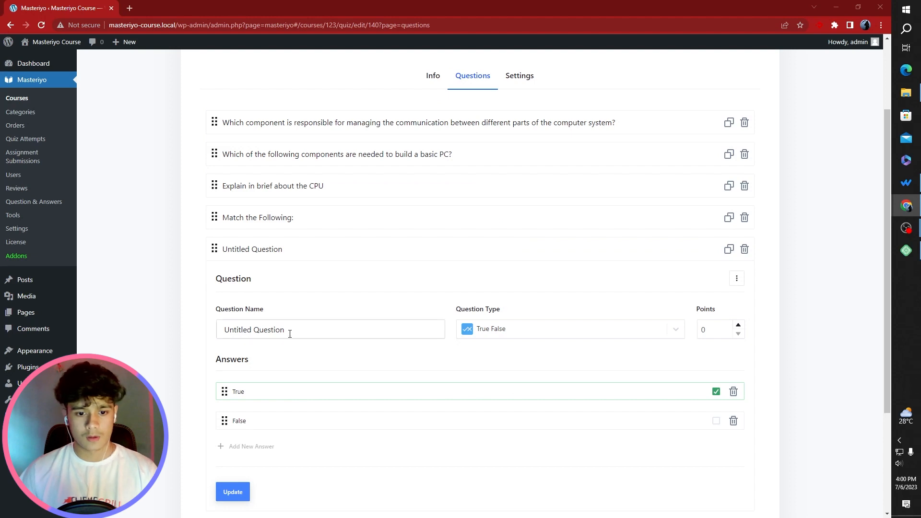
# Name the fifth question about sorting the building process and set it to 20 points
pyautogui.tripleClick(253, 329)
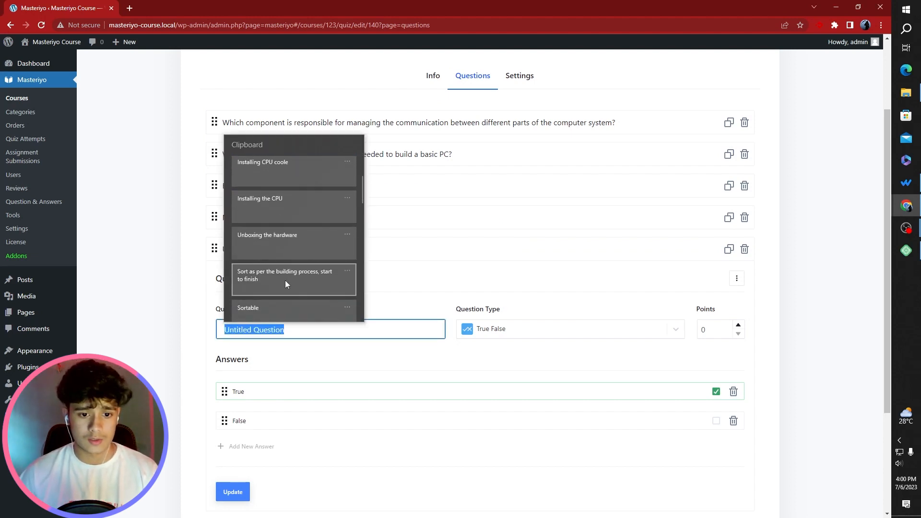
pyautogui.click(567, 329)
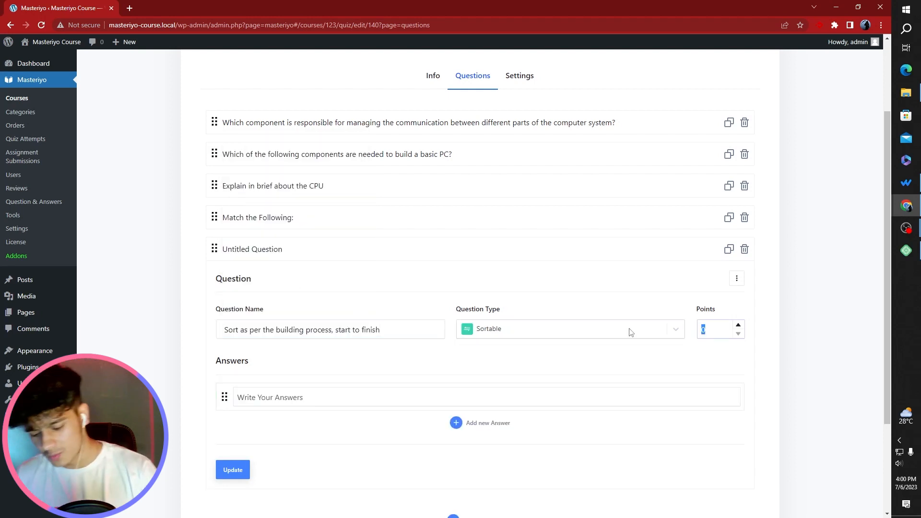
pyautogui.write('20')
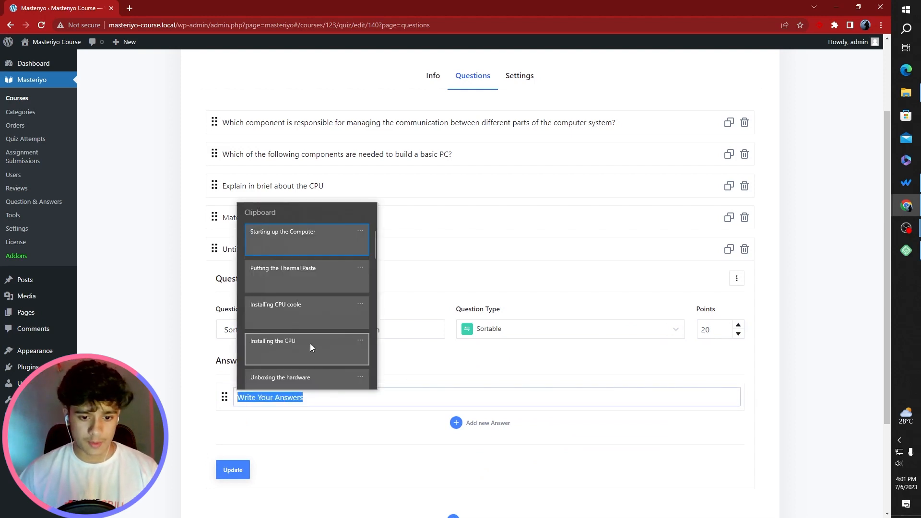
# Enter the five build steps from Unboxing the hardware and Installing the CPU to Starting up the Computer, and save
pyautogui.click(280, 377)
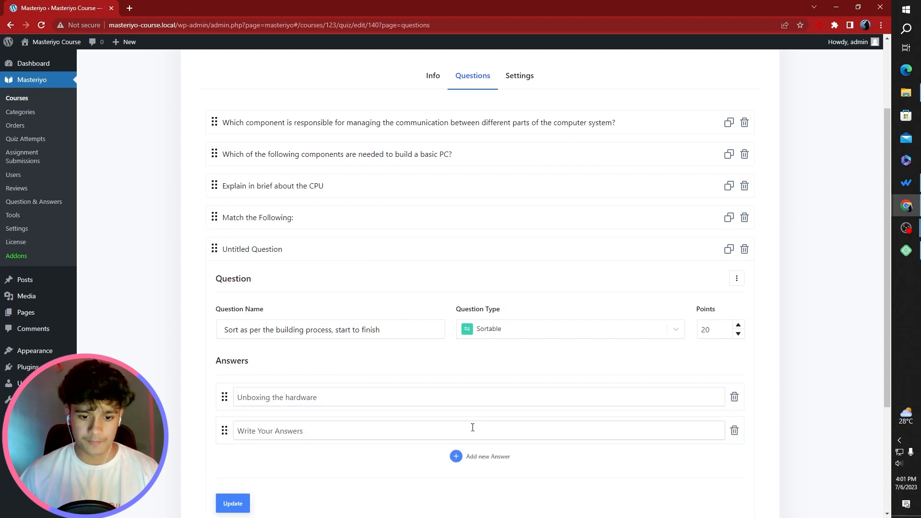
pyautogui.write('Installing the CPU')
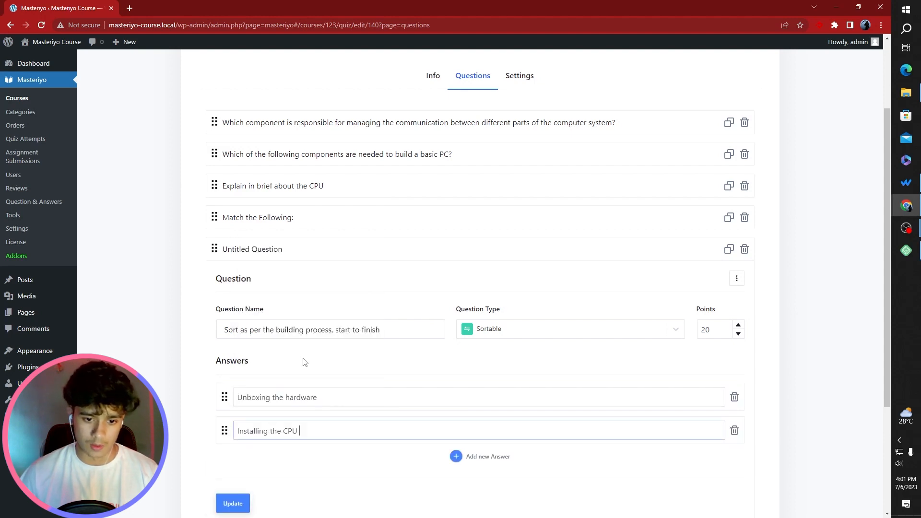
pyautogui.click(480, 456)
pyautogui.write('Installing CPU cooler')
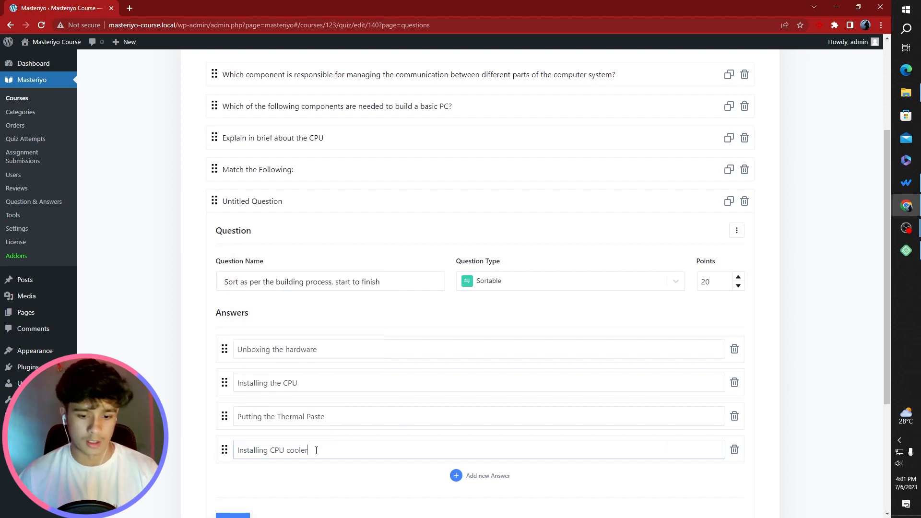
pyautogui.click(479, 475)
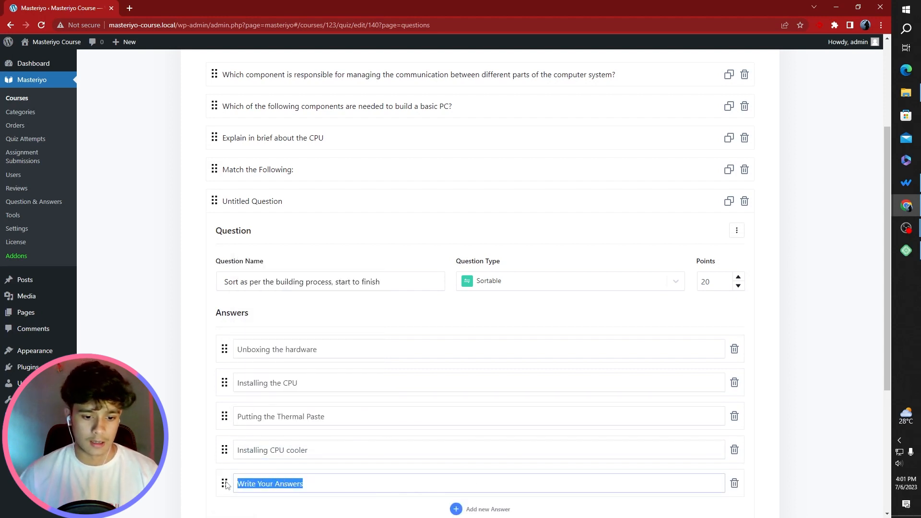
pyautogui.write('Starting up the Computer')
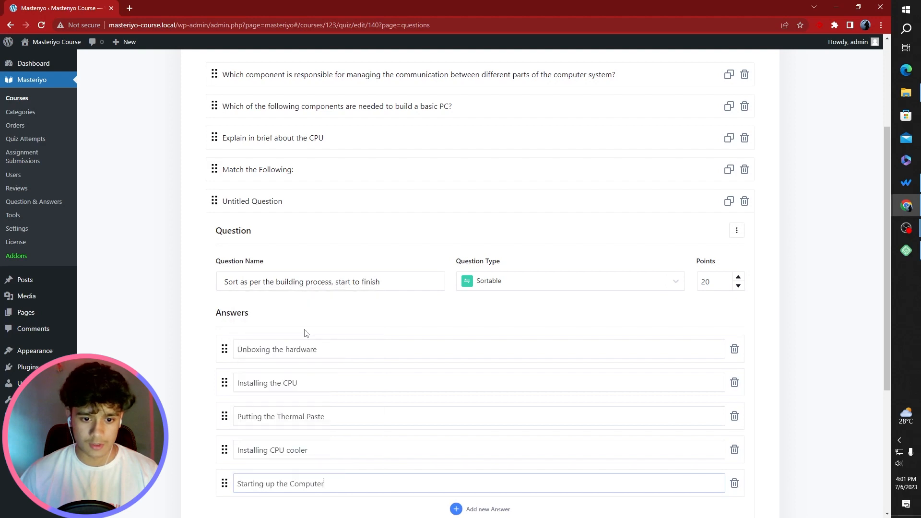
pyautogui.scroll(-3)
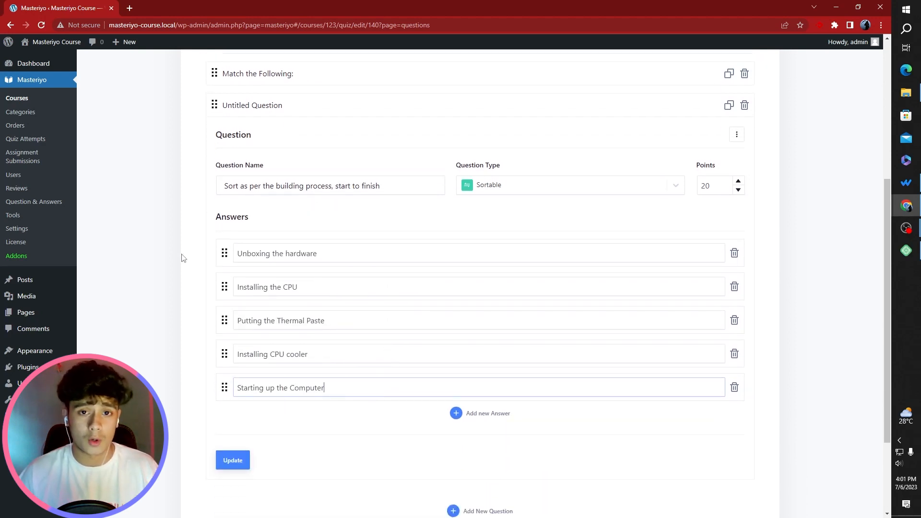
pyautogui.moveTo(196, 392)
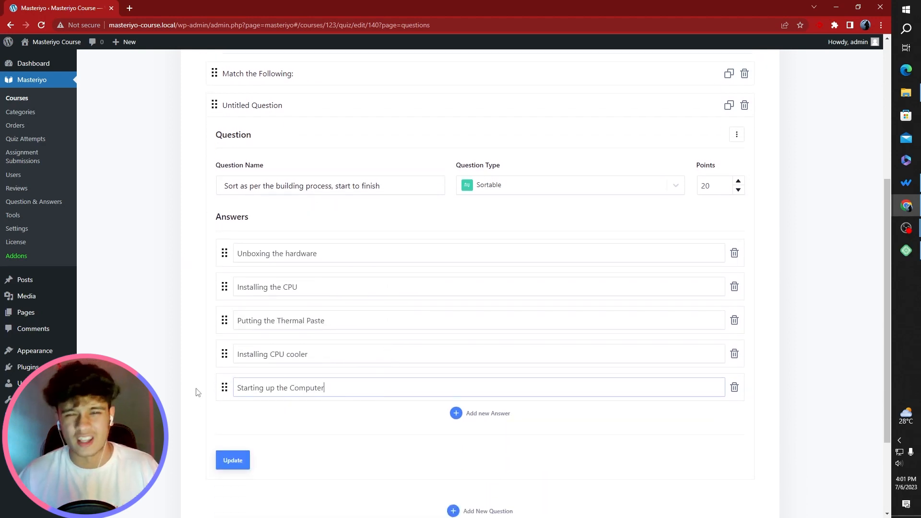
pyautogui.click(232, 459)
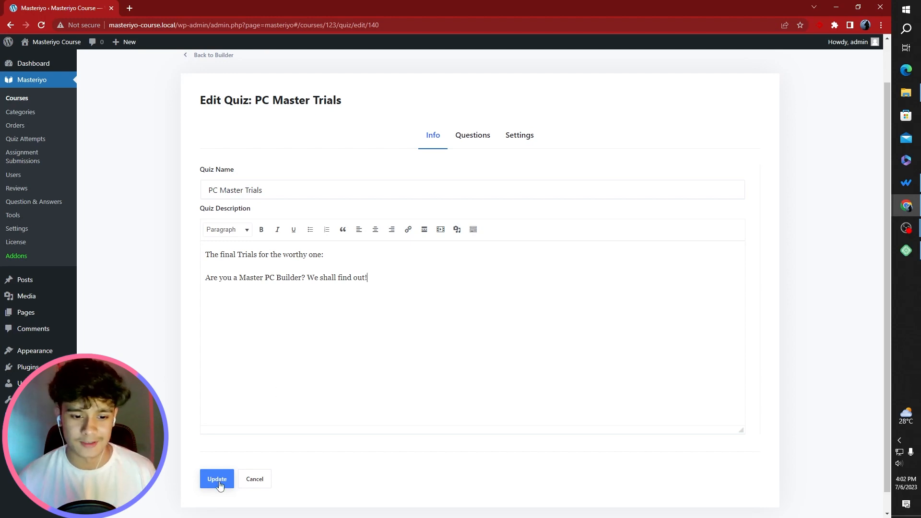
# Save the PC Master Trials quiz and start a new assignment under Assessing your build
pyautogui.click(217, 478)
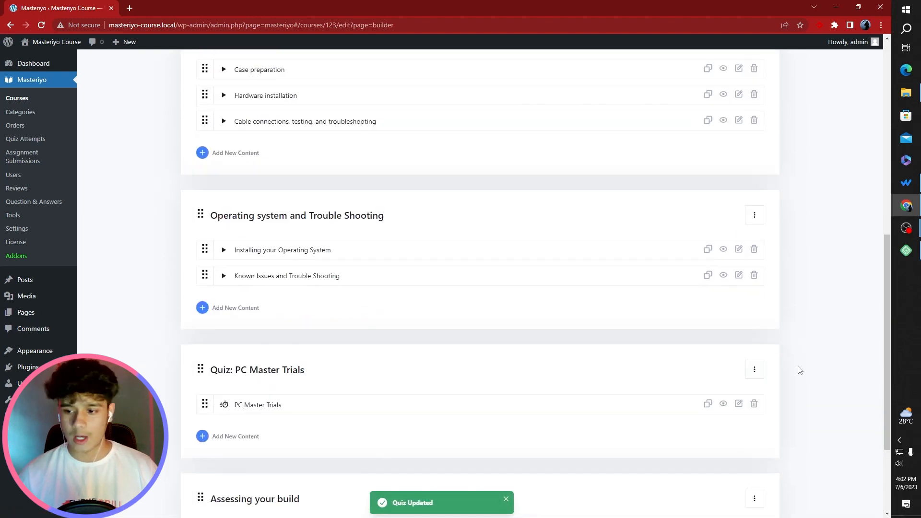
pyautogui.scroll(-3)
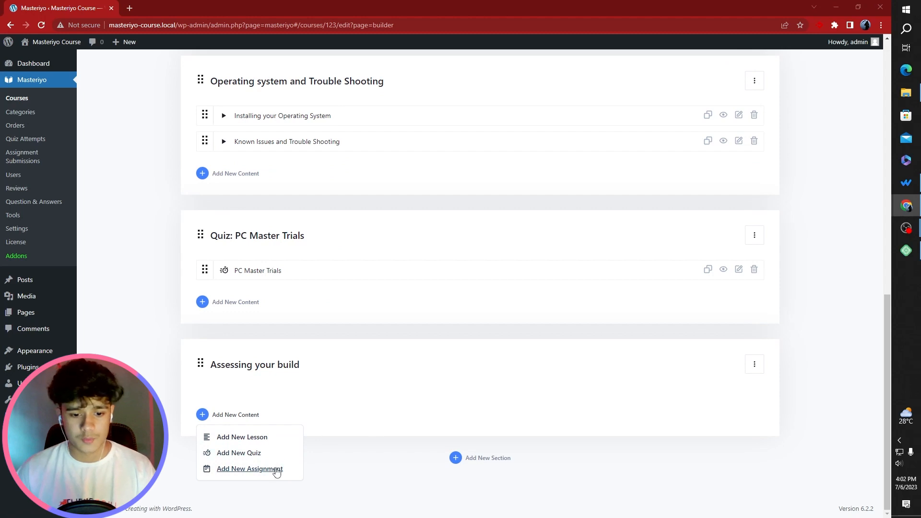
pyautogui.click(250, 469)
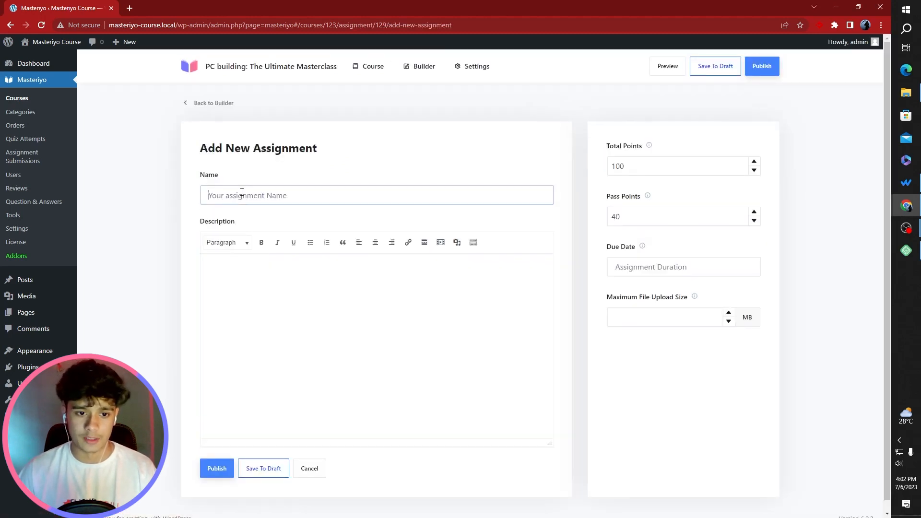
# Name the assignment 'Assessing your build' and write its Submit your build description
pyautogui.write('Assessing')
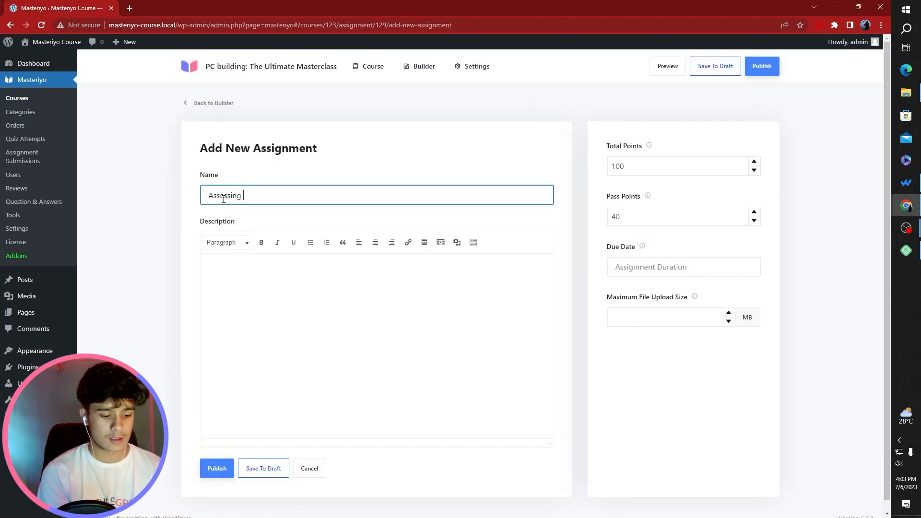
pyautogui.write('your build')
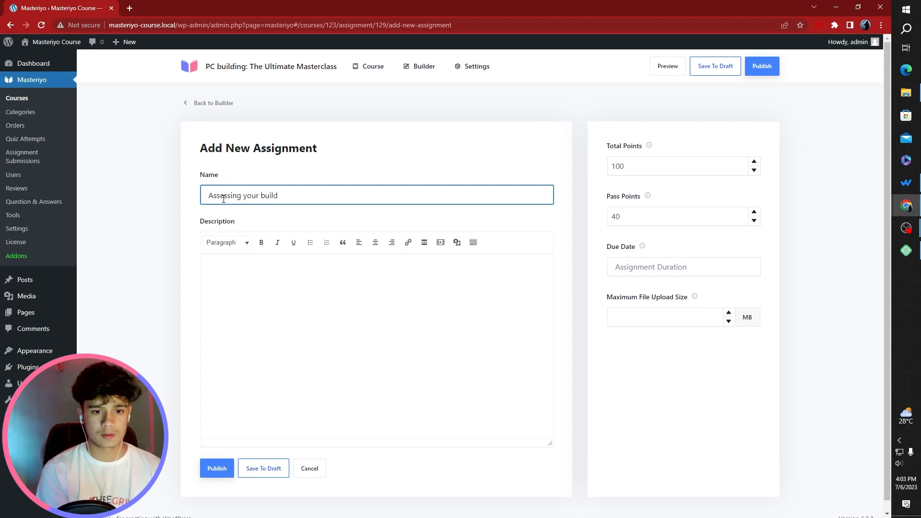
pyautogui.write('Submit your build: Submit your build pictures, alongside the parts list and also share how great the course was. Your build will be ranked among other enrollers and the best one will win a Prize.')
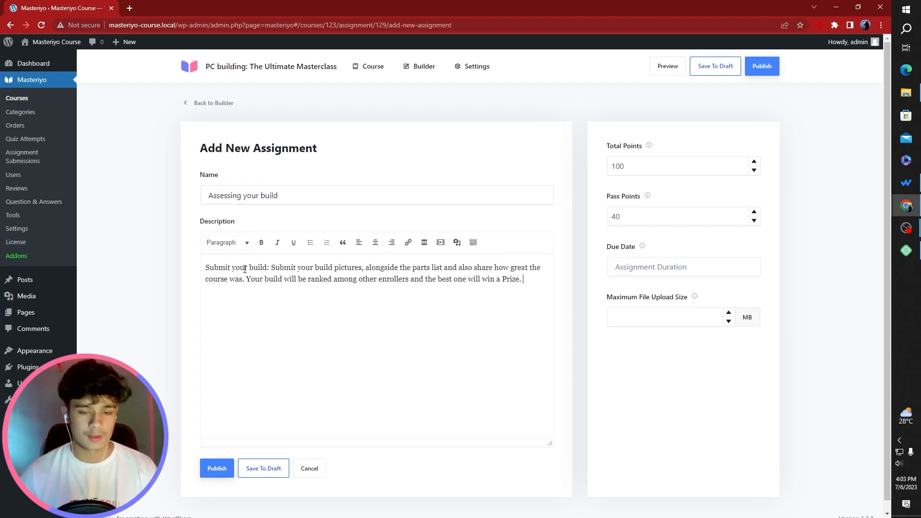
pyautogui.click(681, 166)
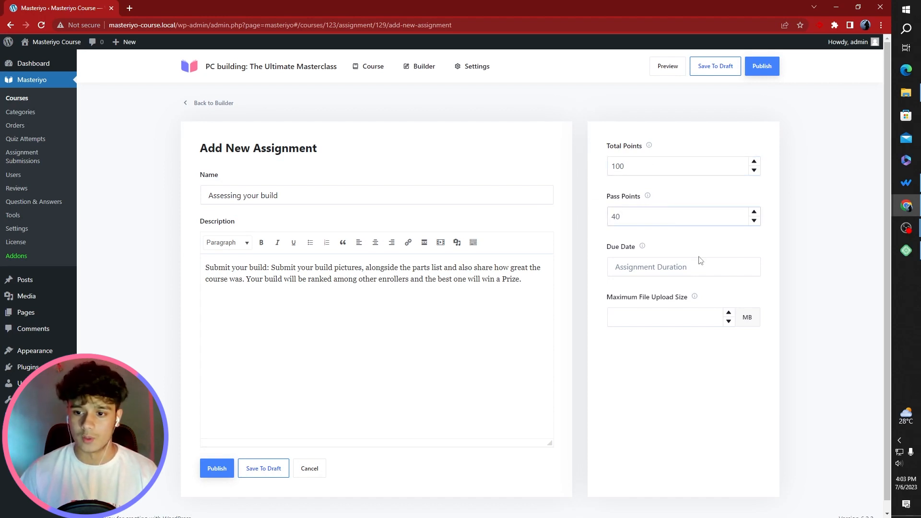
# Set the due date to July 15, a 500 MB upload limit, publish the assignment and preview the course
pyautogui.click(682, 266)
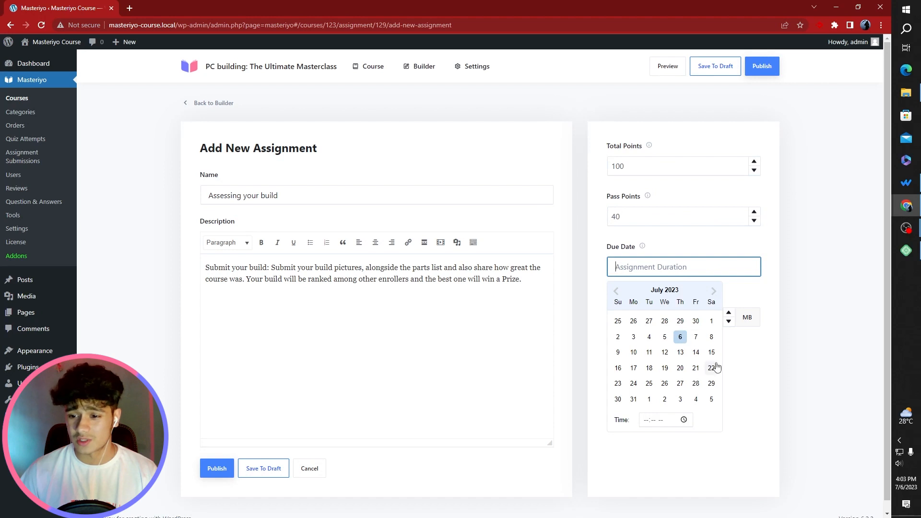
pyautogui.click(710, 352)
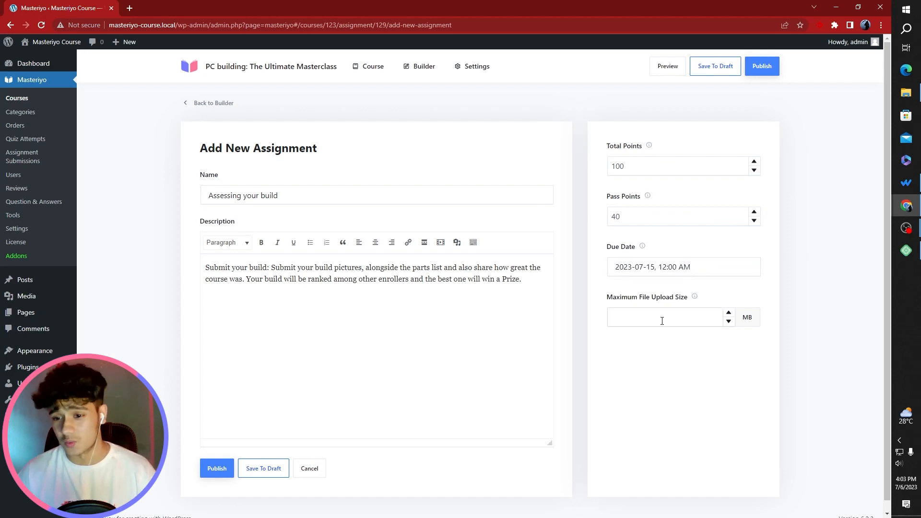
pyautogui.write('500')
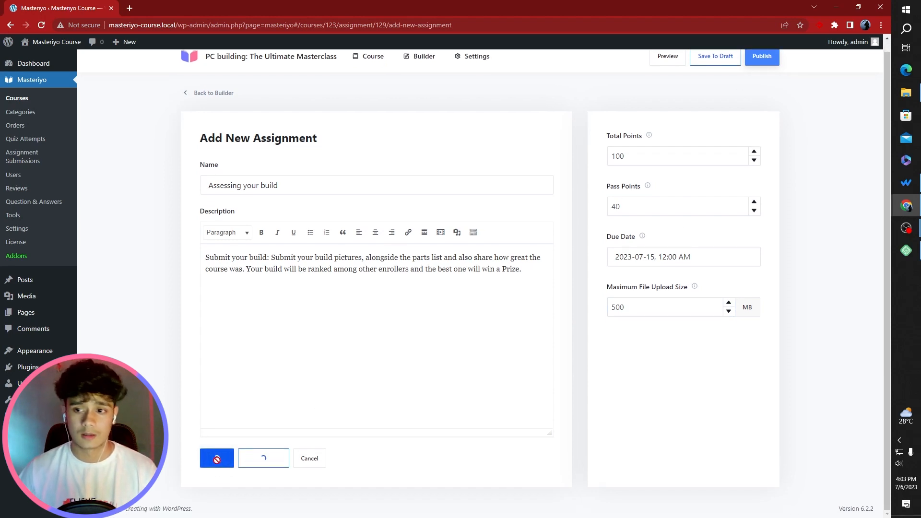
pyautogui.click(217, 459)
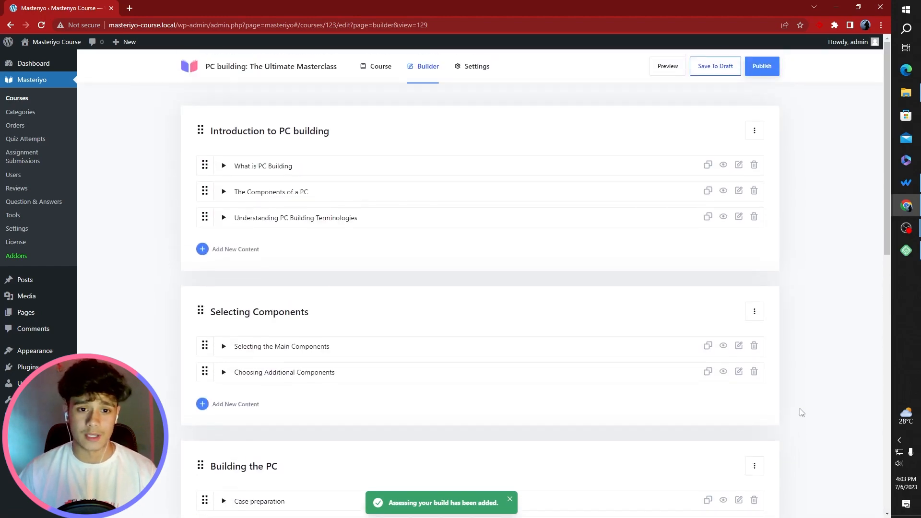
pyautogui.click(666, 66)
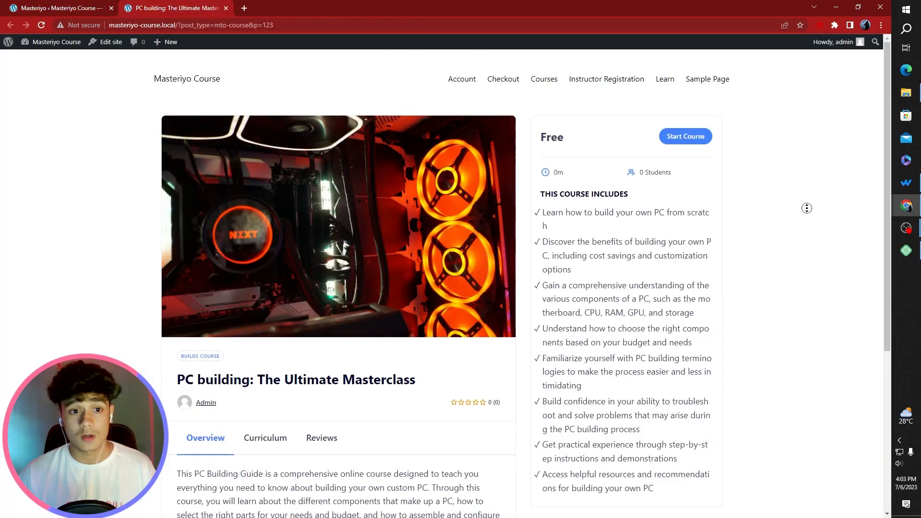
pyautogui.scroll(-3)
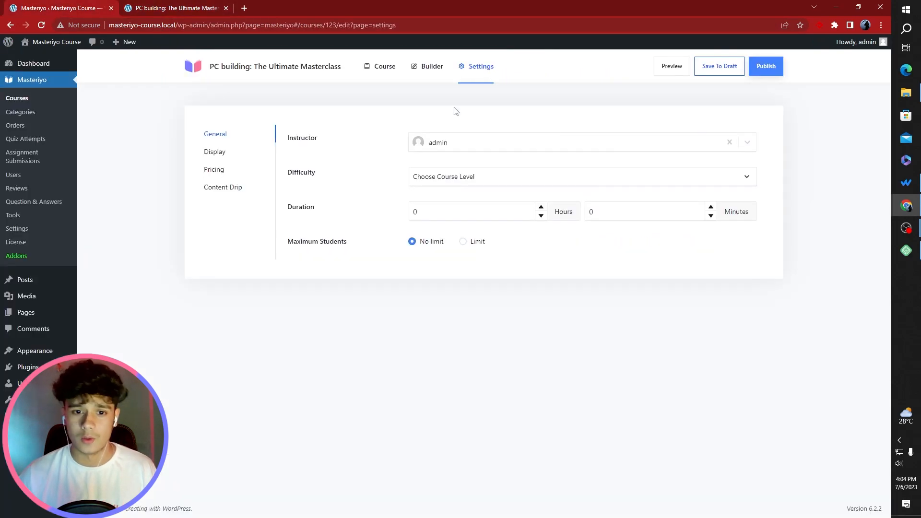
# Set the course difficulty to Intermediate and its pricing to free
pyautogui.click(582, 177)
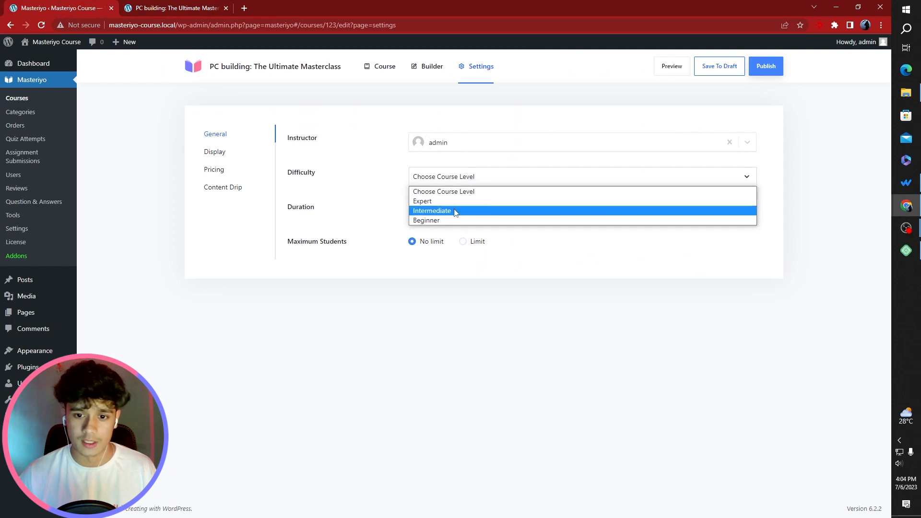
pyautogui.click(431, 210)
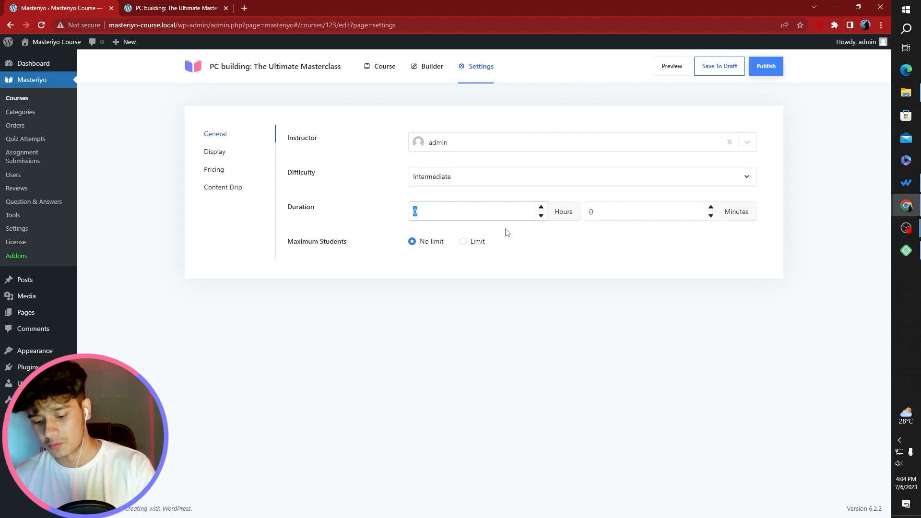
pyautogui.click(214, 151)
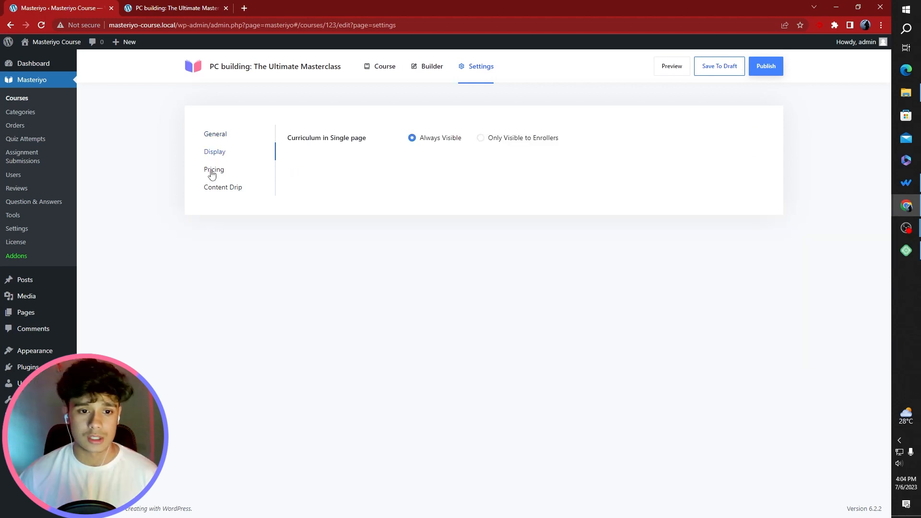
pyautogui.click(214, 169)
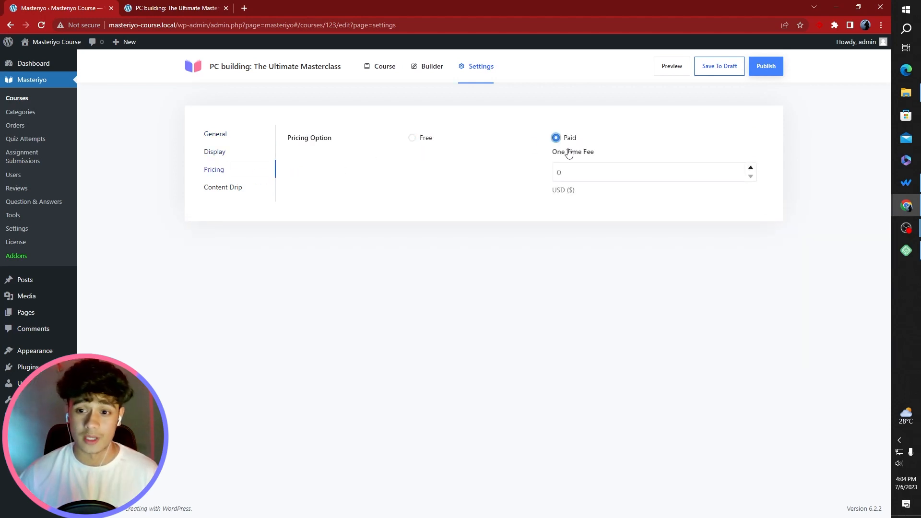
pyautogui.click(412, 138)
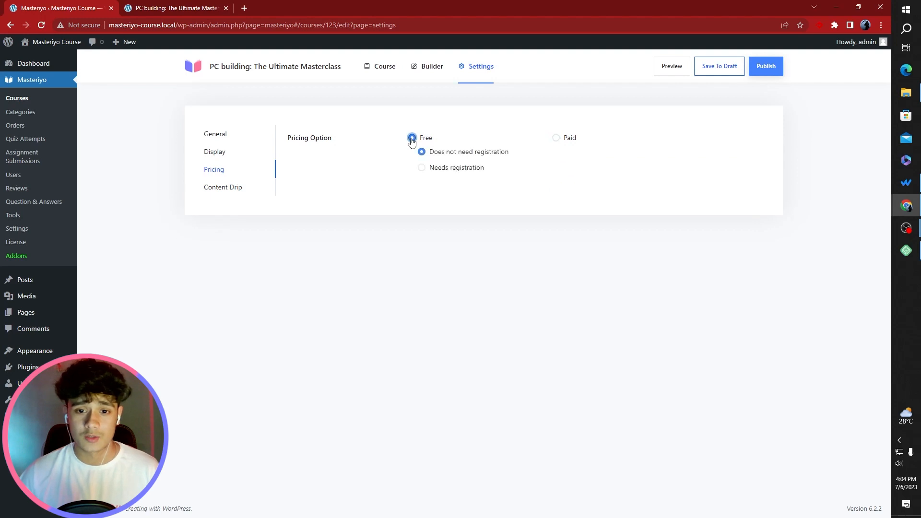
pyautogui.click(222, 187)
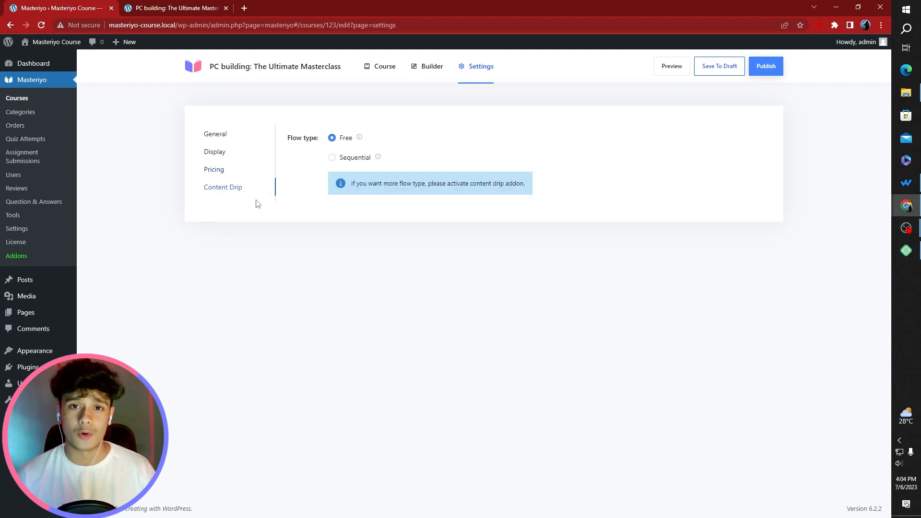
pyautogui.click(214, 133)
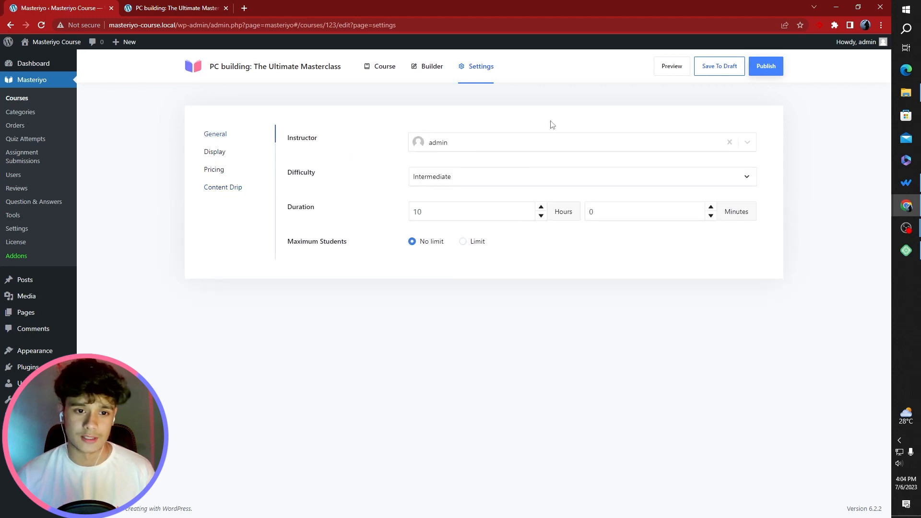
# Turn on the course's Featured setting and save the change
pyautogui.click(380, 66)
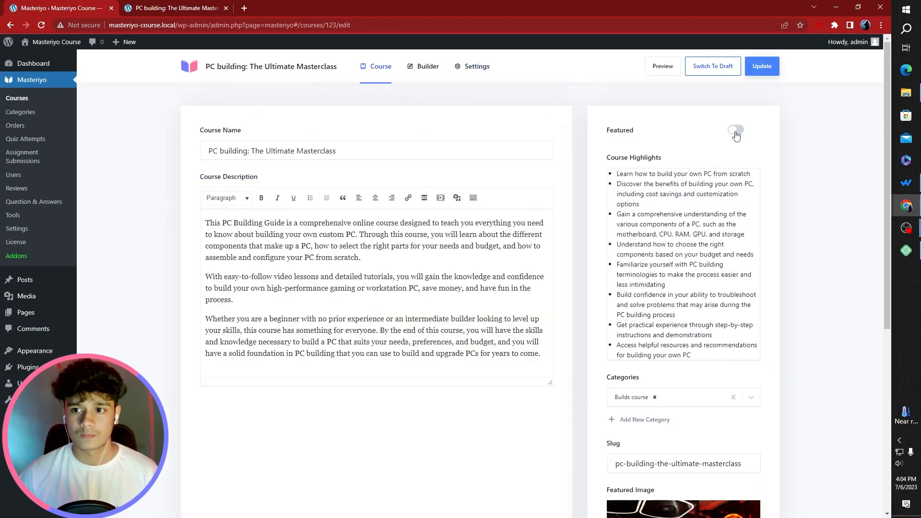
pyautogui.click(735, 129)
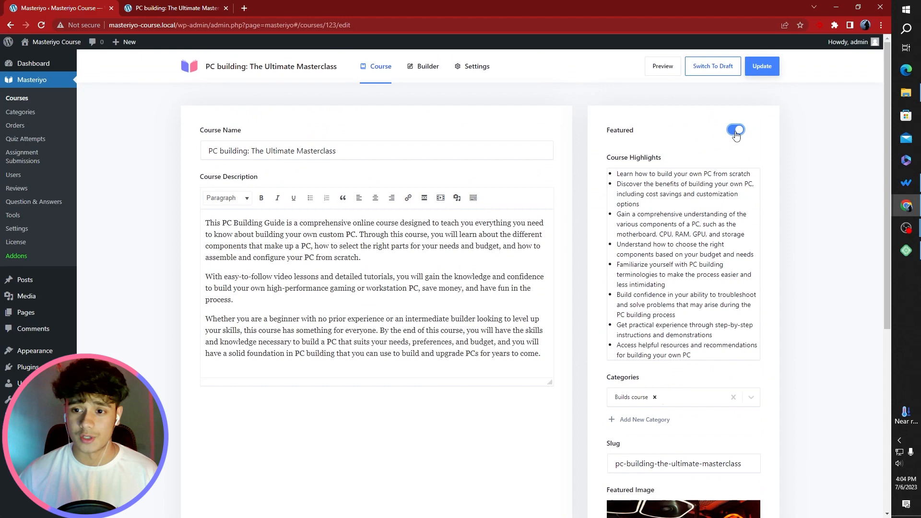
pyautogui.click(761, 66)
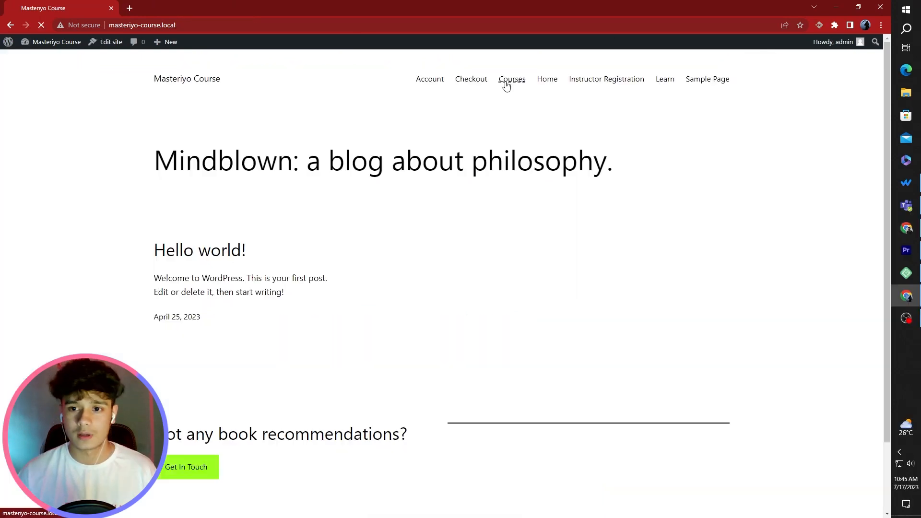
# Browse the site's courses and continue into the first lesson, What is PC Building
pyautogui.click(511, 79)
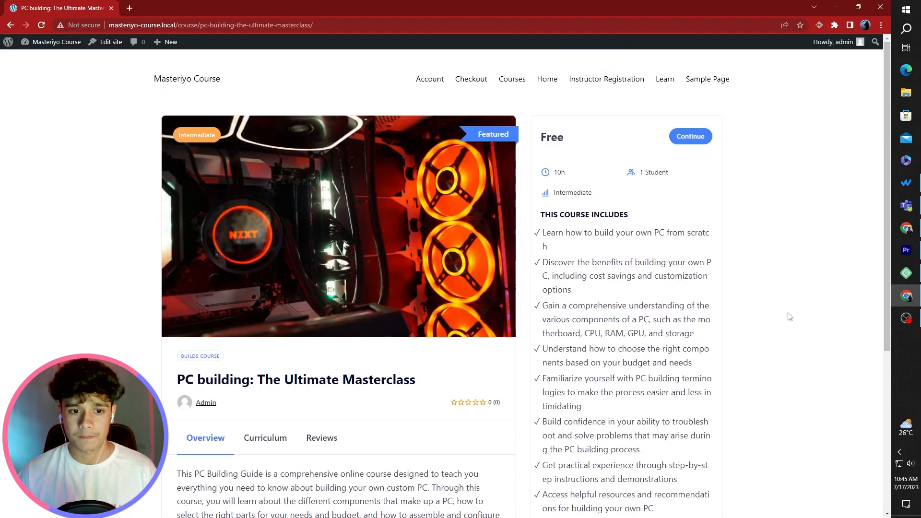
pyautogui.moveTo(523, 138)
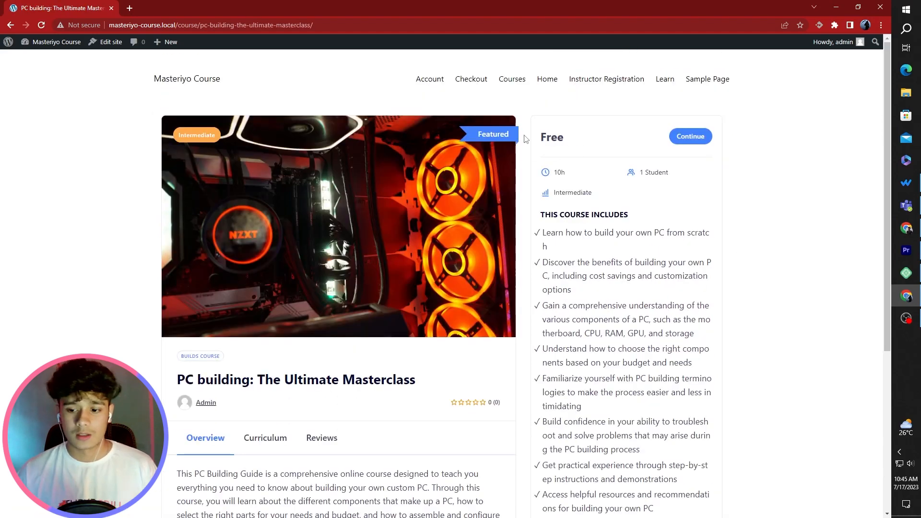
pyautogui.moveTo(609, 153)
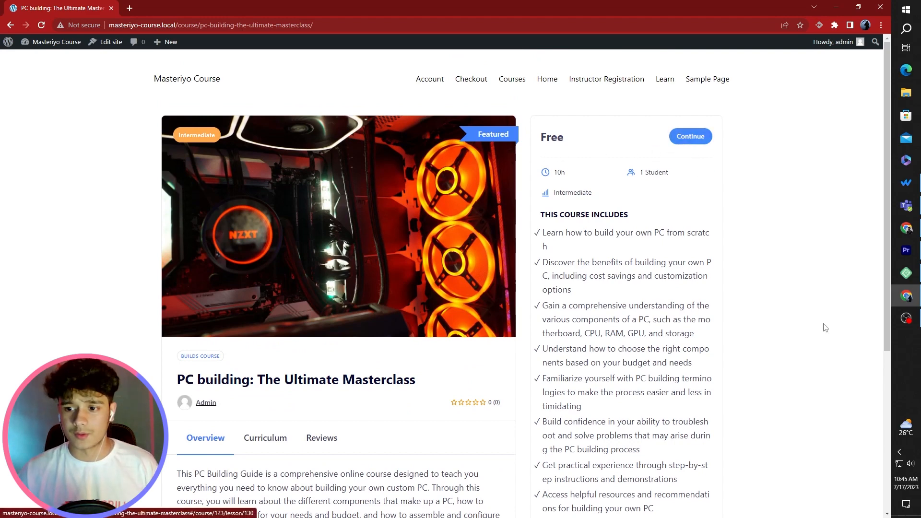
pyautogui.scroll(-3)
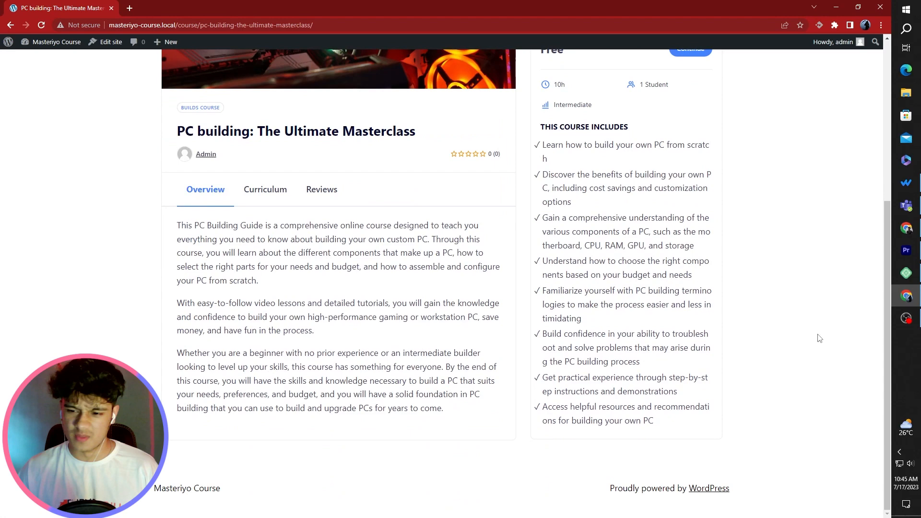
pyautogui.scroll(3)
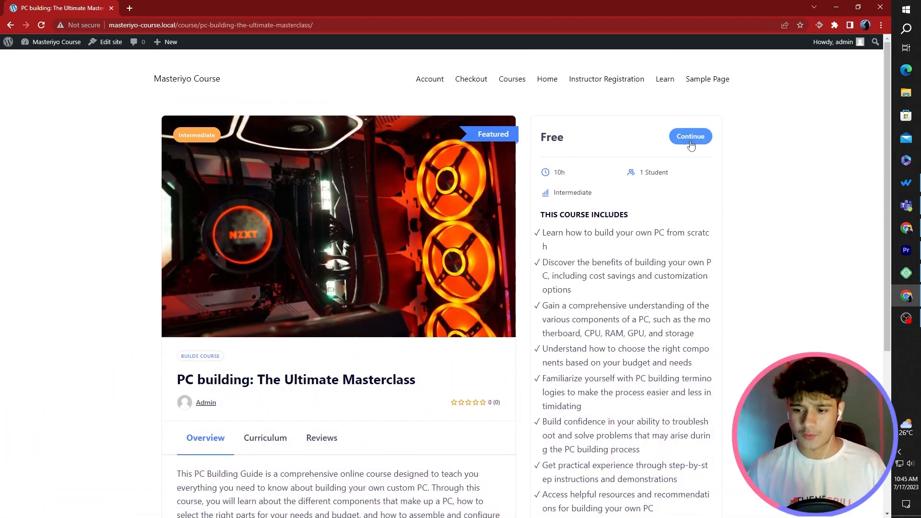
pyautogui.click(690, 135)
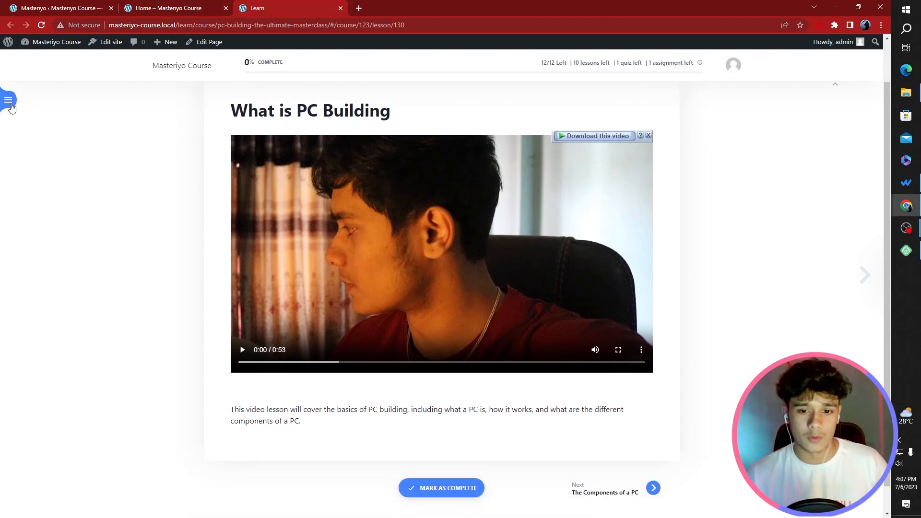
# Jump from the first lesson to the PC Master Trials quiz via the course outline
pyautogui.click(10, 99)
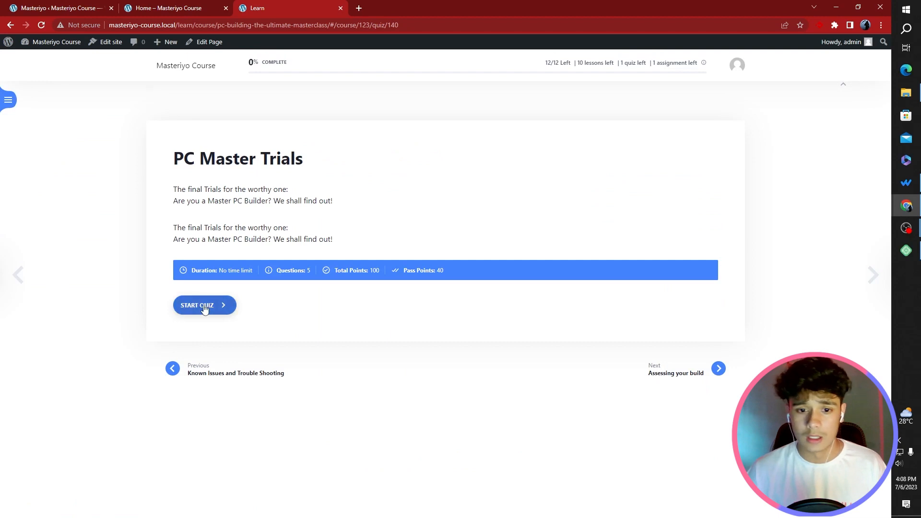
# Start the PC Master Trials quiz and choose the components needed for a basic PC
pyautogui.click(204, 305)
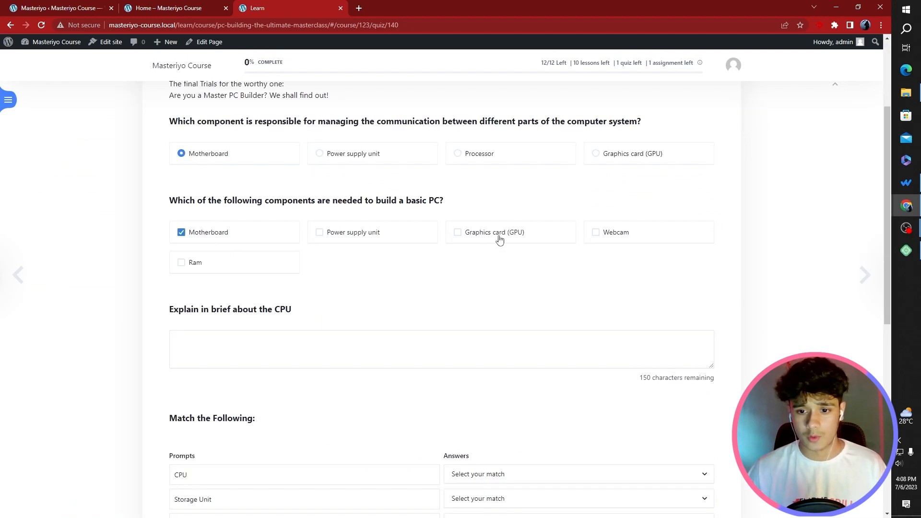
pyautogui.click(458, 232)
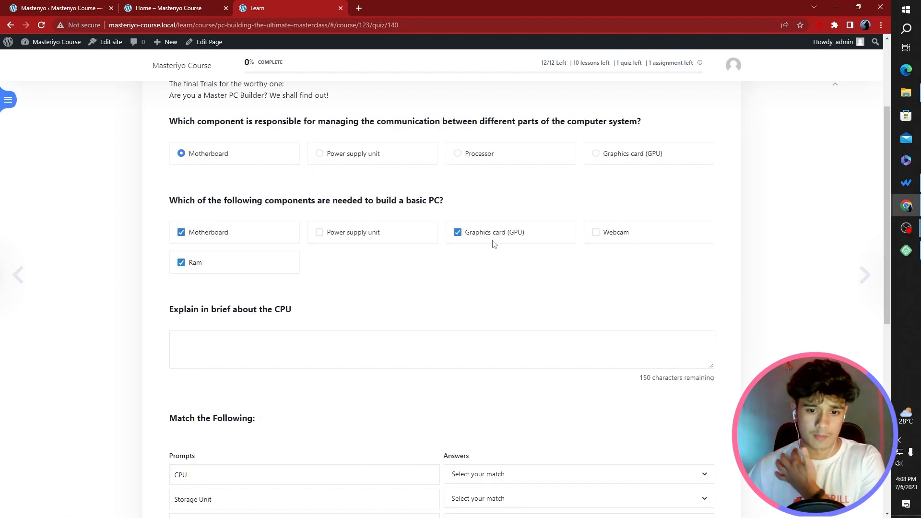
pyautogui.click(319, 232)
pyautogui.write('sdrhjsjsrjsrjsrjtdjdjsdfrtjsdjsetjestdgfe NO')
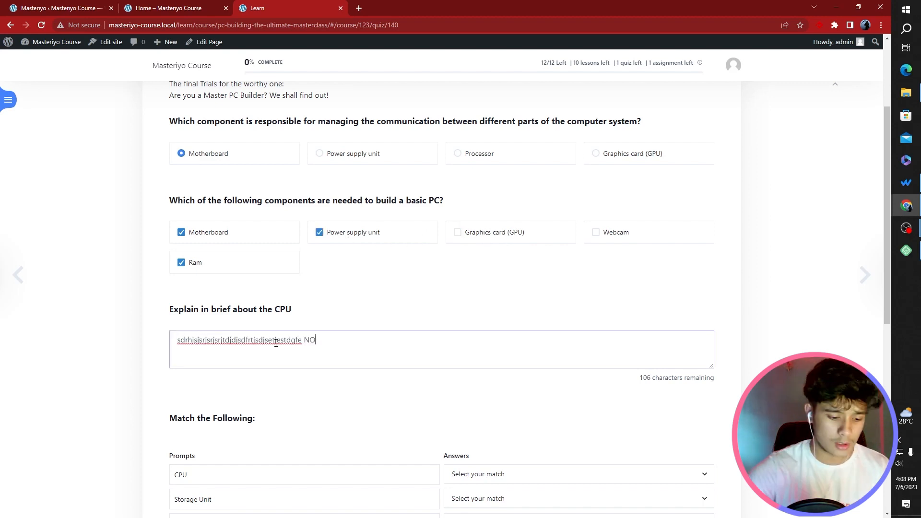
pyautogui.scroll(-3)
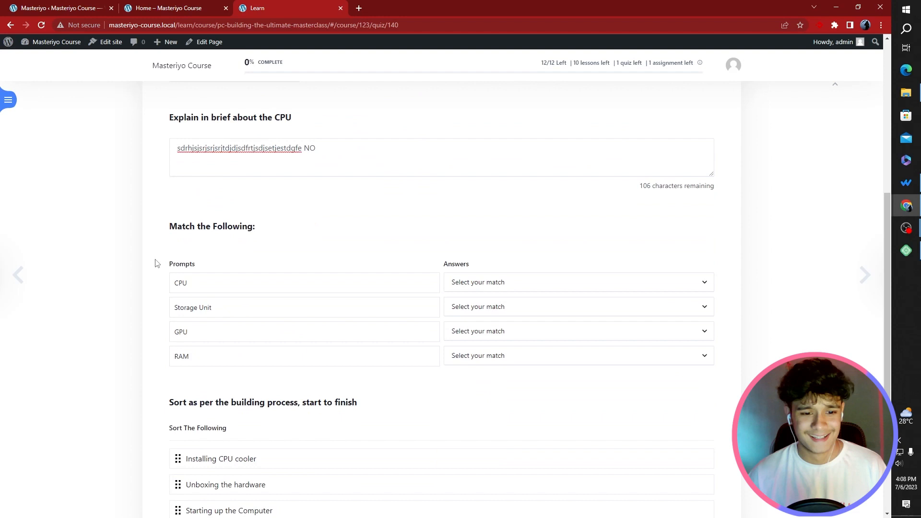
# Match CPU, Storage Unit, GPU and RAM to their descriptions and order Thermal Paste before CPU cooler
pyautogui.click(577, 282)
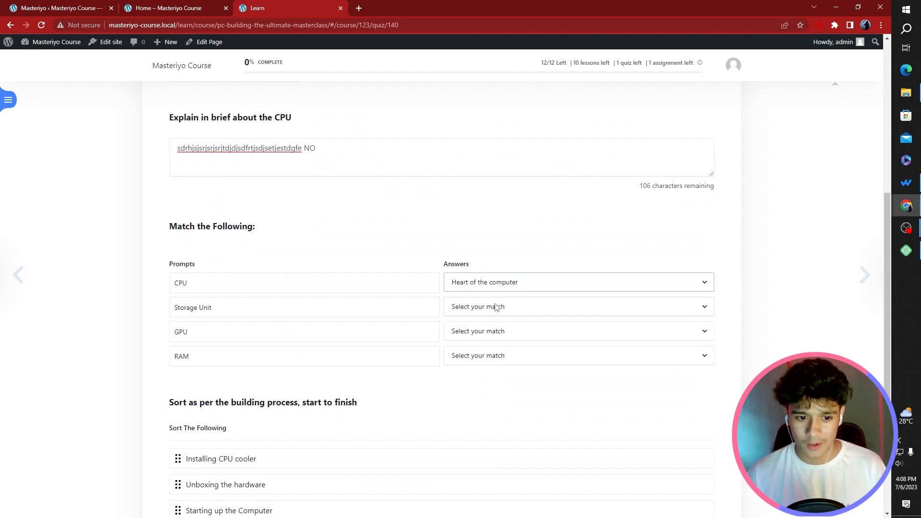
pyautogui.click(577, 331)
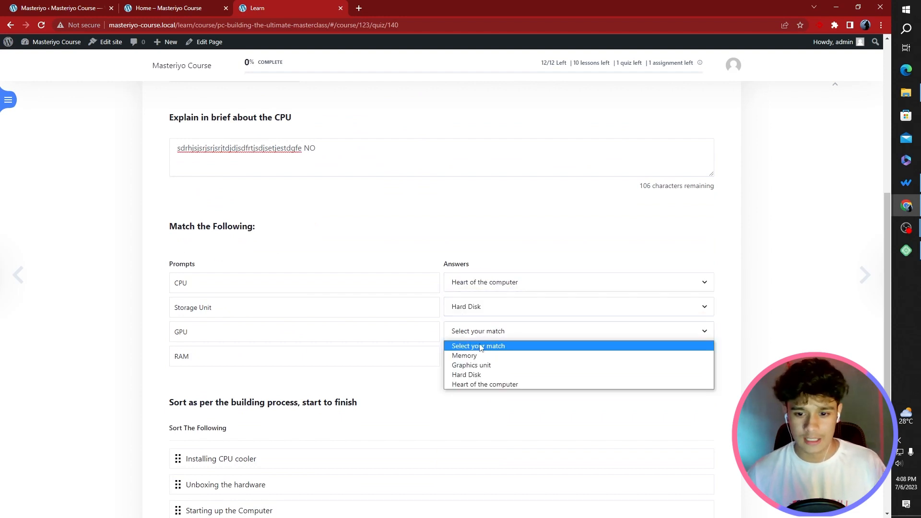
pyautogui.click(470, 364)
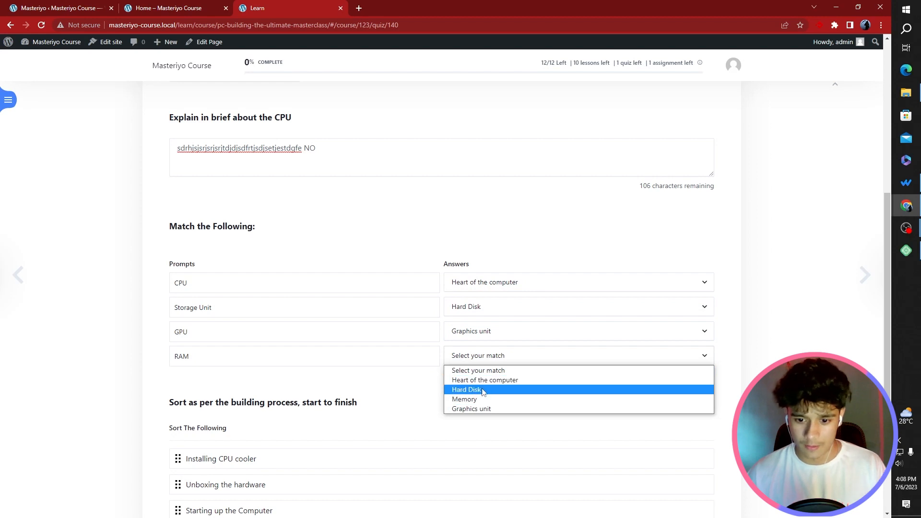
pyautogui.click(465, 399)
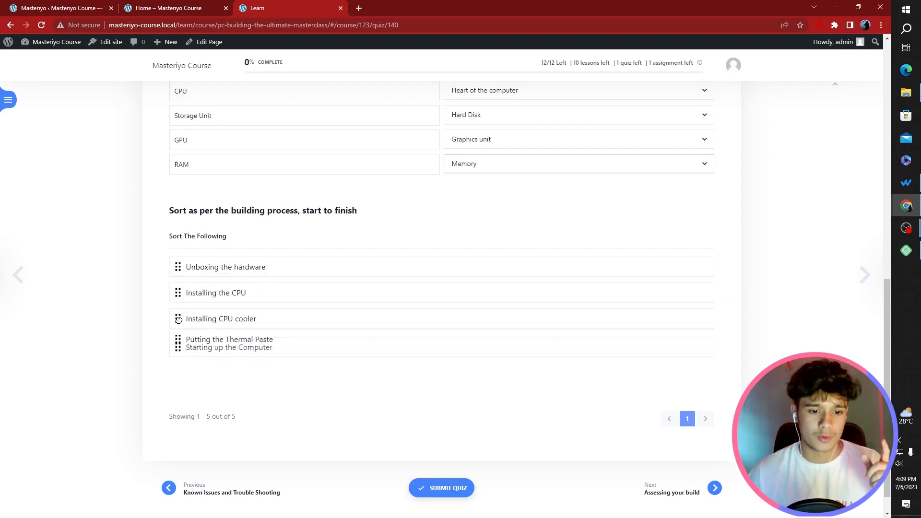
pyautogui.moveTo(228, 318); pyautogui.dragTo(228, 352)
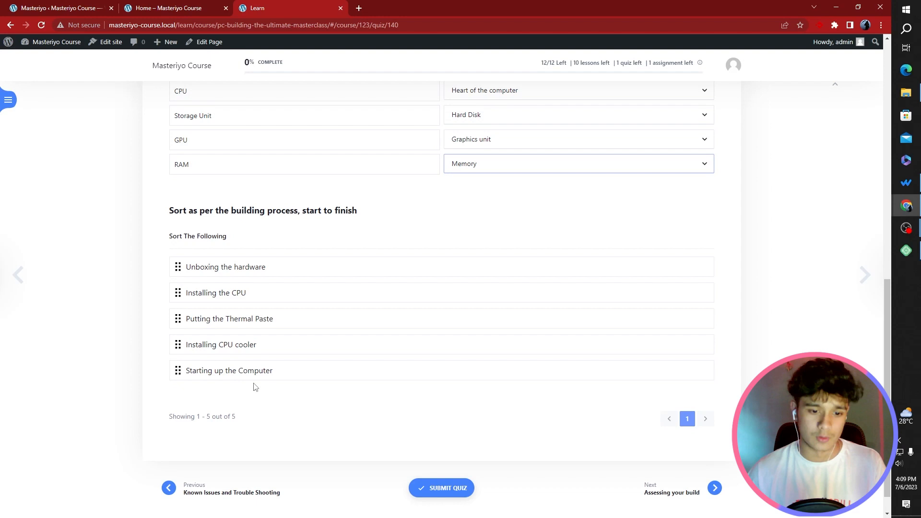
pyautogui.moveTo(587, 440)
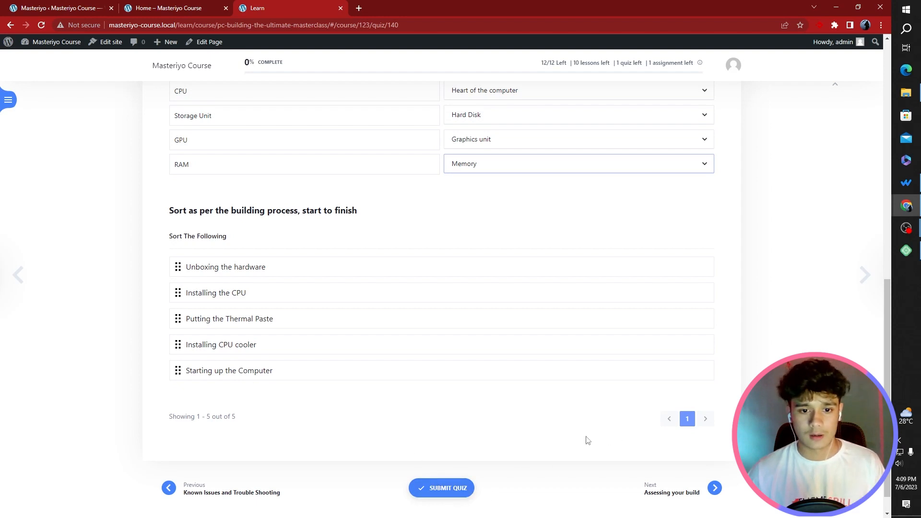
# Submit the quiz, mark it completed and continue to the Assessing your build assignment
pyautogui.click(446, 487)
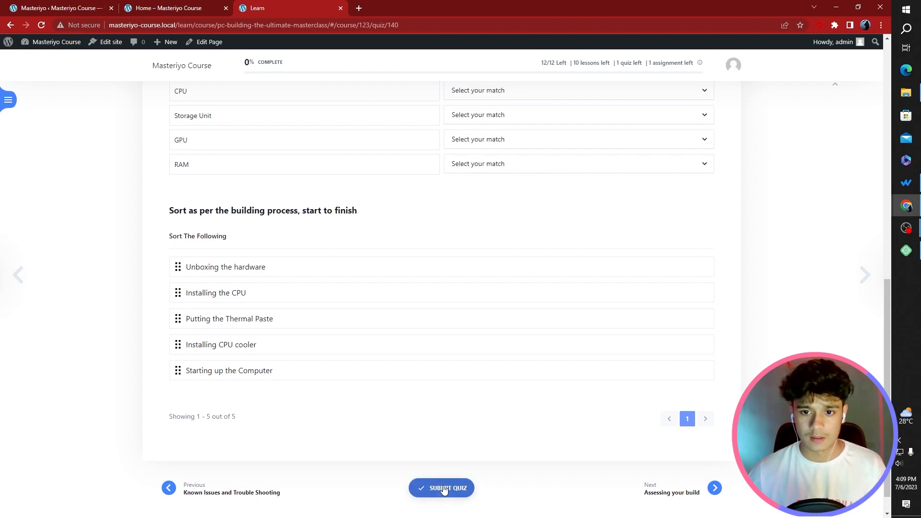
pyautogui.click(441, 488)
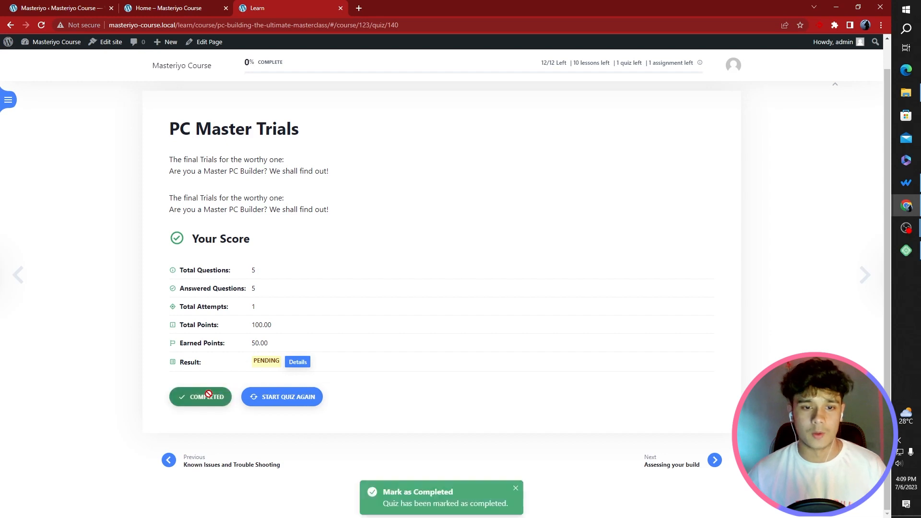
pyautogui.click(170, 9)
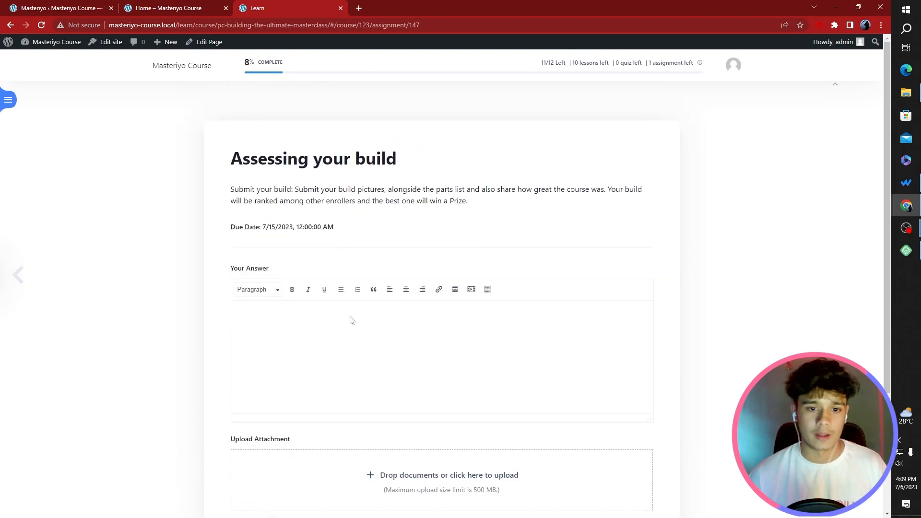
# Submit the test answer 'rsahsrhshsrhsh' to the Assessing your build assignment and mark it complete
pyautogui.write('rsahsrhshsrhsh')
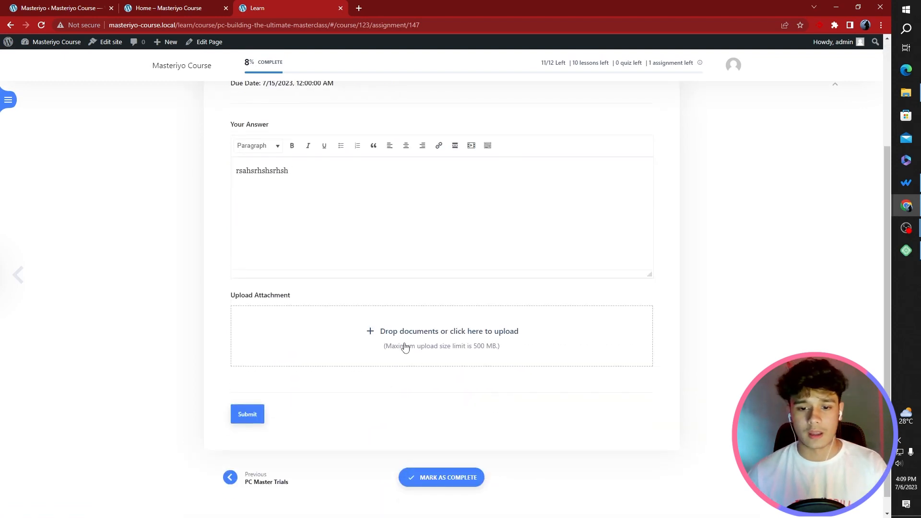
pyautogui.click(246, 414)
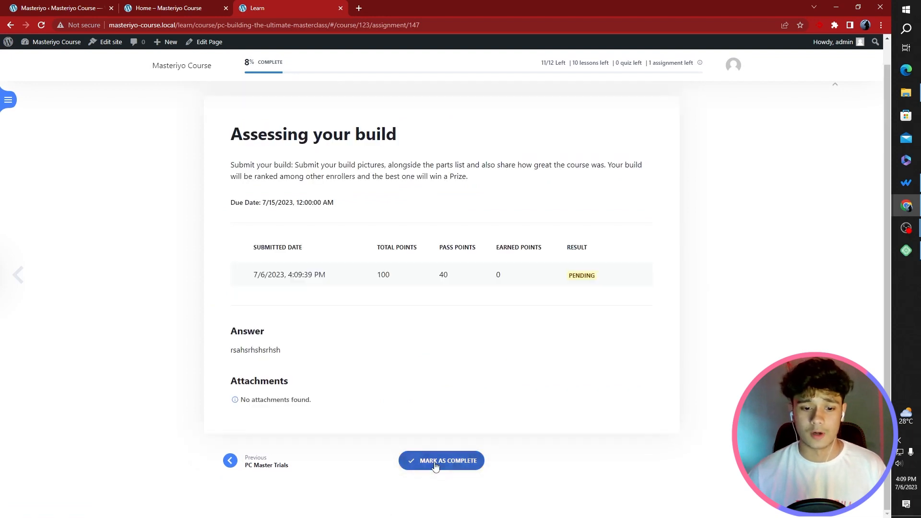
pyautogui.click(442, 460)
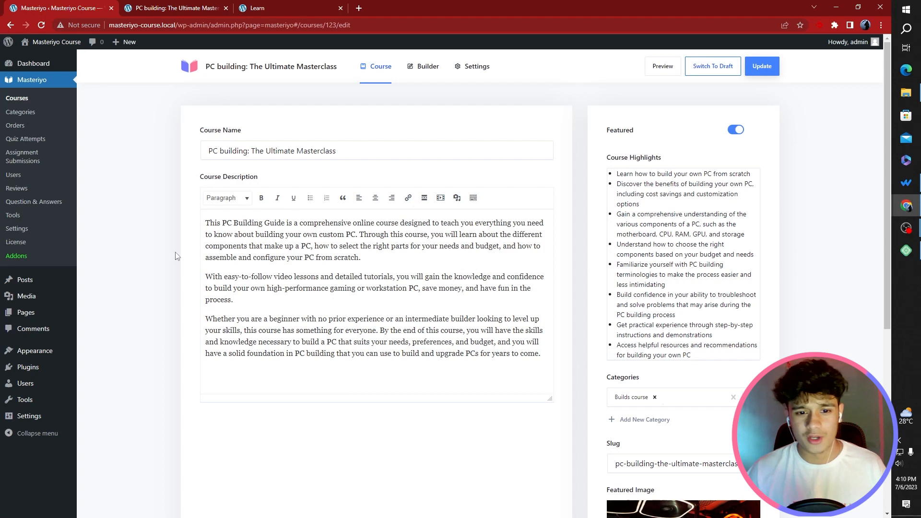
pyautogui.moveTo(197, 229)
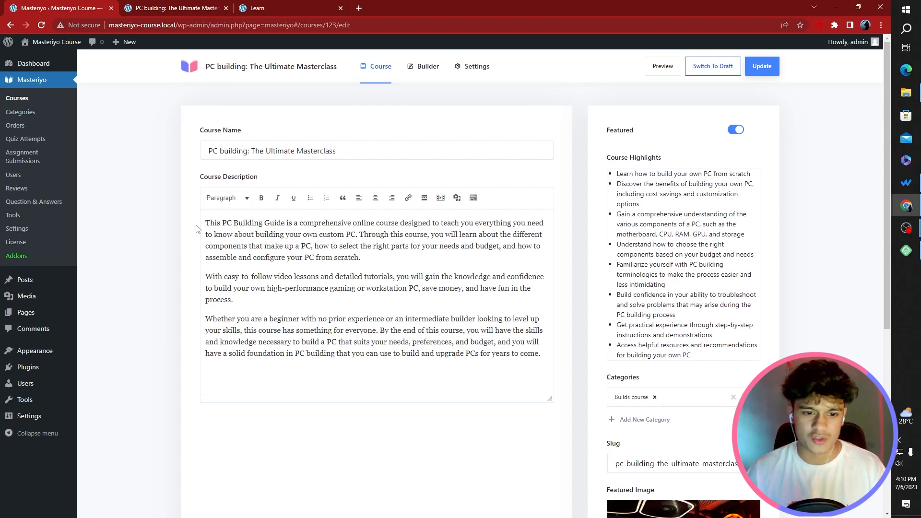